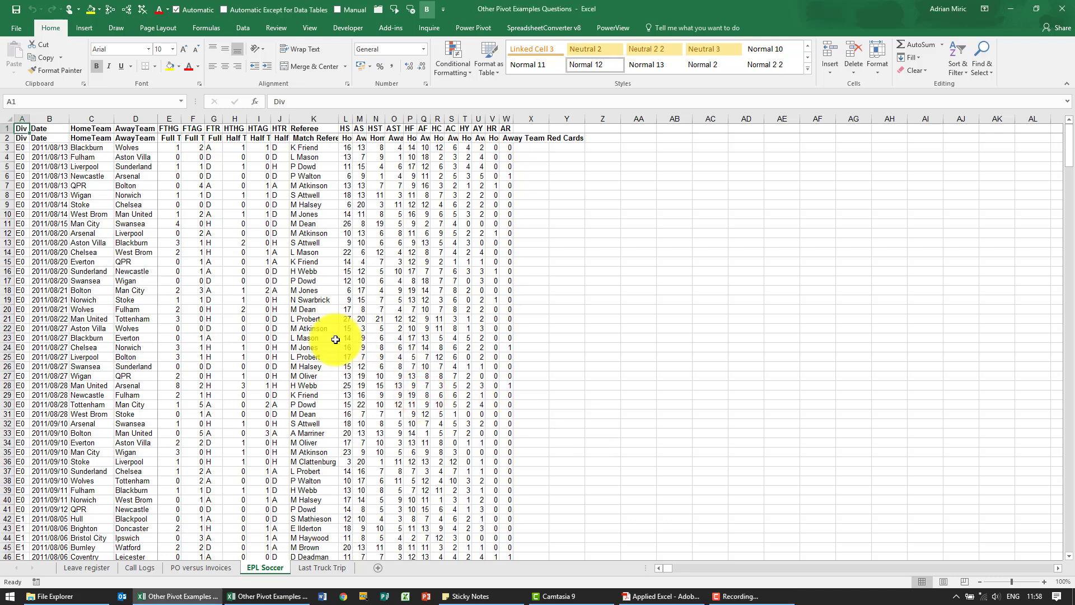
mouse_move(346, 312)
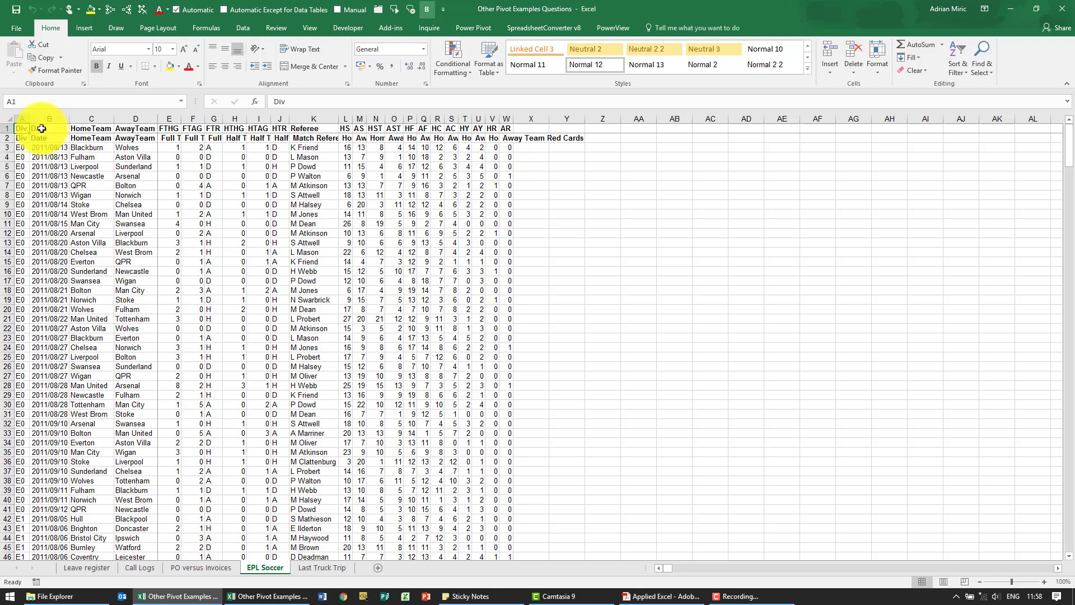
Step: Select the EPL Soccer data and create a PivotTable on a new worksheet
click(345, 128)
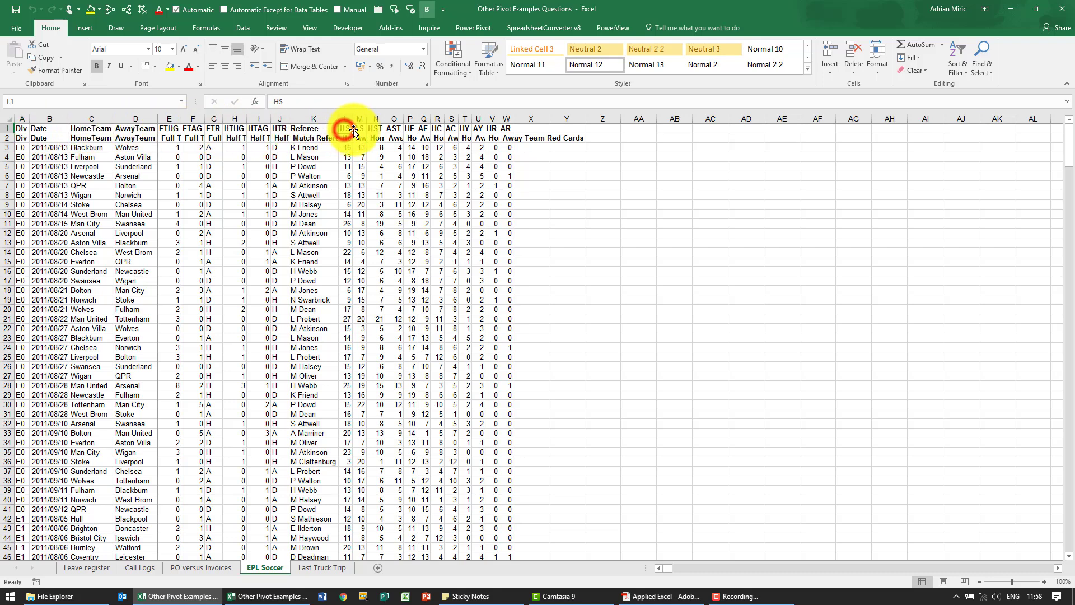
click(358, 128)
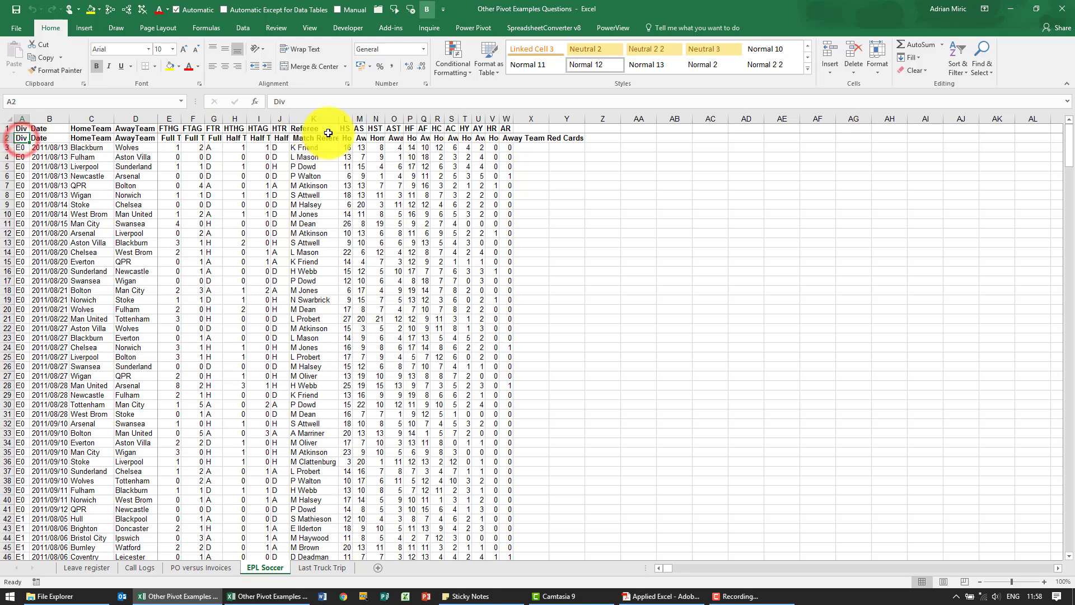
mouse_move(260, 154)
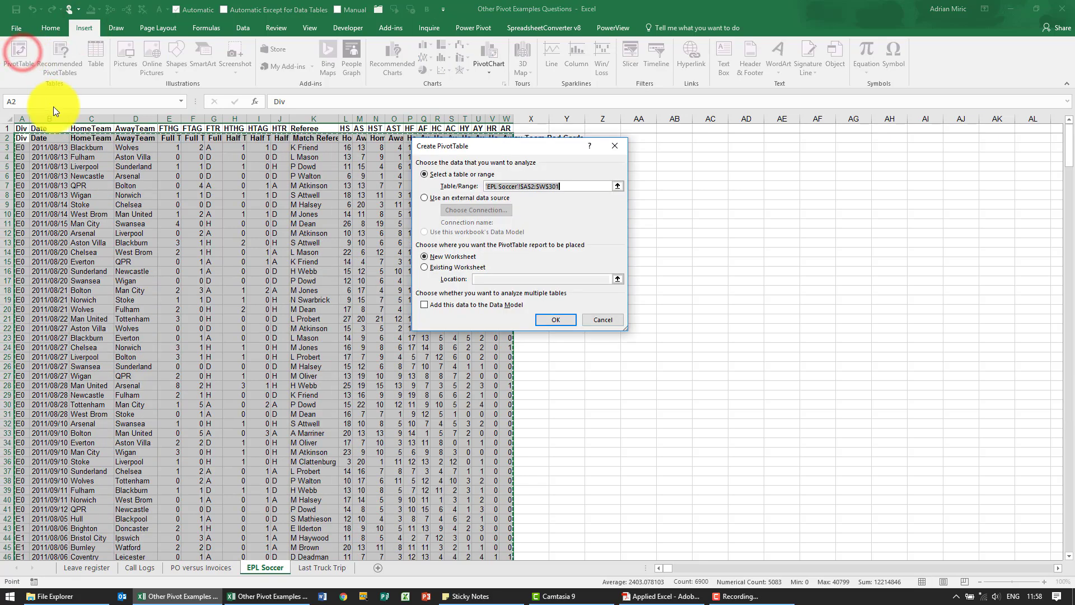
click(554, 319)
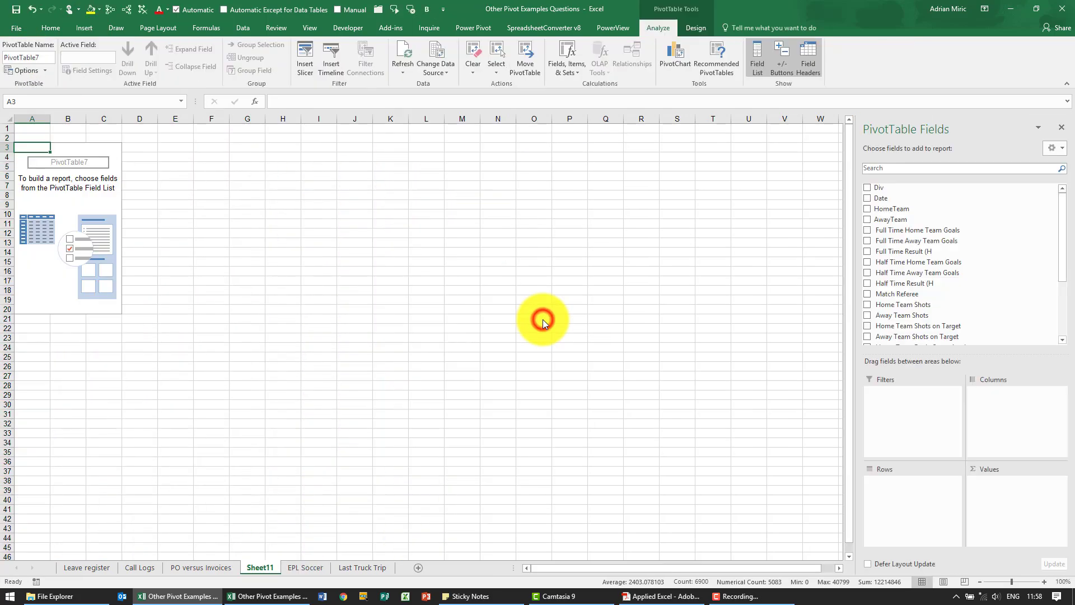
mouse_move(187, 233)
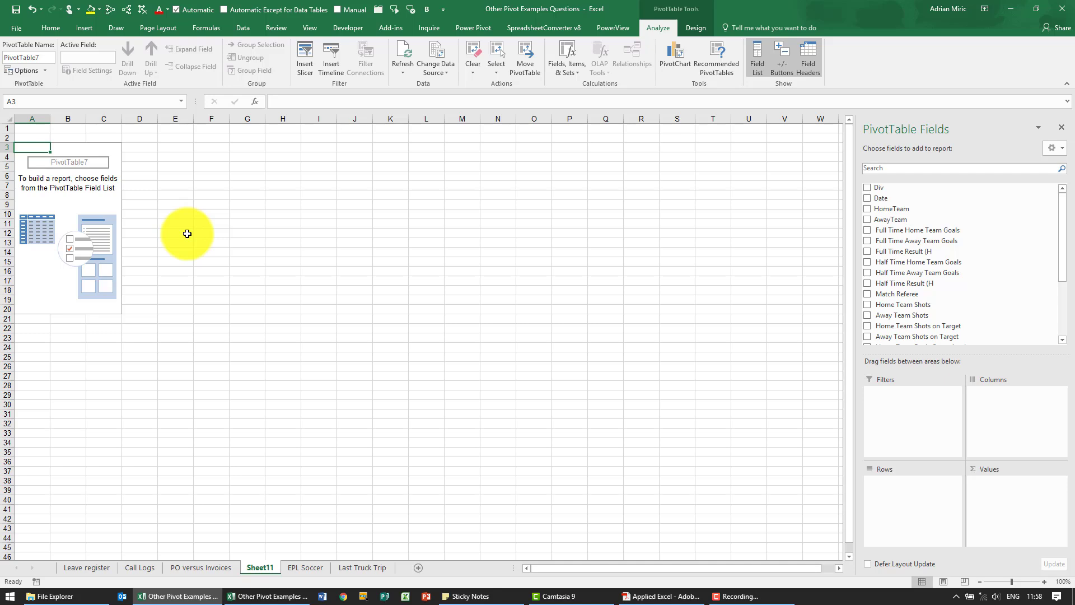
mouse_move(841, 287)
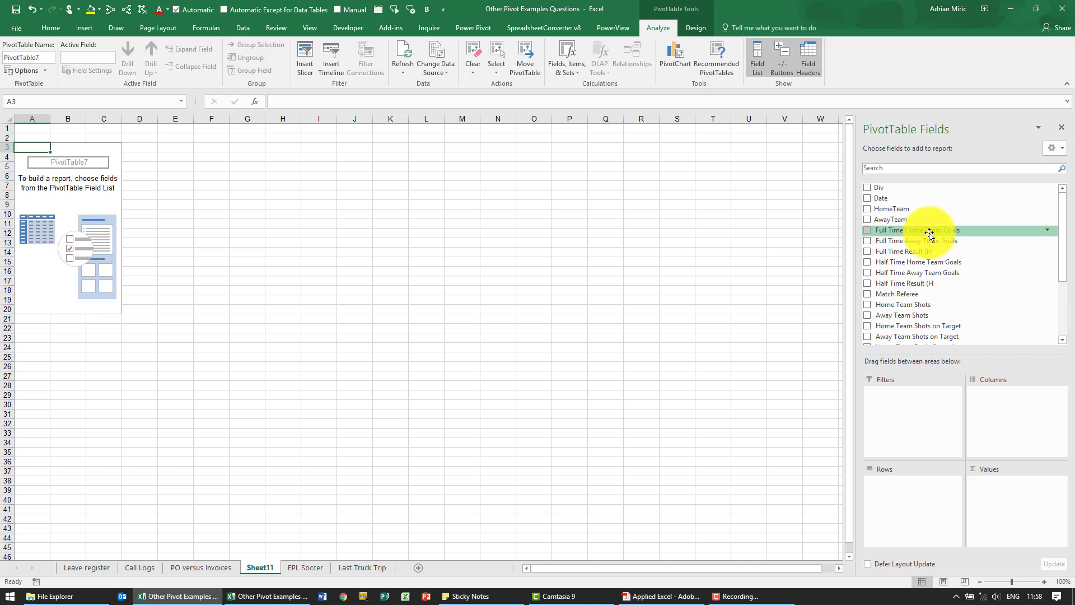
Step: Add Full Time Home/Away Team Goals and Home/Away Team Shots on Target as values
click(867, 230)
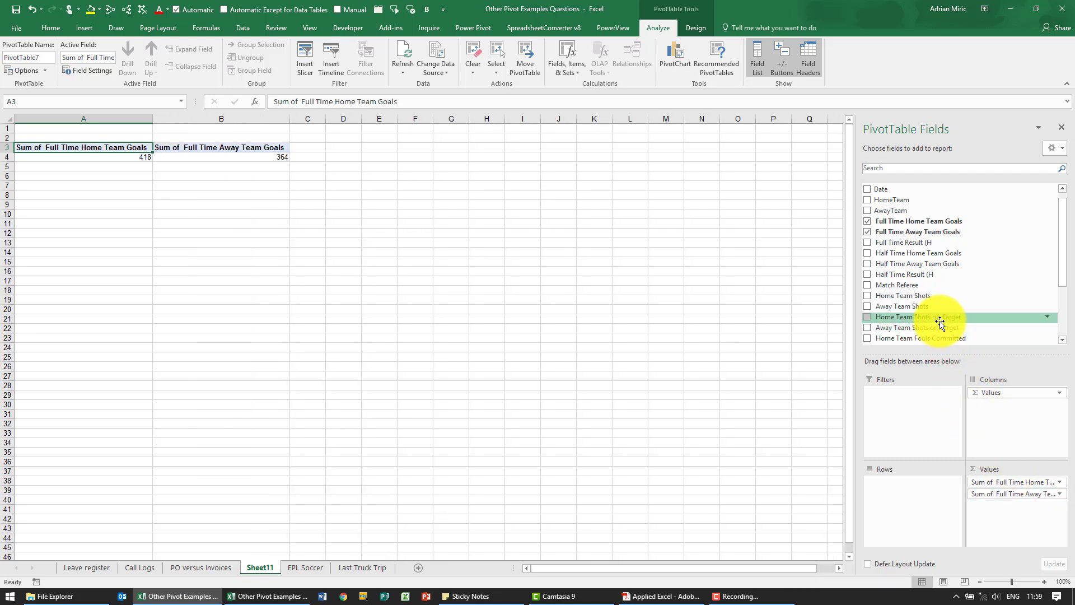
click(868, 317)
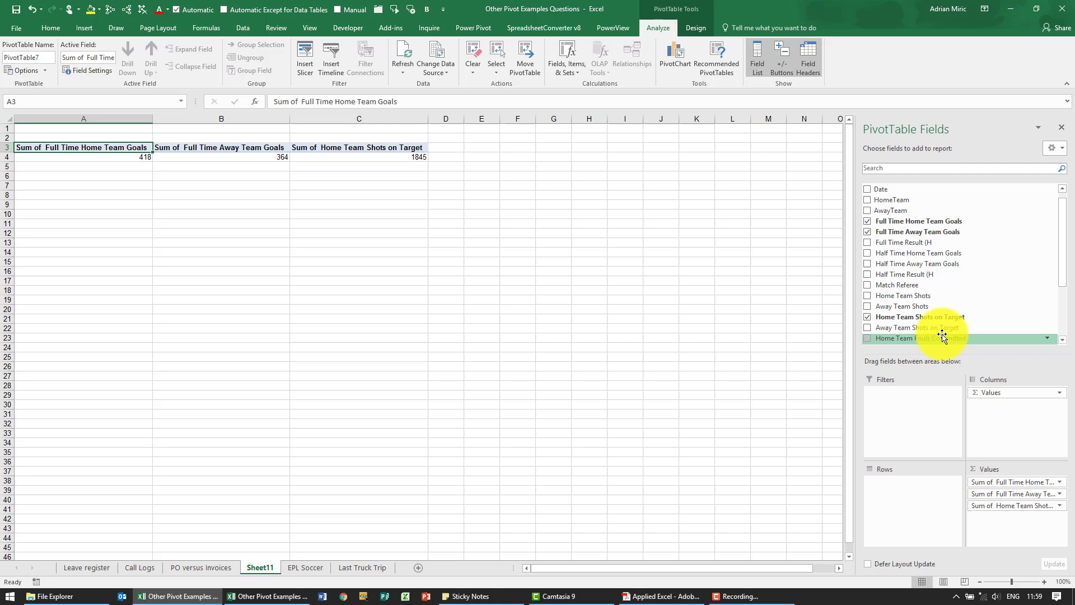
click(868, 327)
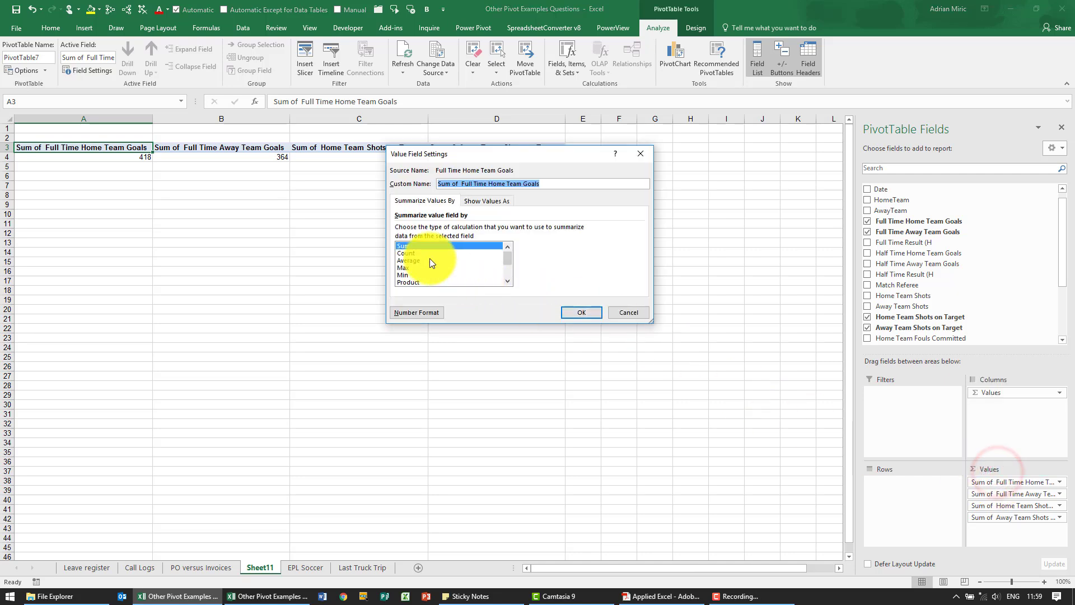
Step: Summarize home goals, away goals, and home and away shots on target by Average
click(406, 260)
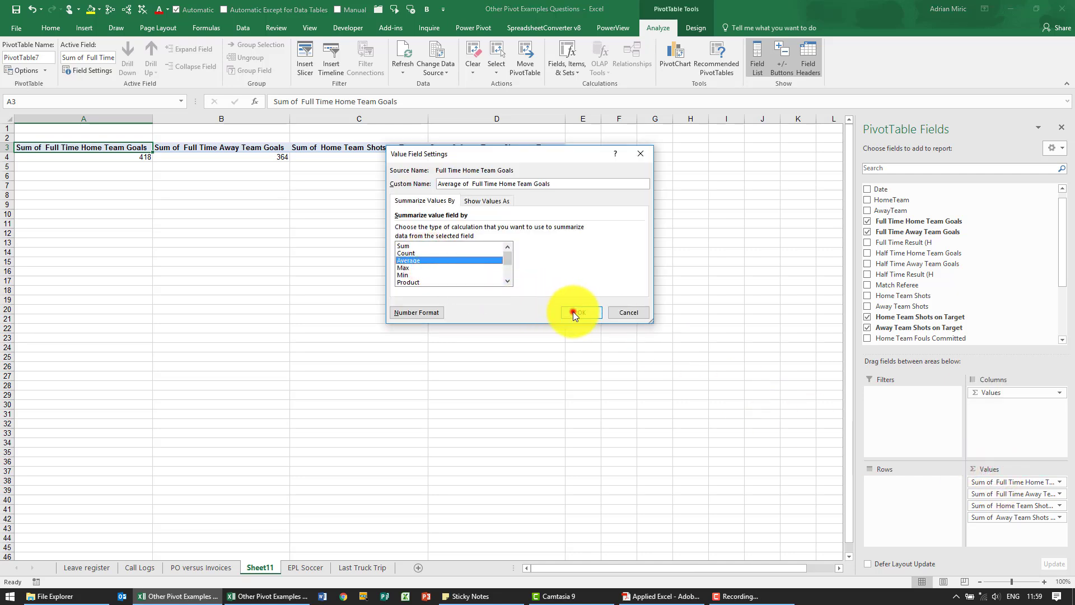
click(578, 312)
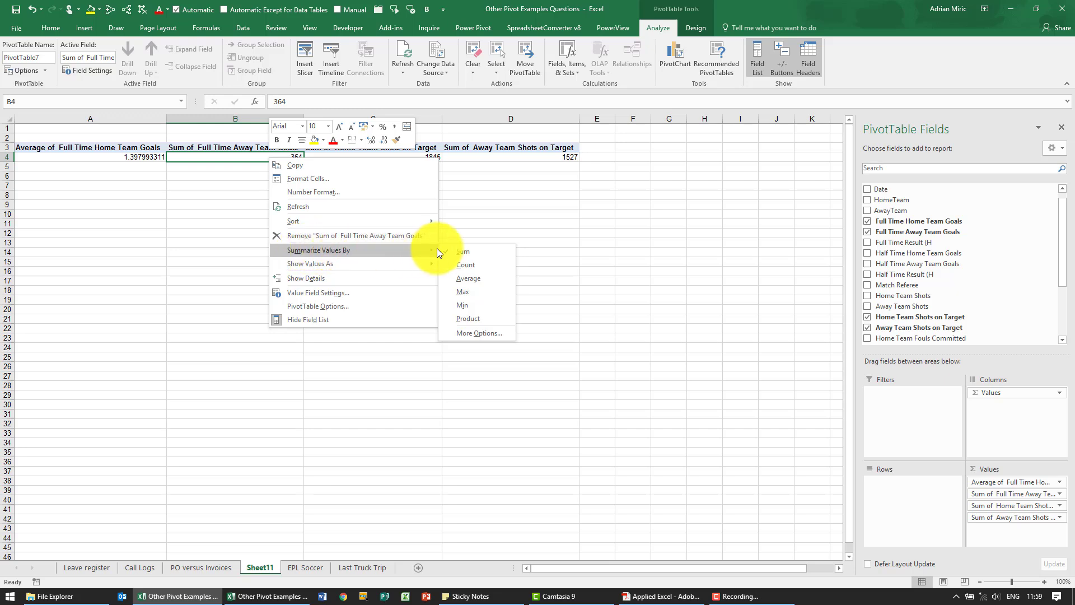
click(468, 278)
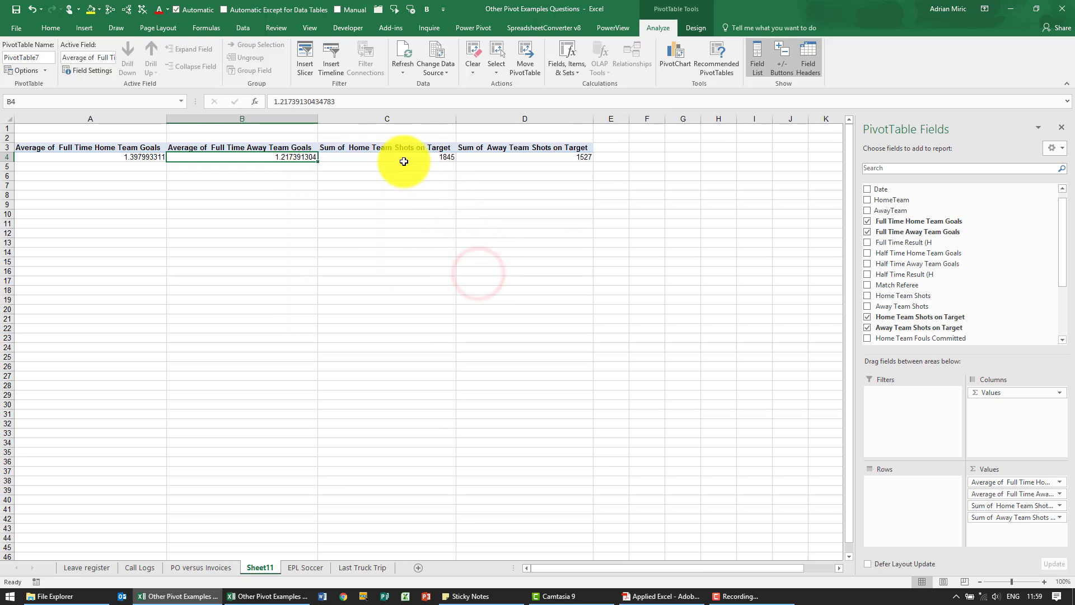
right_click(403, 156)
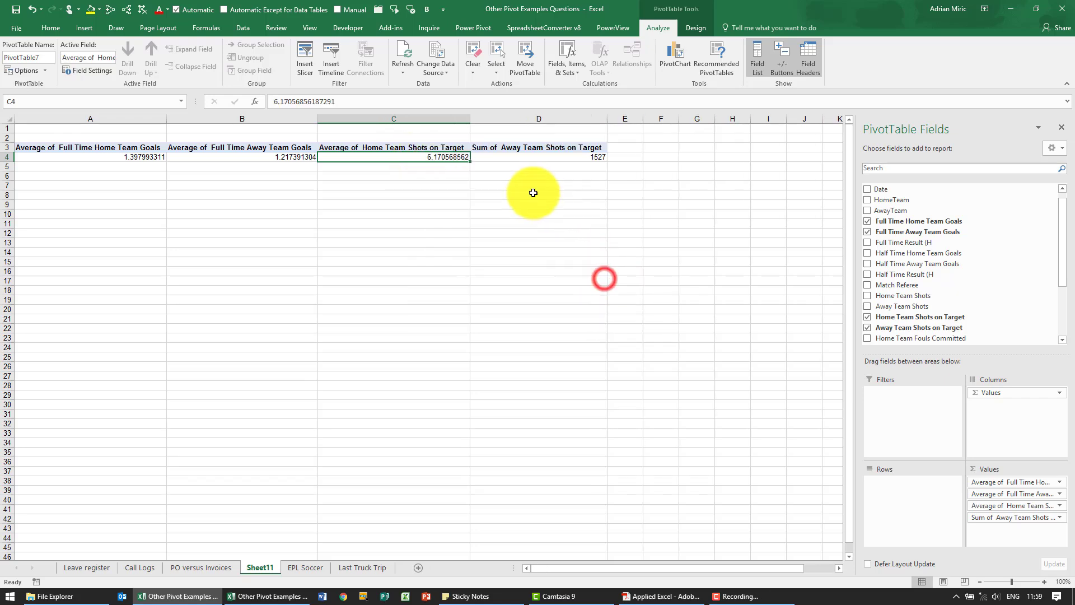
right_click(538, 156)
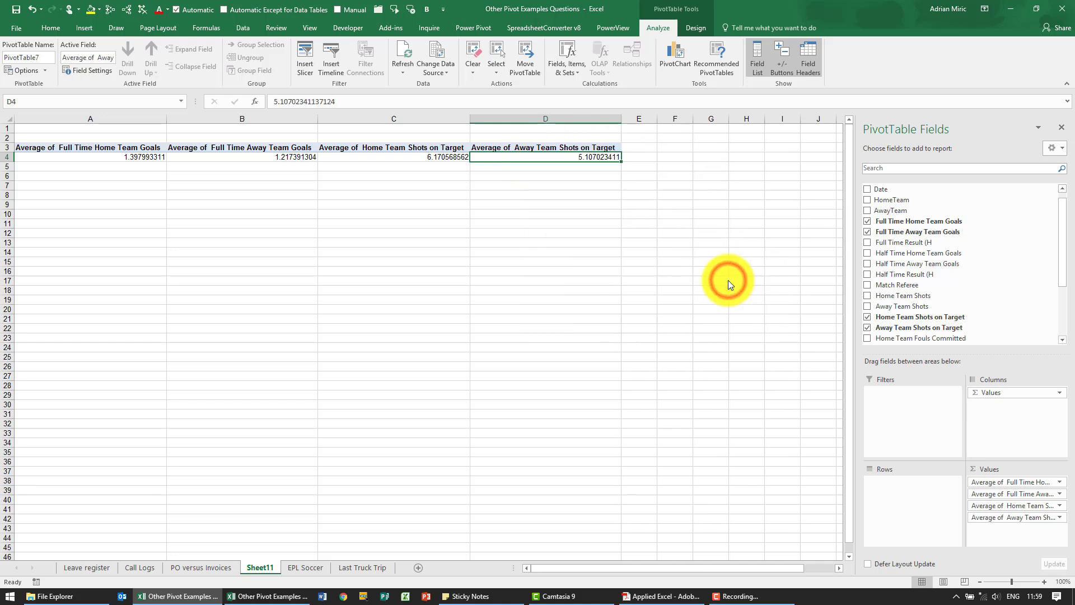
mouse_move(342, 165)
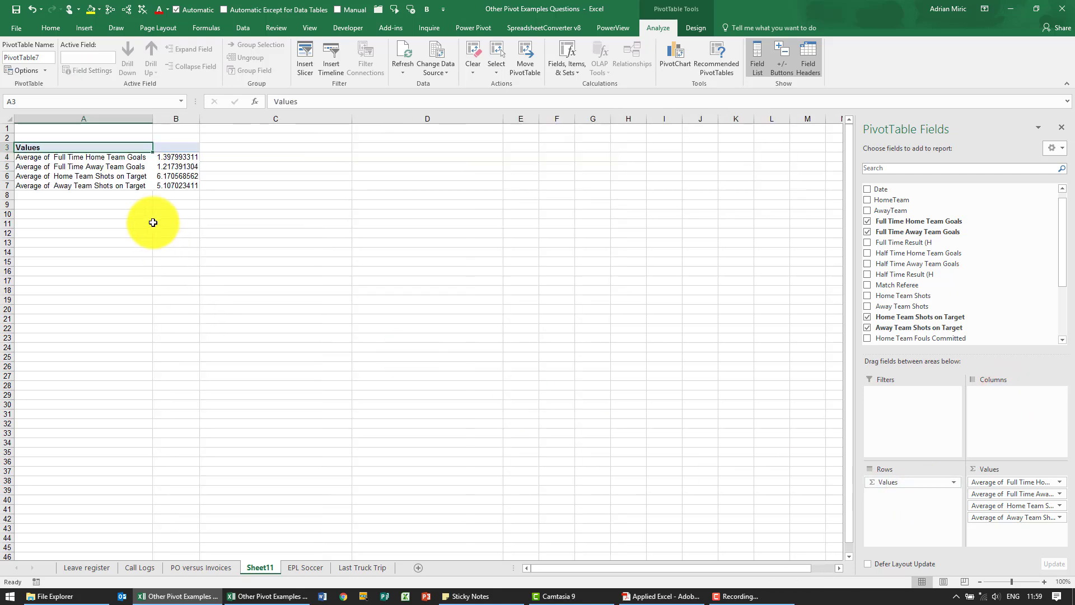
mouse_move(119, 195)
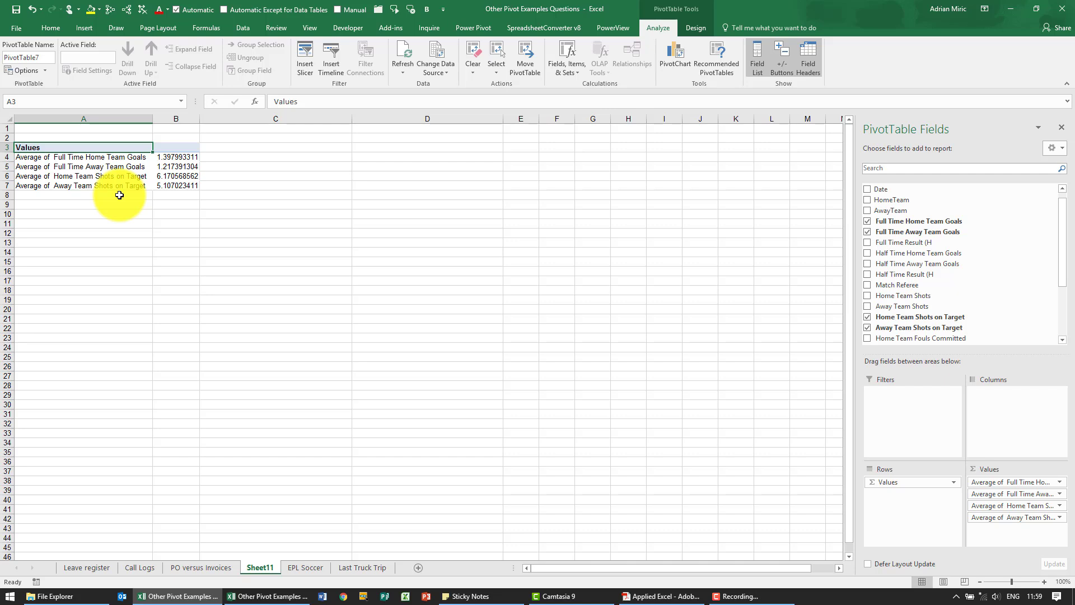
mouse_move(792, 217)
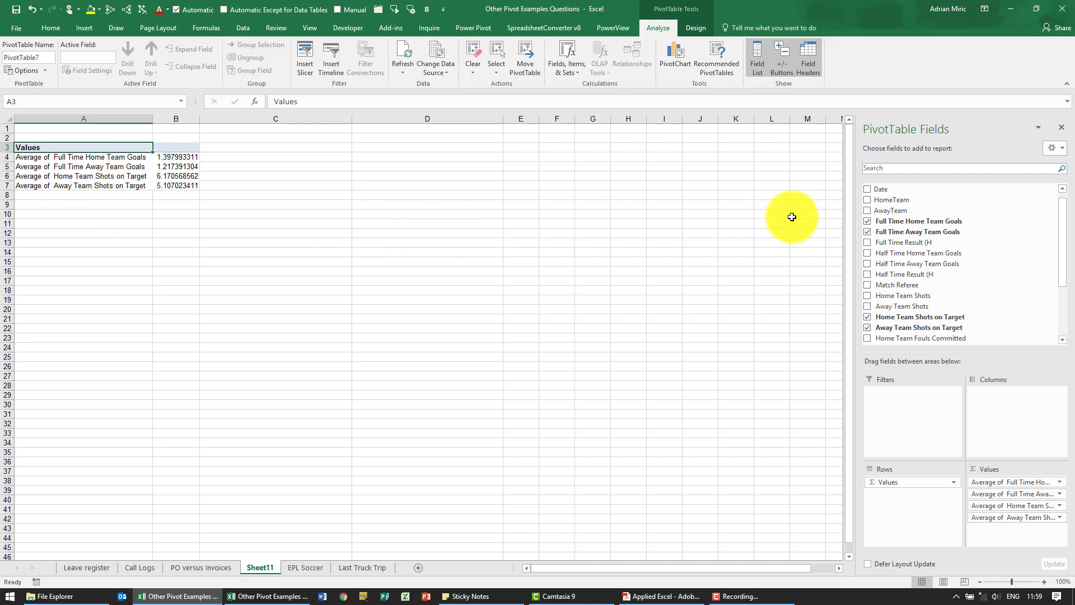
mouse_move(1062, 214)
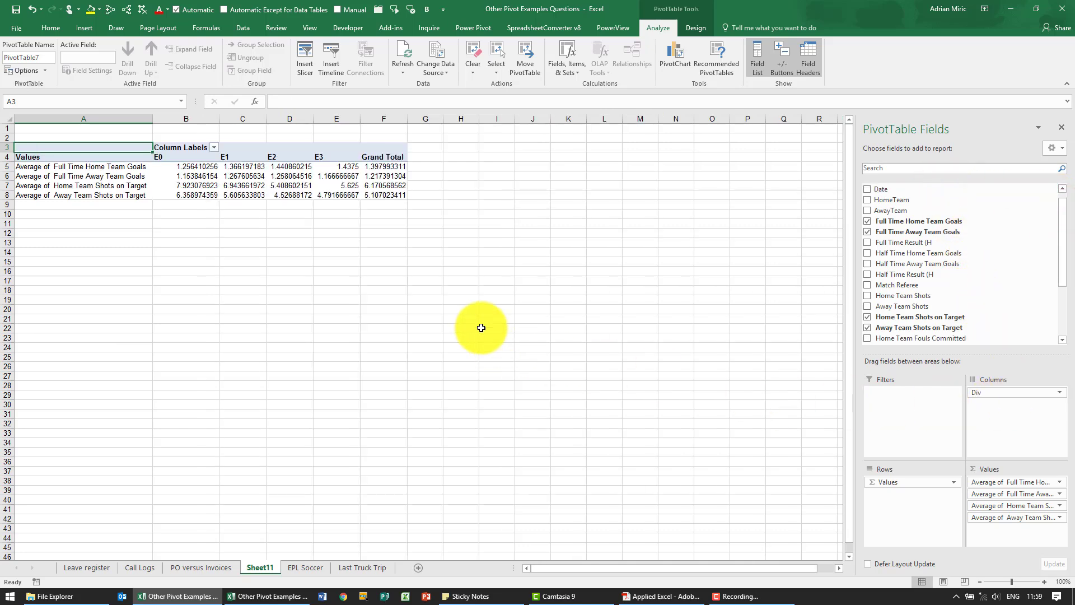
mouse_move(139, 185)
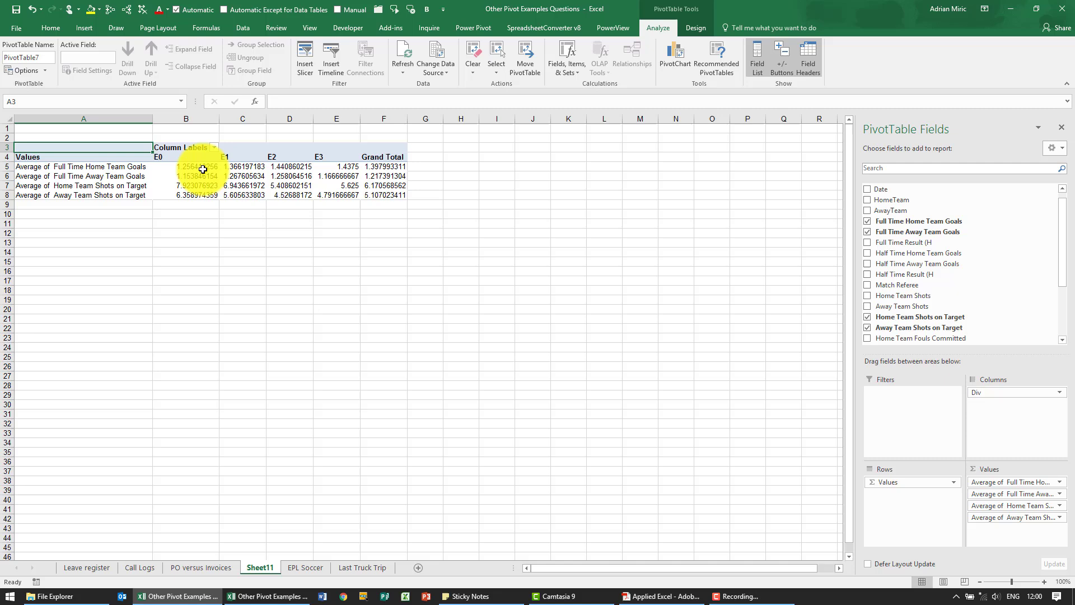
Step: Format the home and away goals averages as Number with 2 decimals and thousands separator
right_click(201, 167)
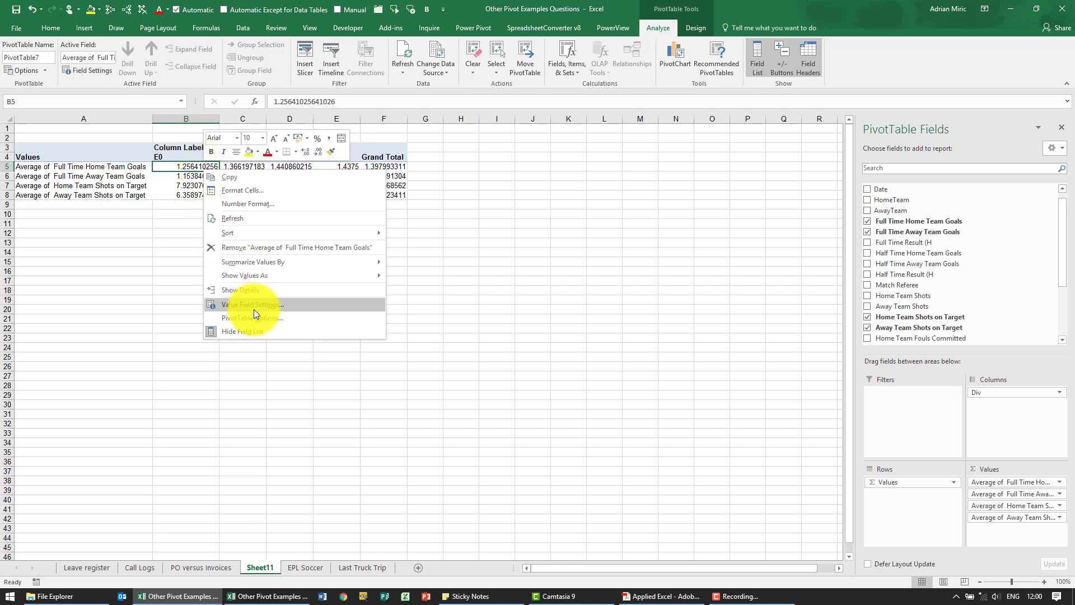
click(241, 191)
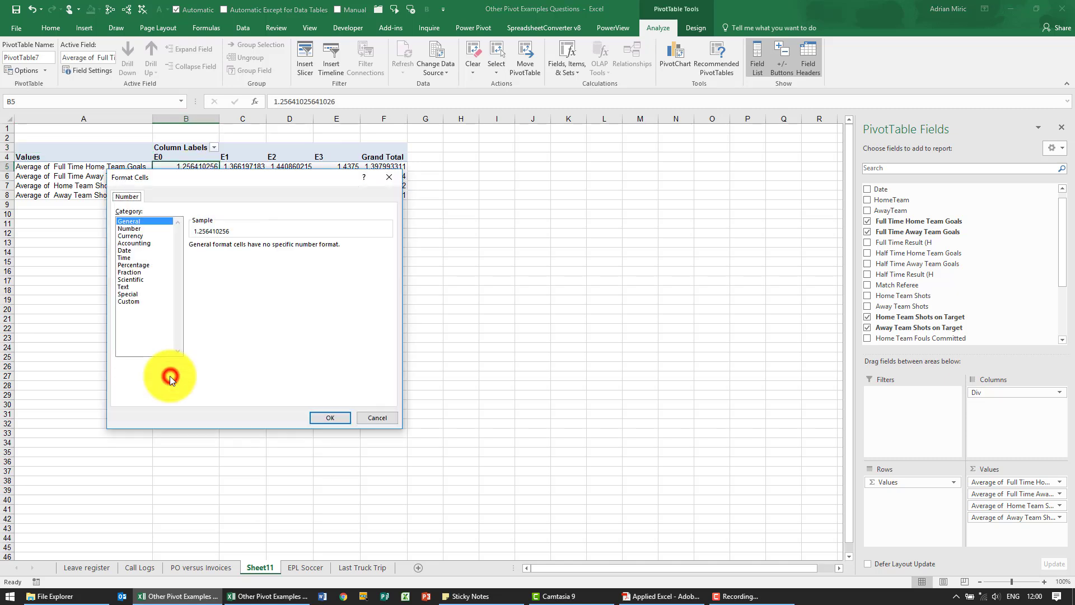
click(129, 229)
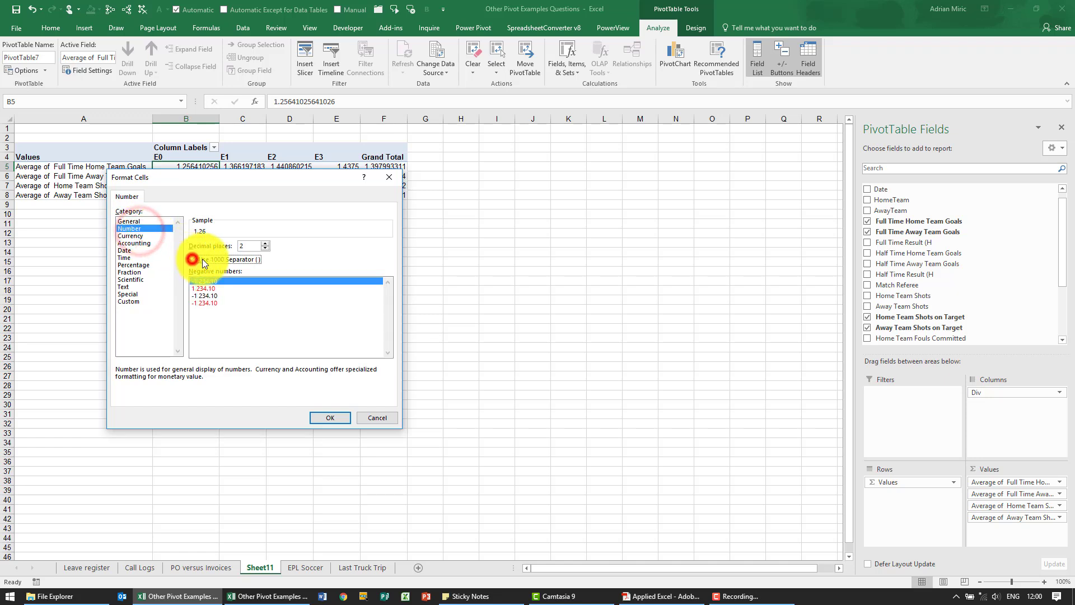
click(193, 260)
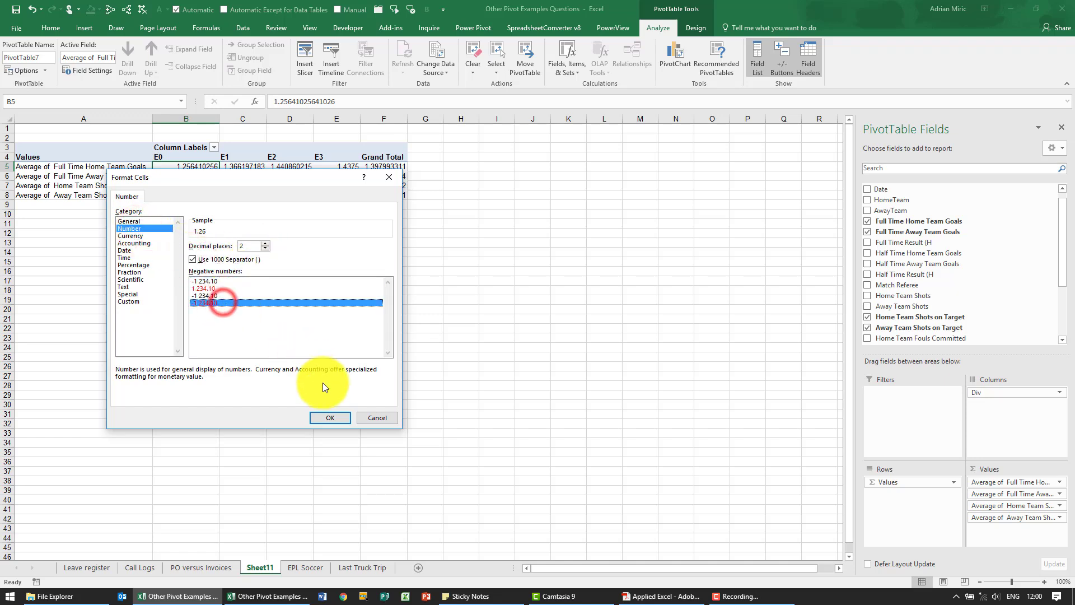
click(330, 418)
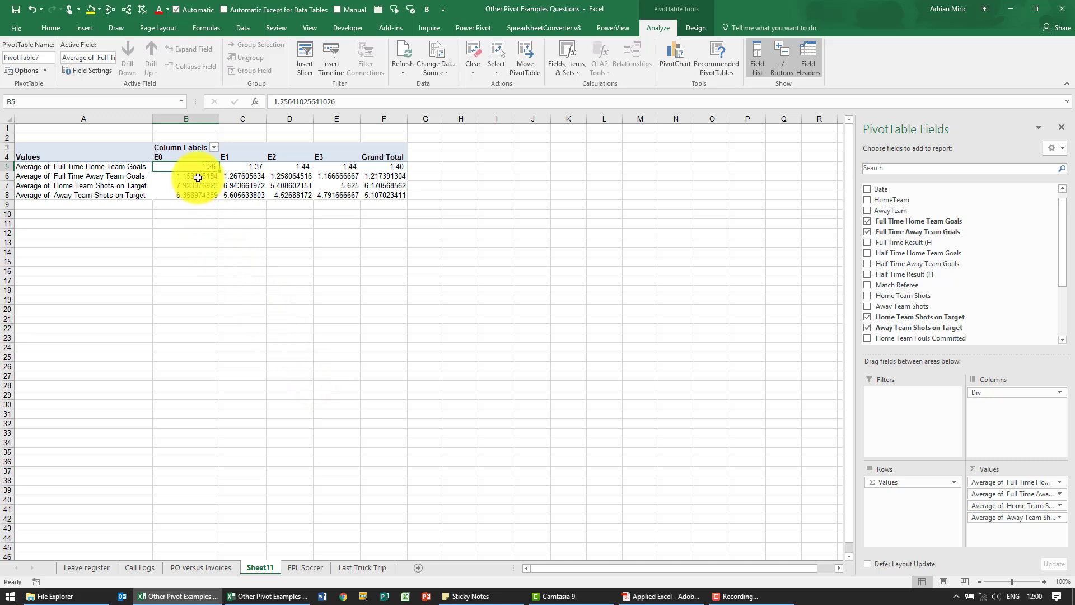
right_click(185, 175)
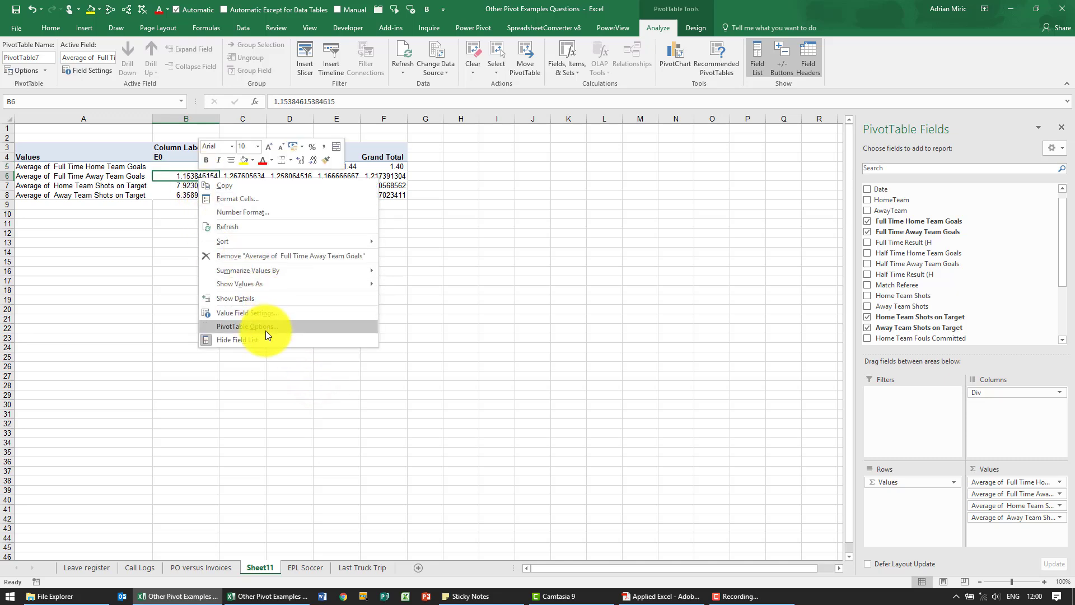
click(247, 312)
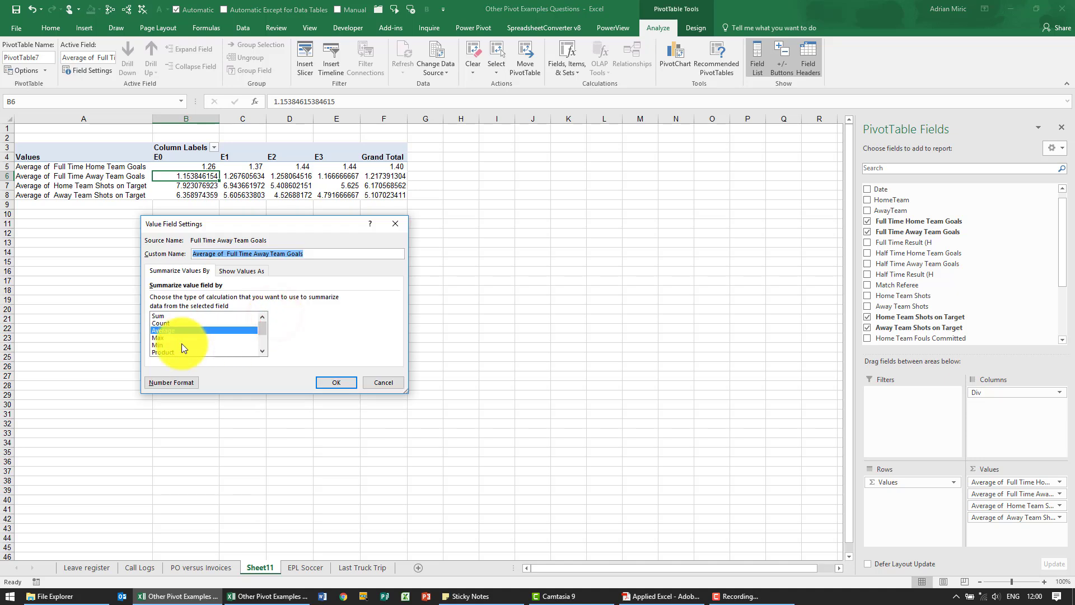
click(171, 382)
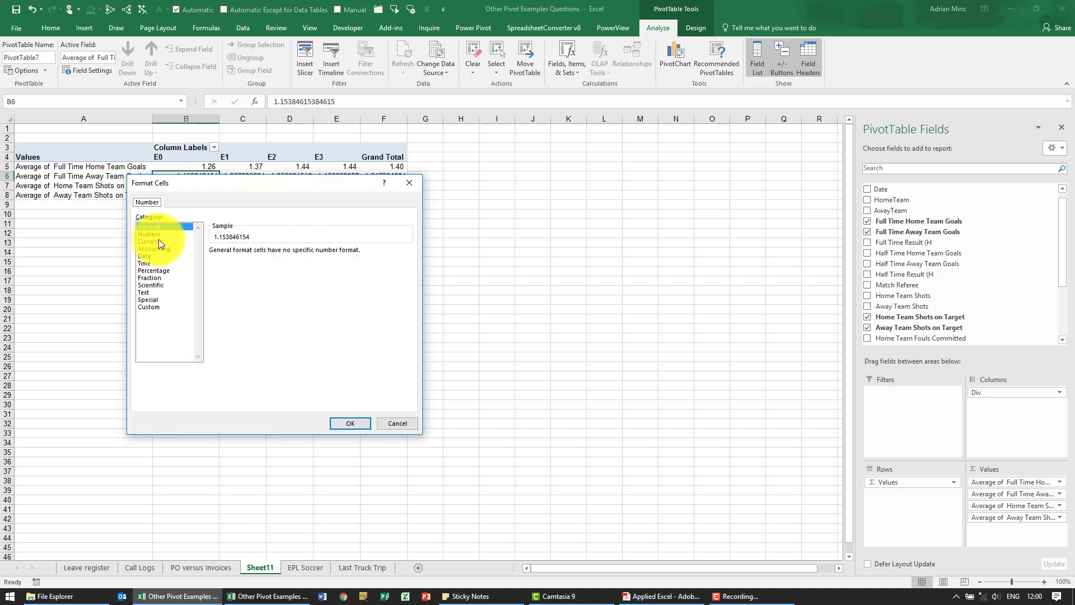
click(150, 234)
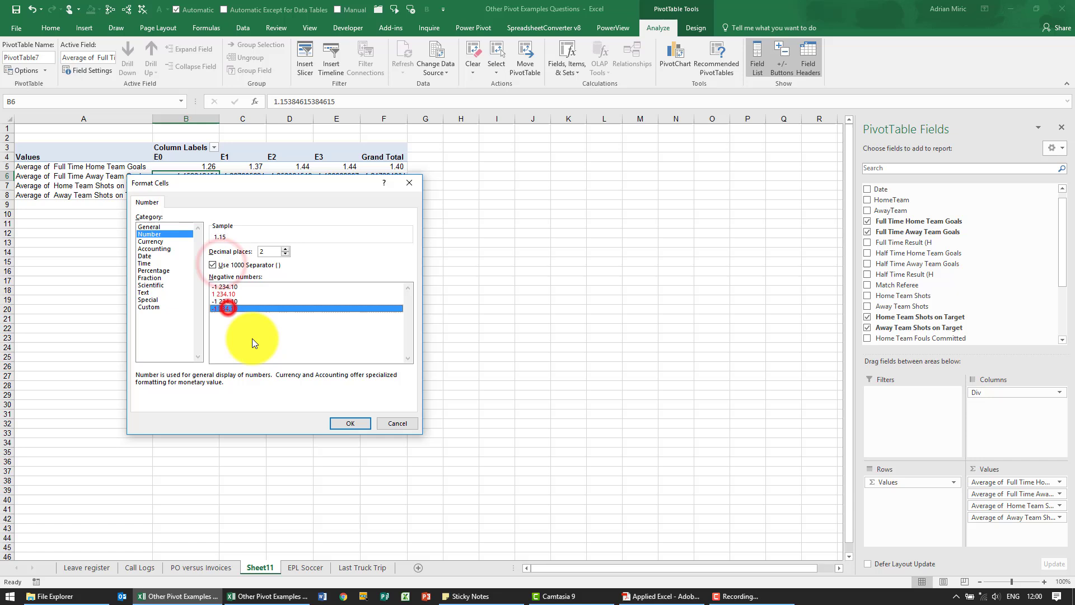
click(349, 423)
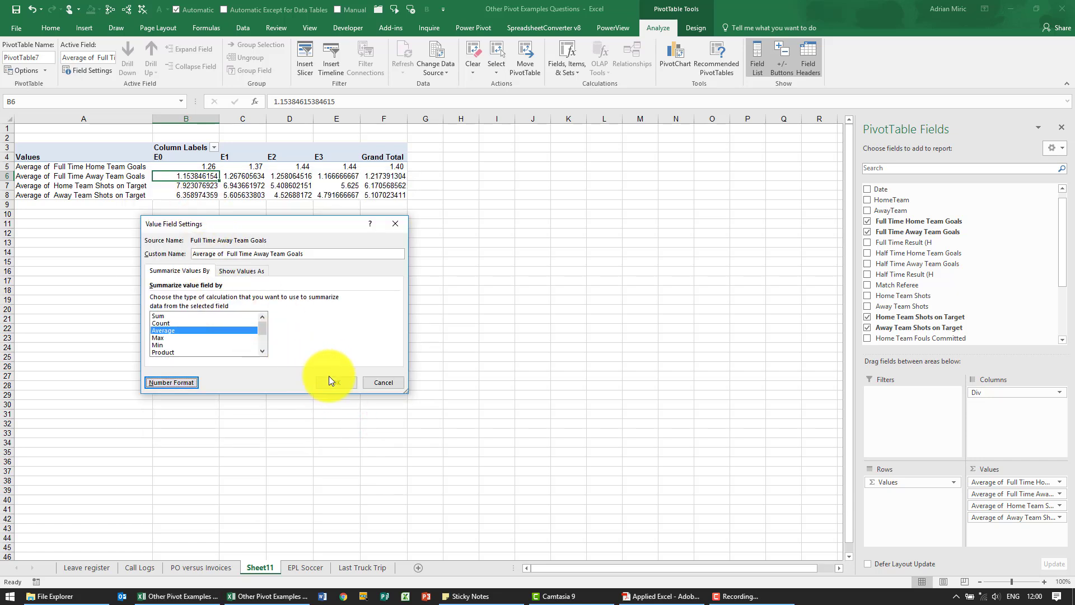
Step: Format the home and away shots on target averages as Number with 2 decimals
right_click(185, 185)
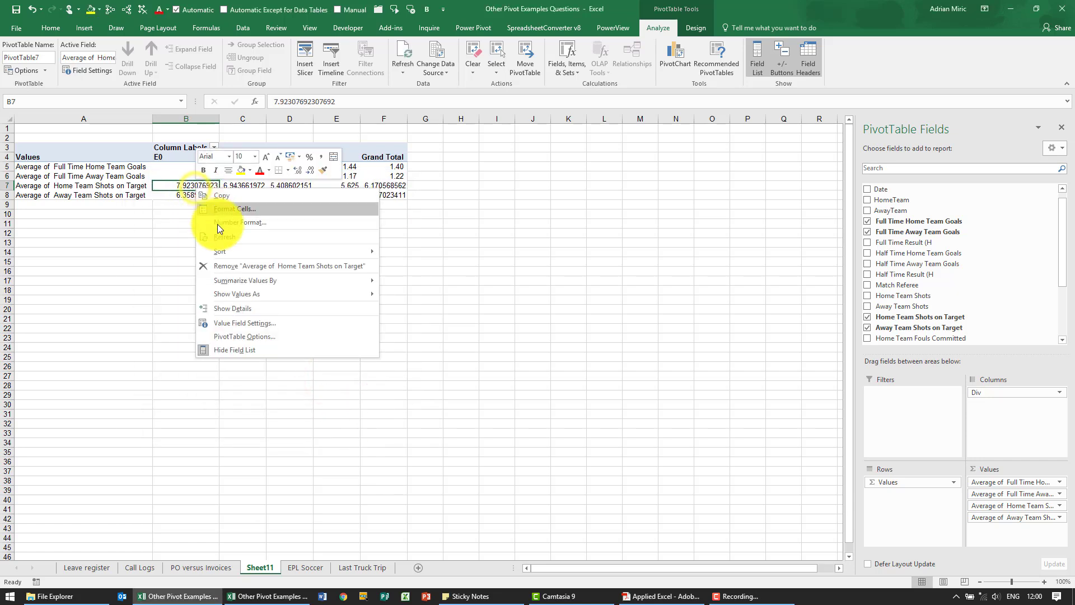
mouse_move(233, 308)
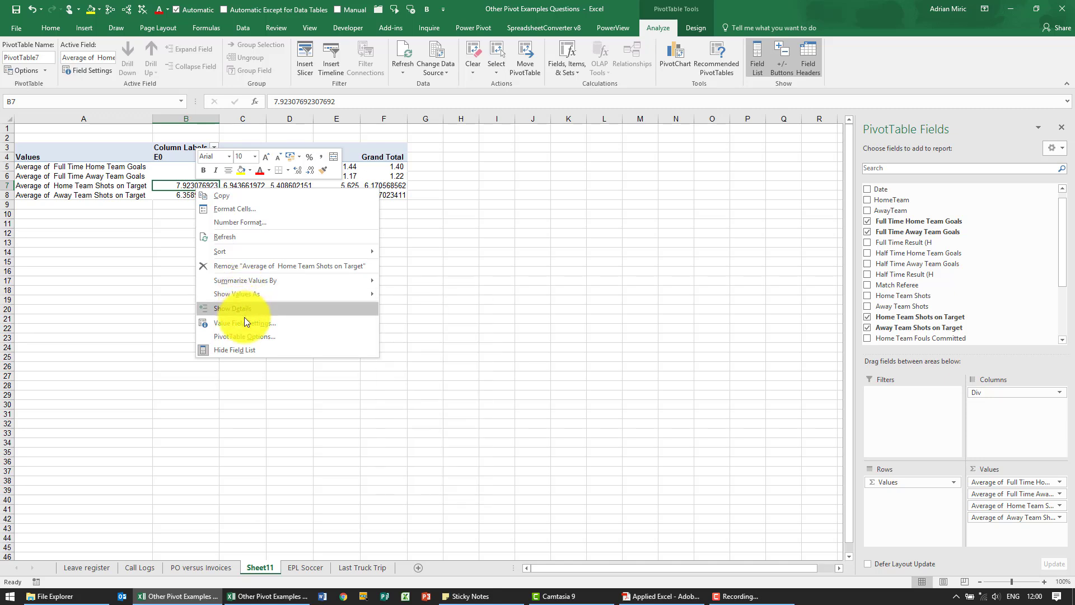
click(234, 208)
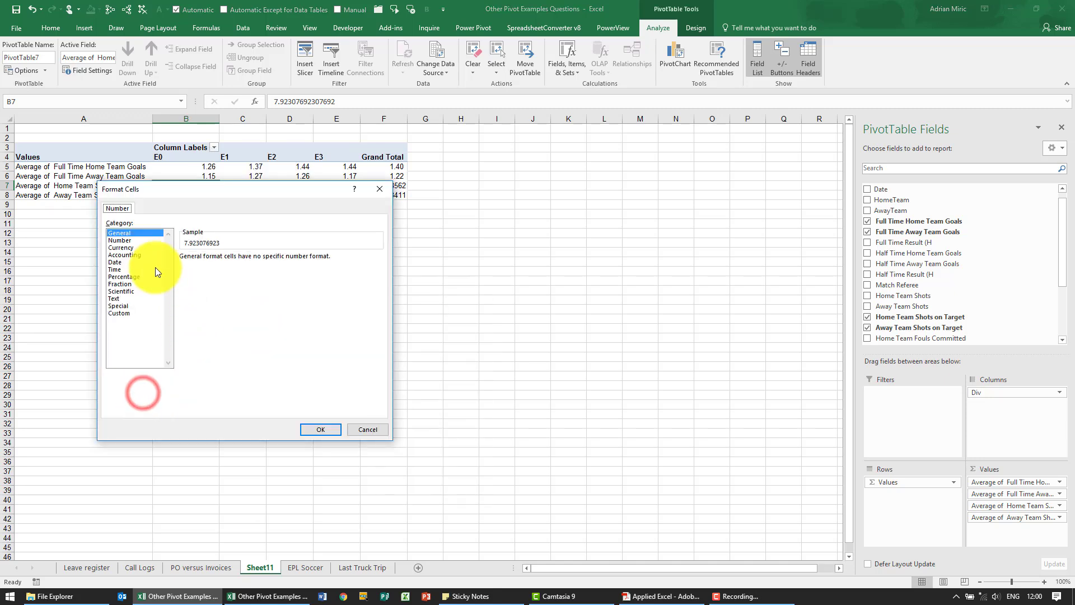
click(119, 240)
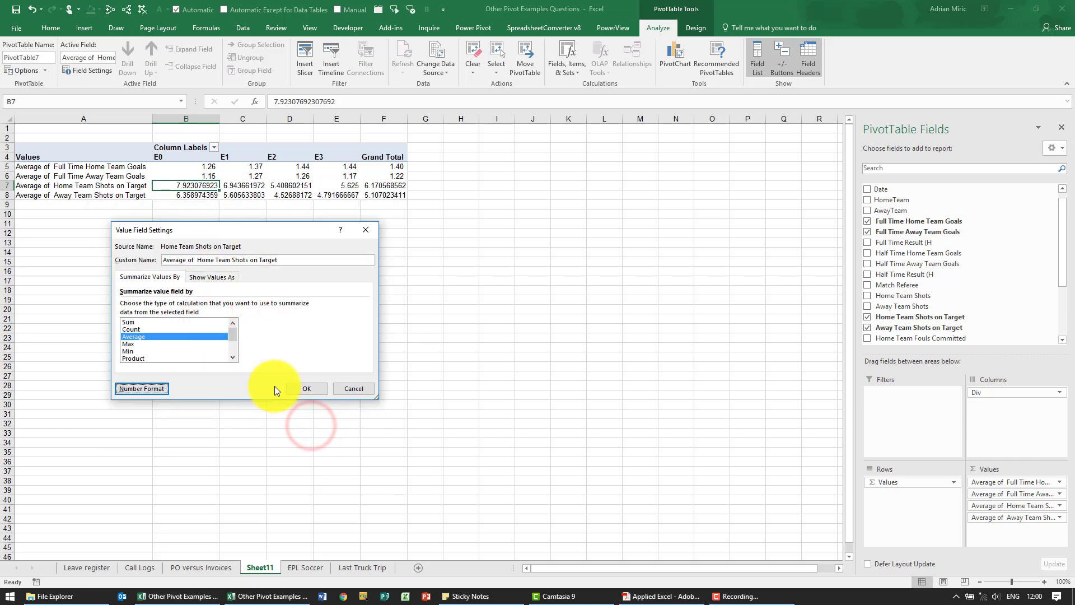
right_click(184, 195)
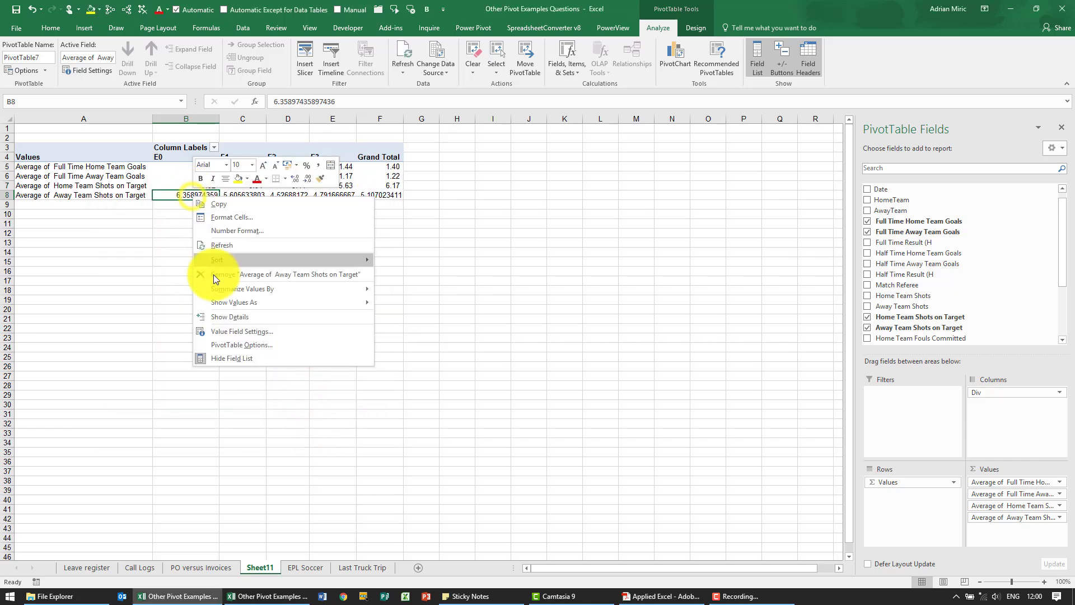
click(241, 331)
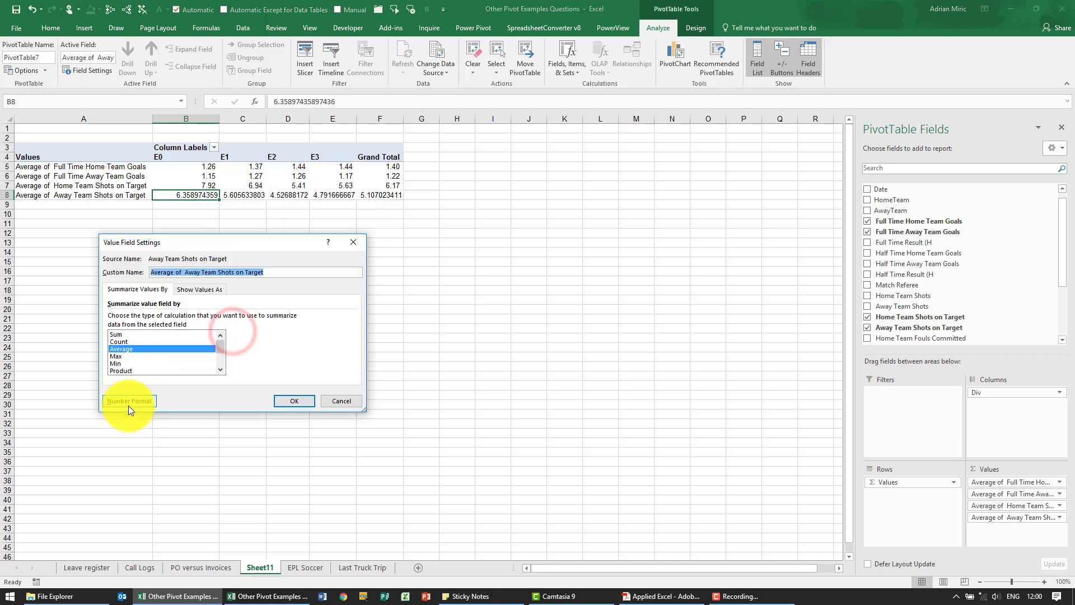
click(129, 400)
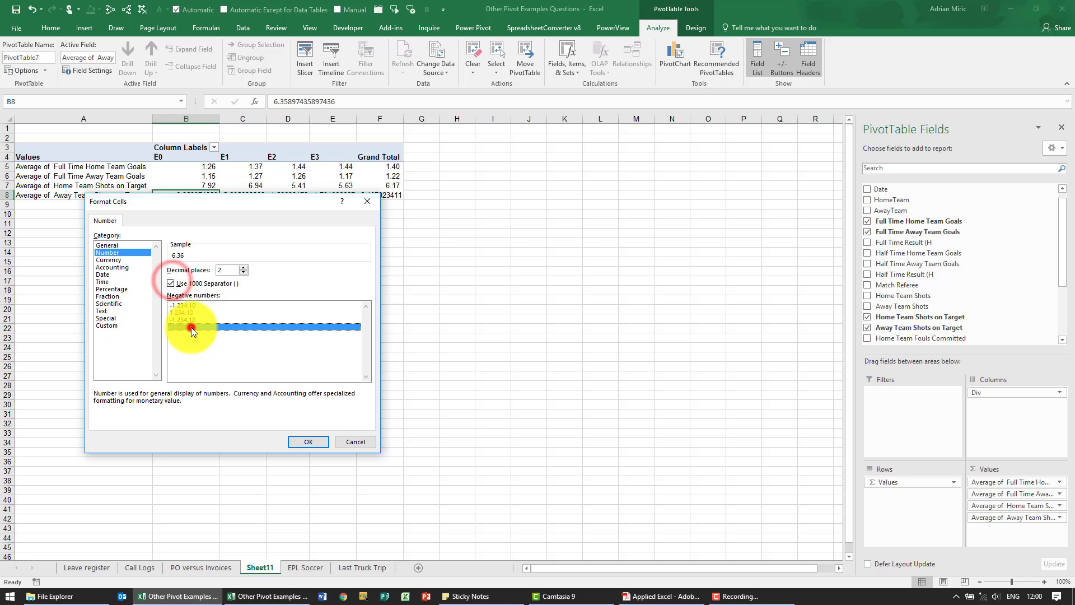
click(307, 442)
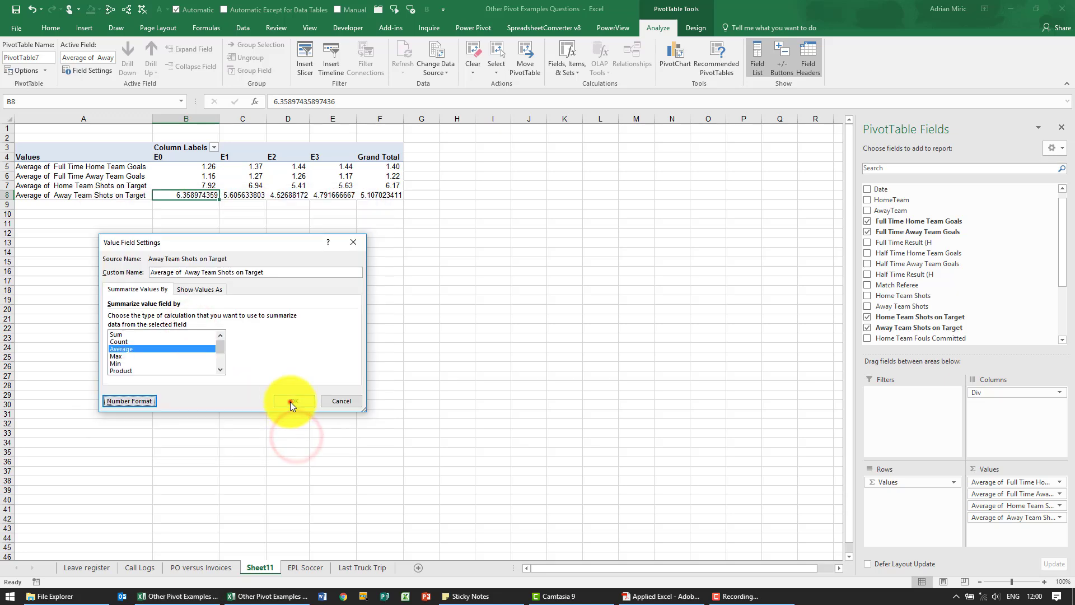
click(290, 401)
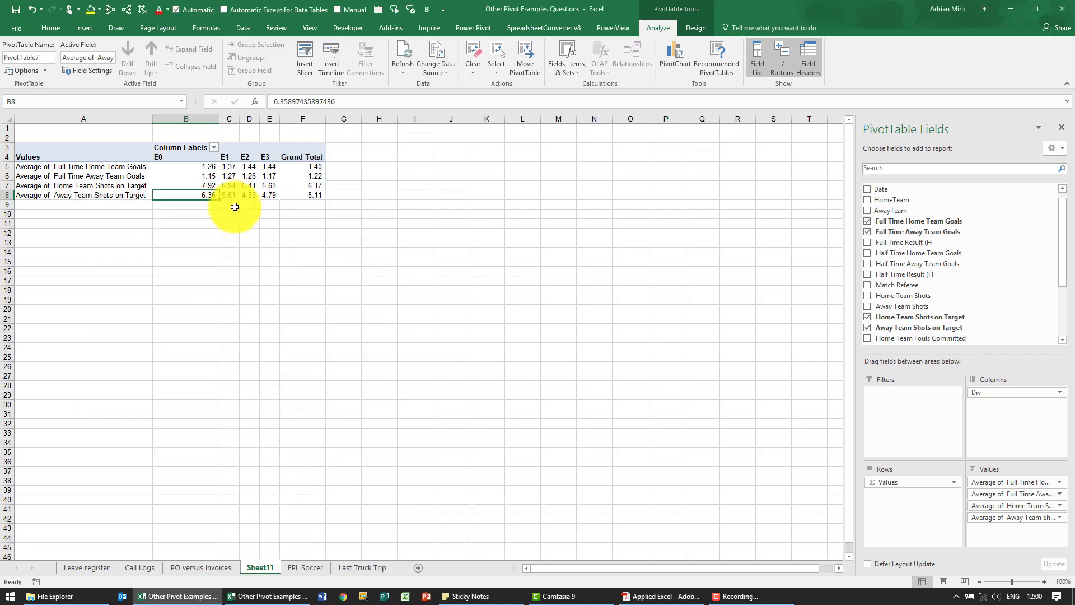
mouse_move(246, 307)
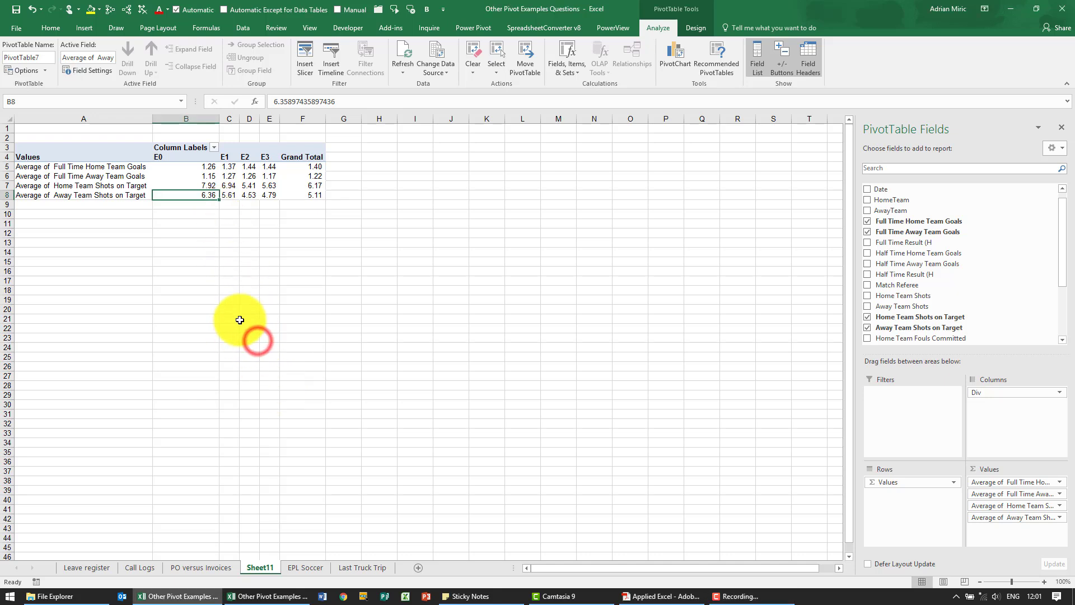
mouse_move(72, 150)
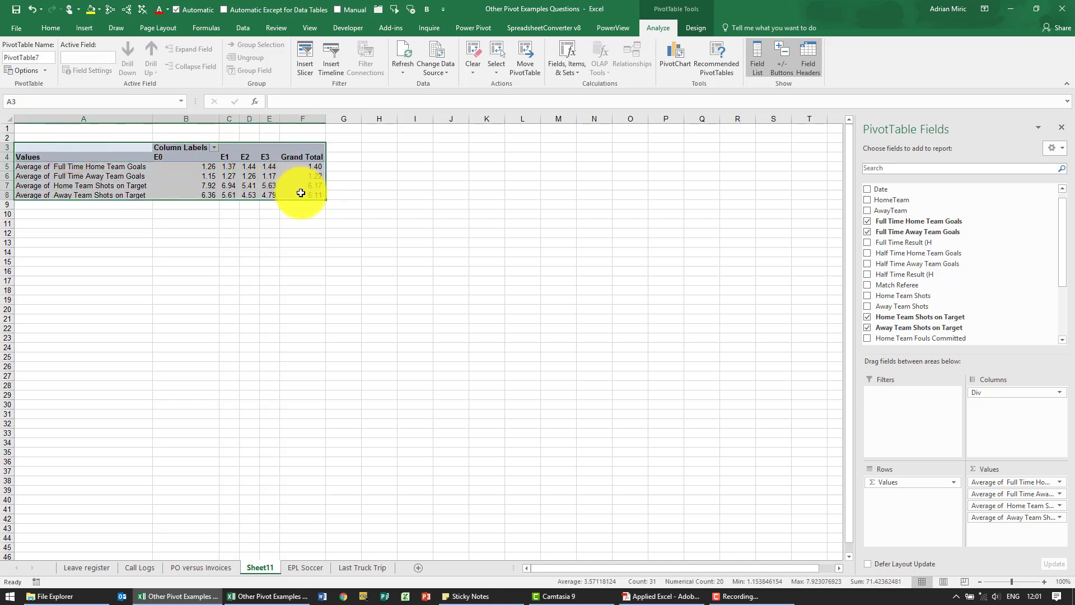
Step: Paste the PivotTable copy at row 17 and compare its values with the original
click(83, 281)
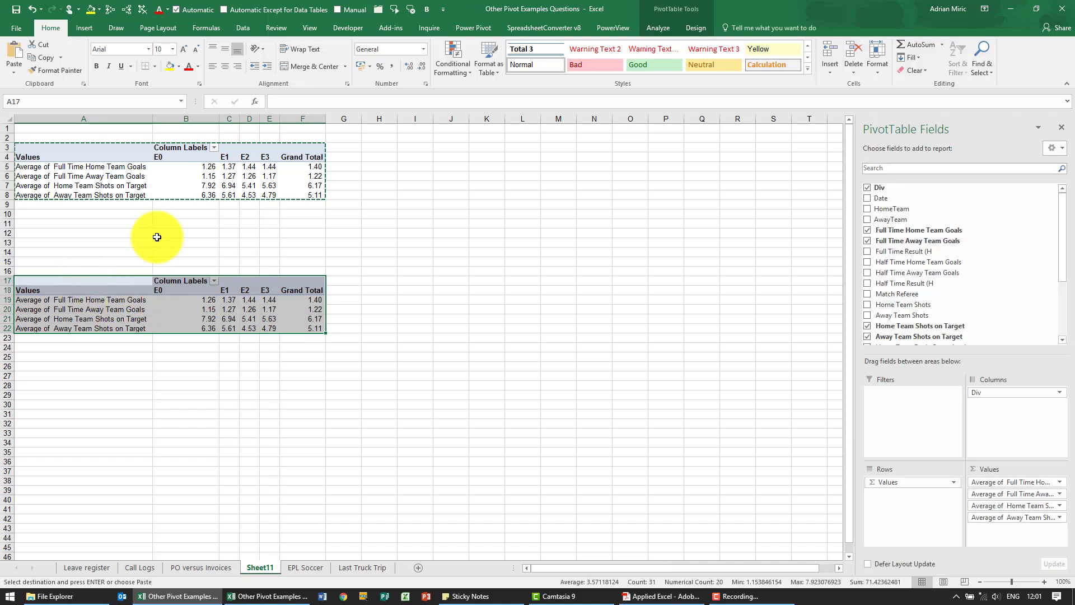
click(186, 185)
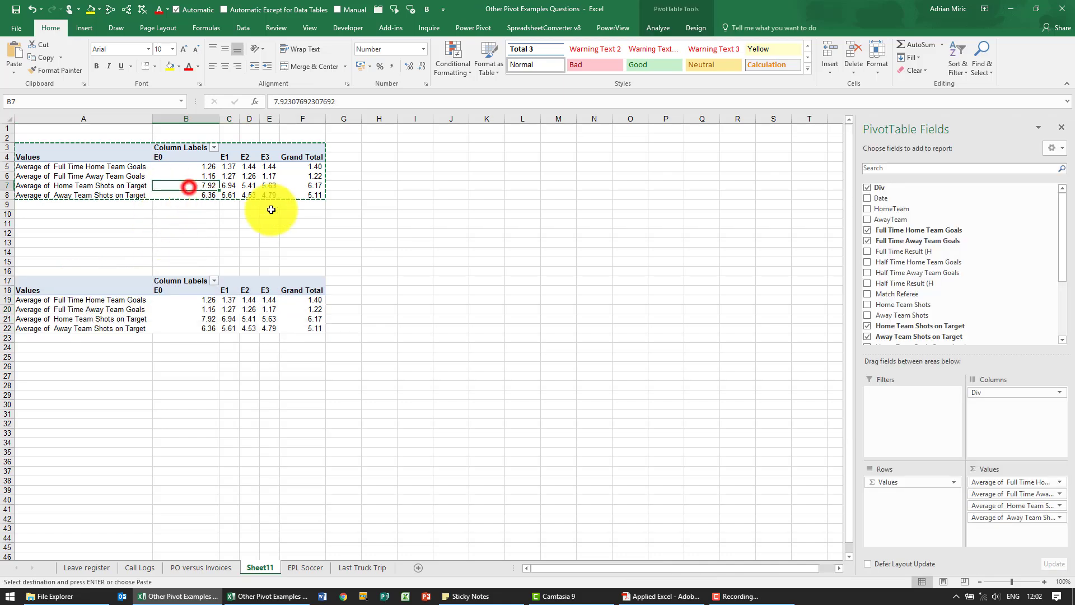
click(269, 309)
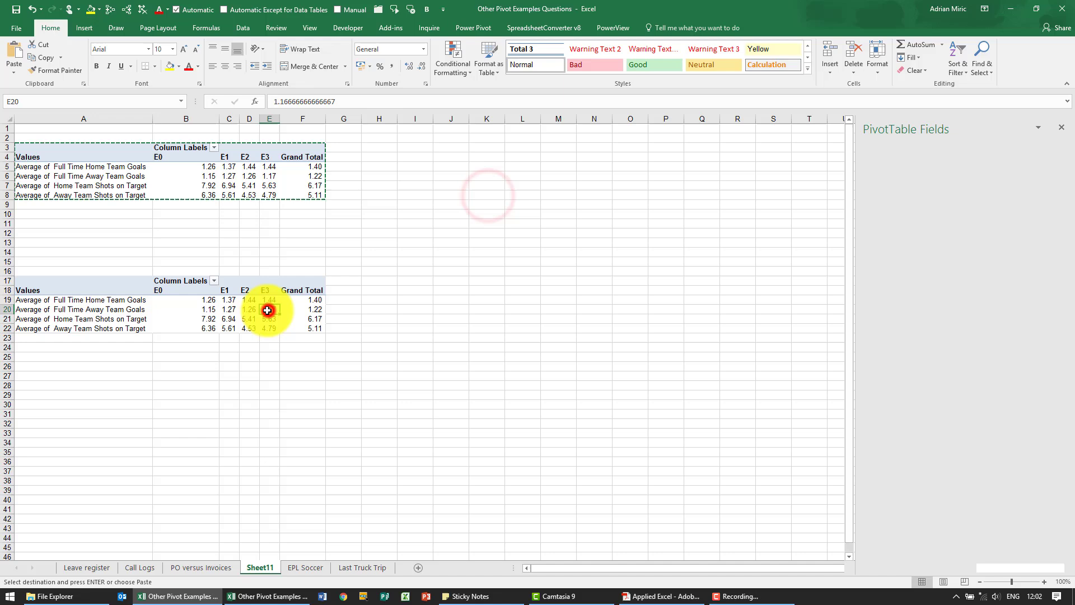
click(268, 309)
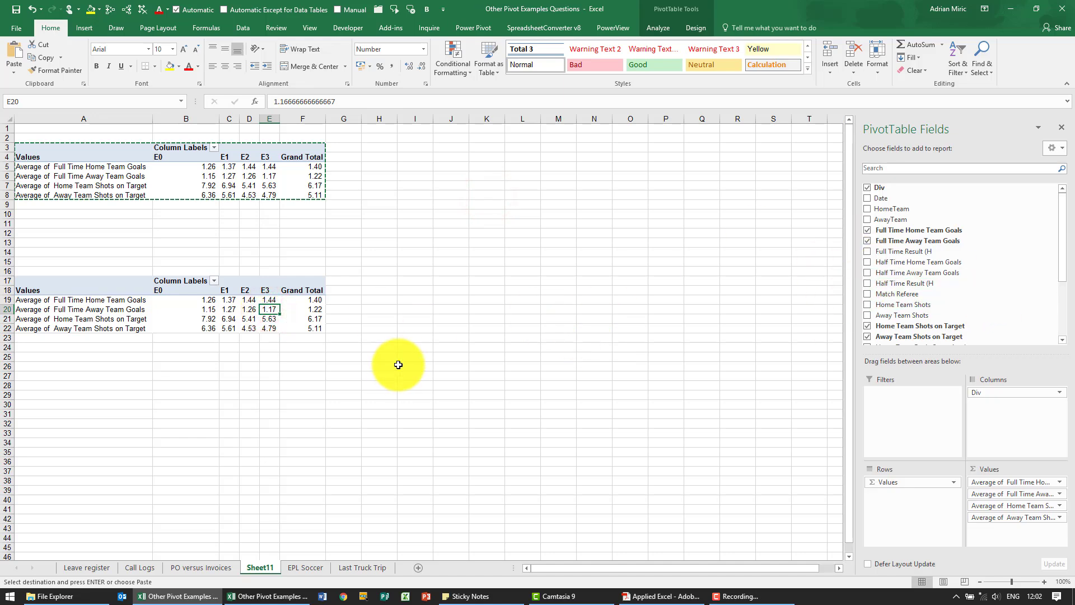
click(248, 309)
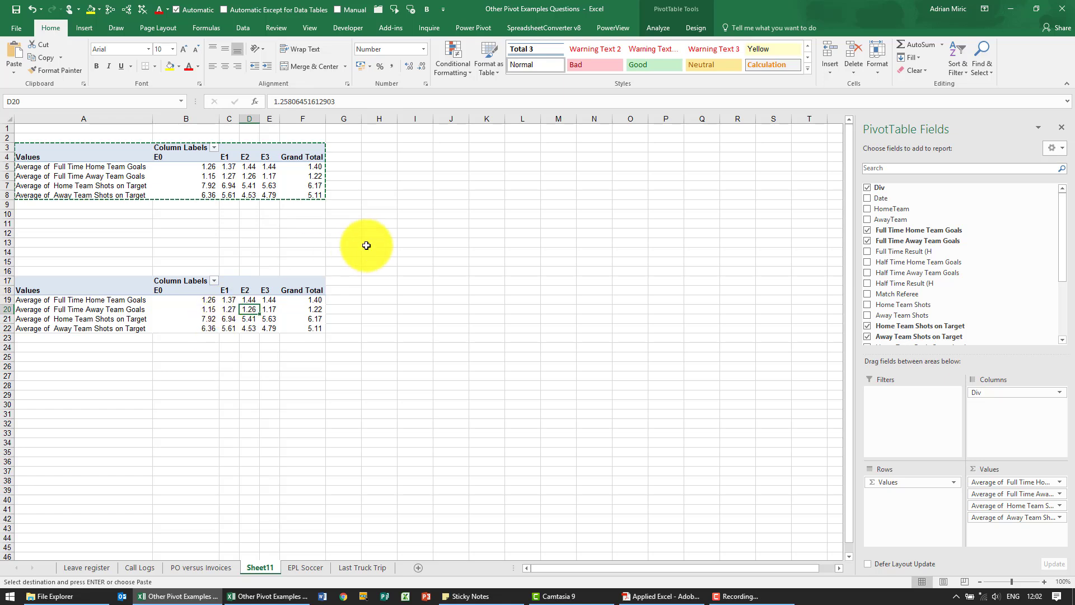
Step: Use Clear All on the copied PivotTable at row 17 and browse the field list
click(657, 28)
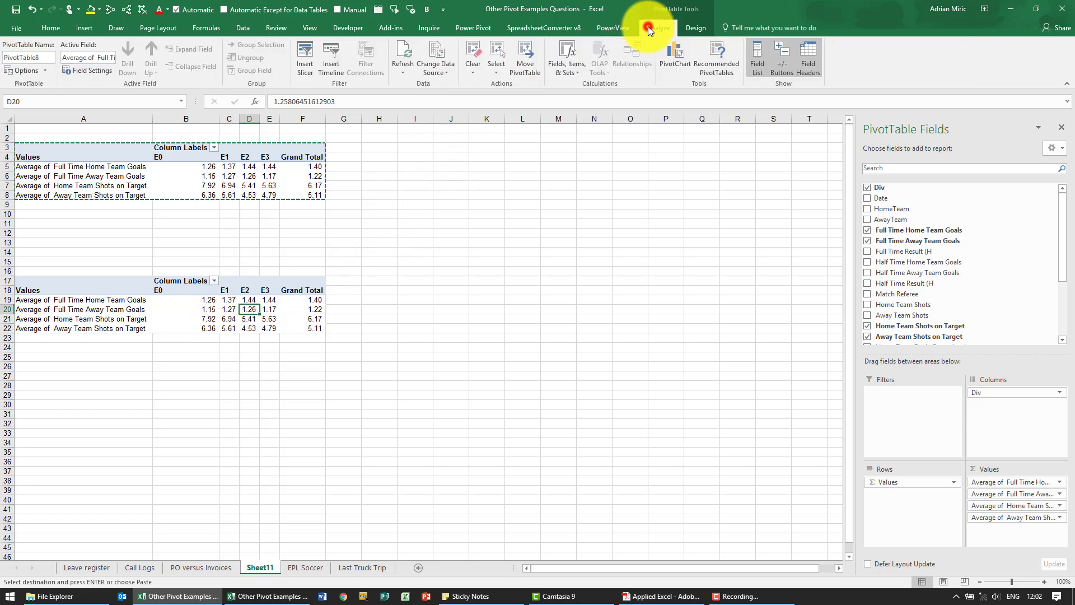
click(479, 93)
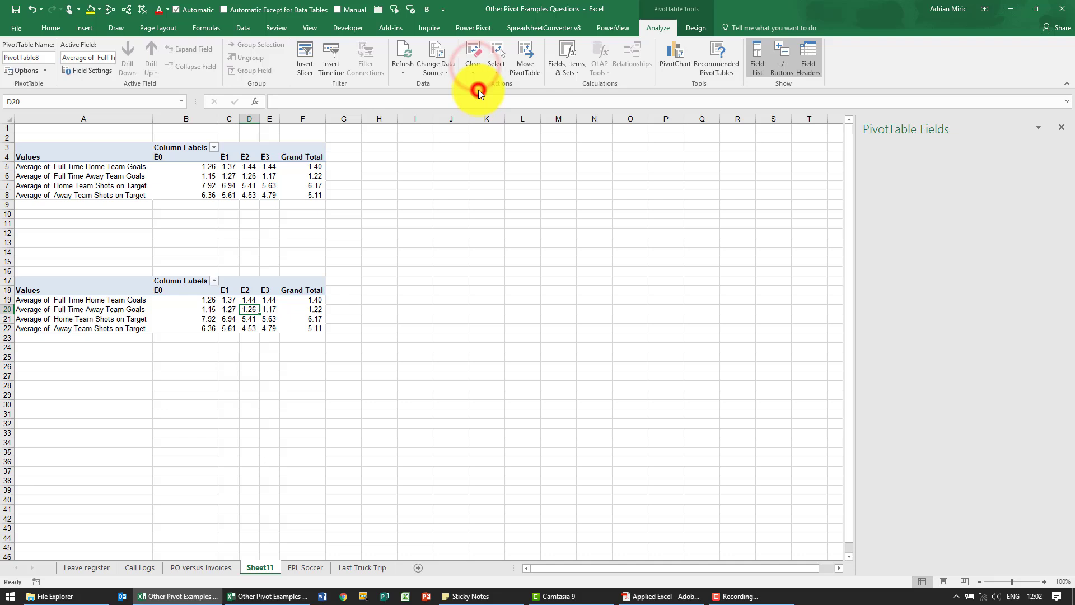
click(473, 54)
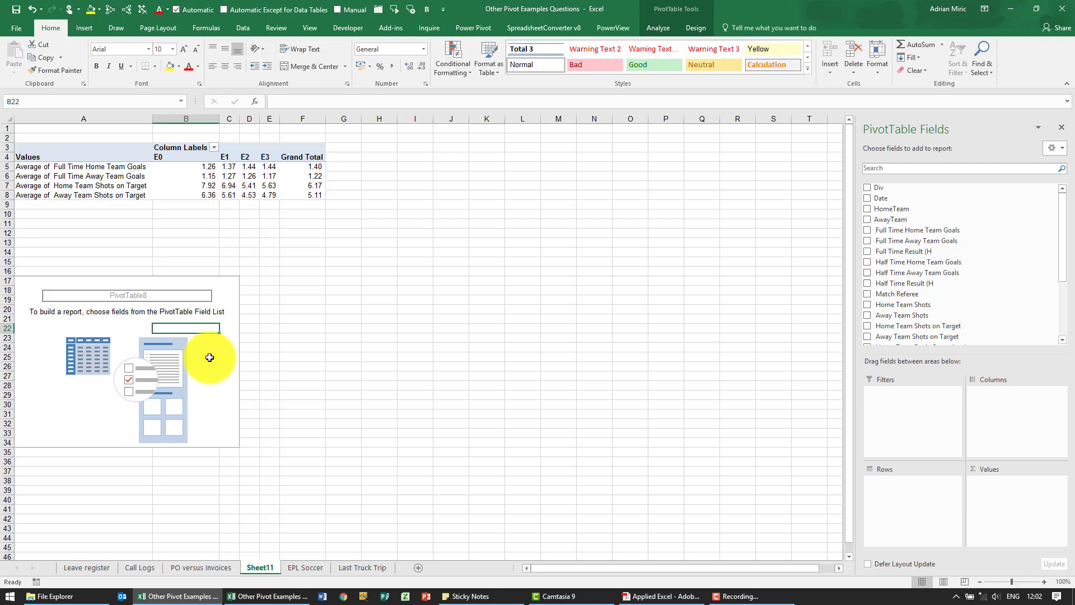
mouse_move(720, 337)
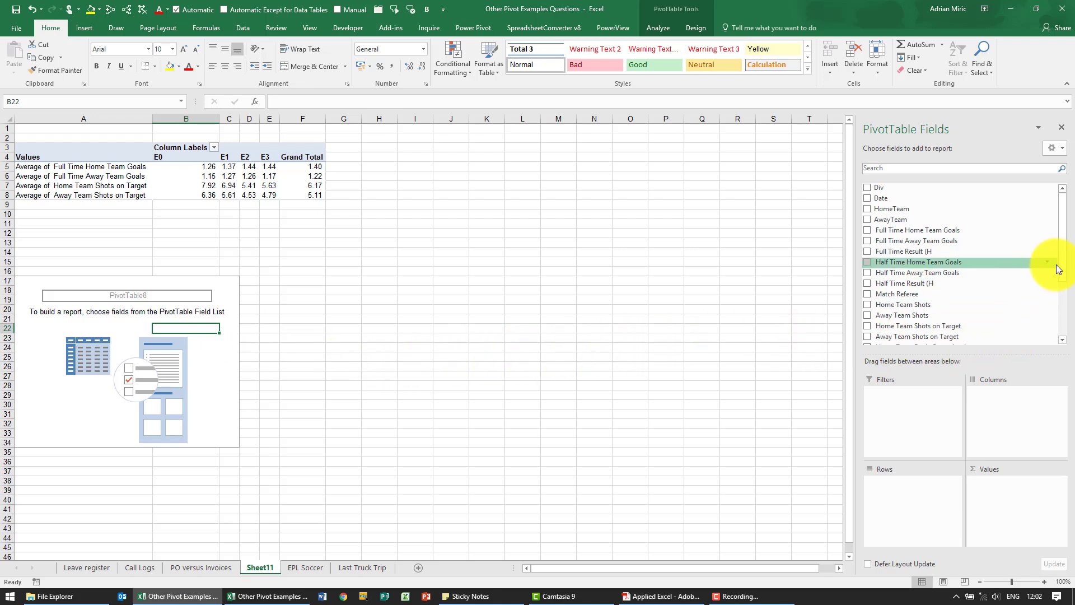
scroll(down, 3)
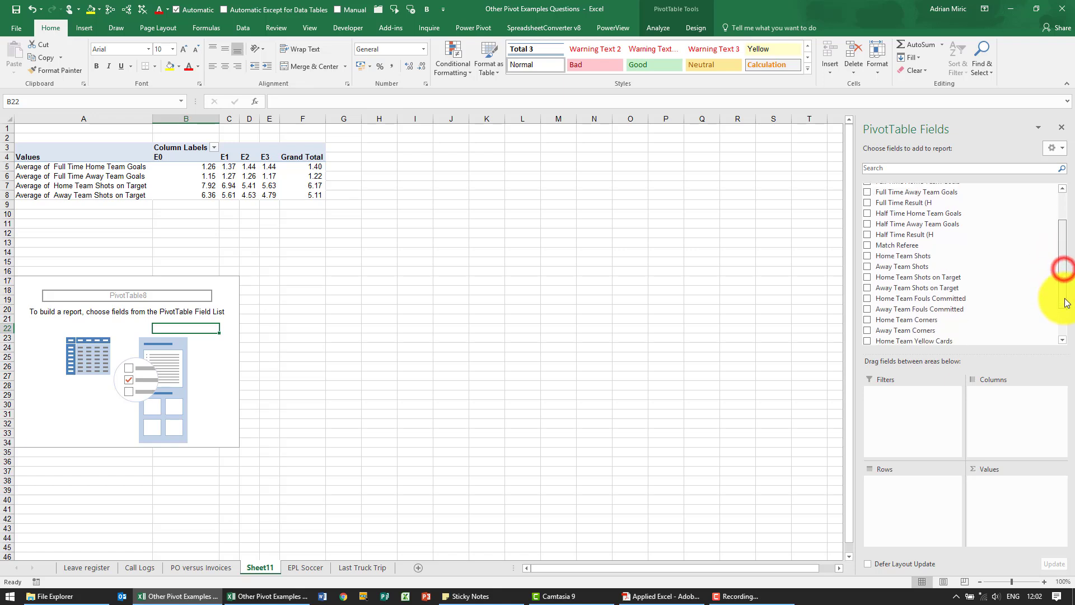
scroll(down, 3)
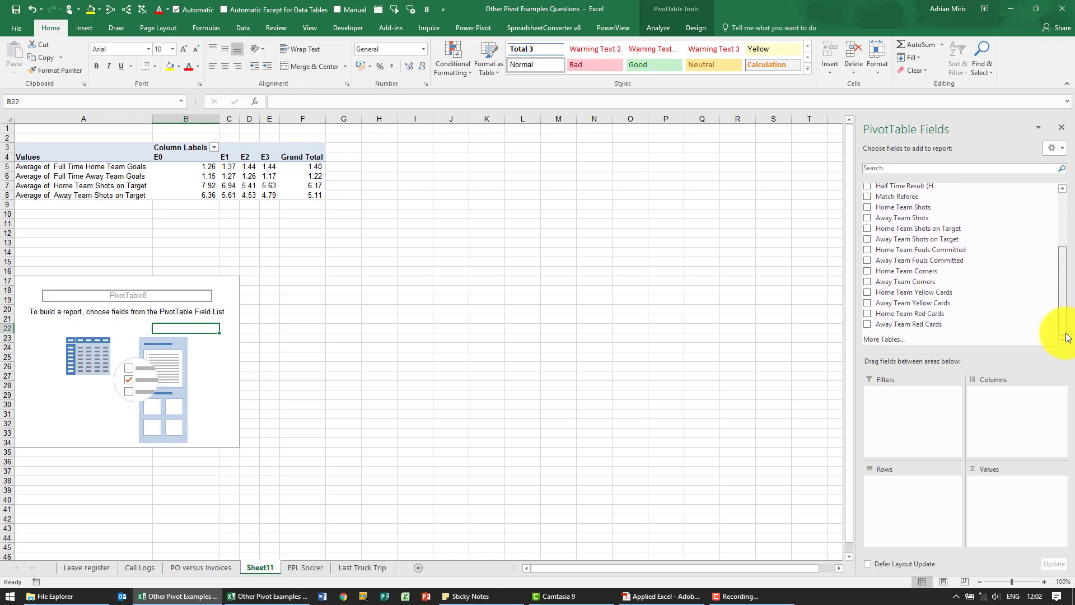
scroll(up, 3)
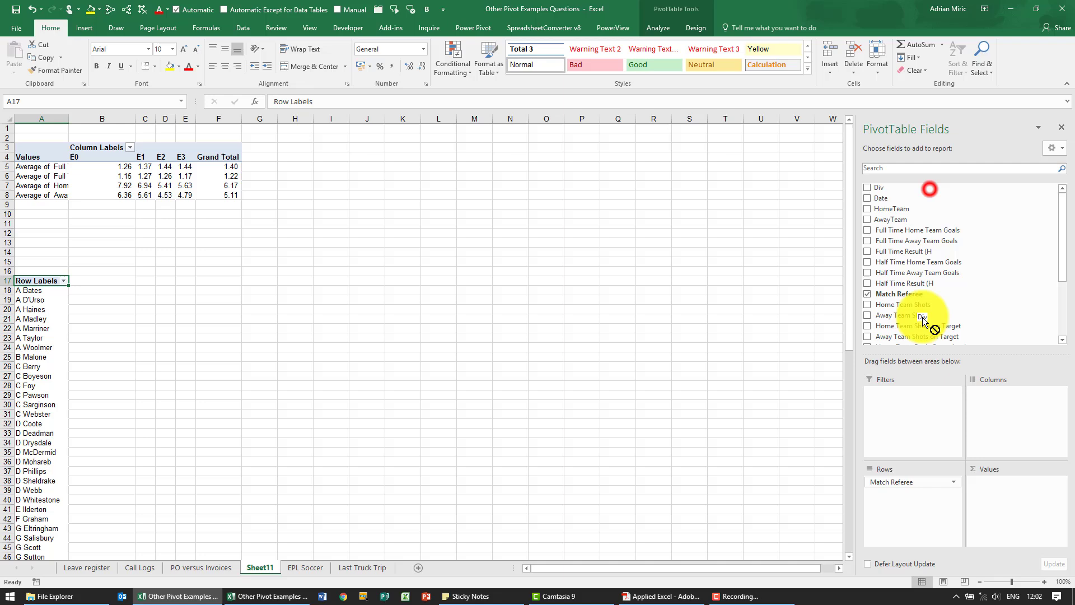
Step: Filter the row labels to division E0 only, then scroll to the card fields
click(867, 188)
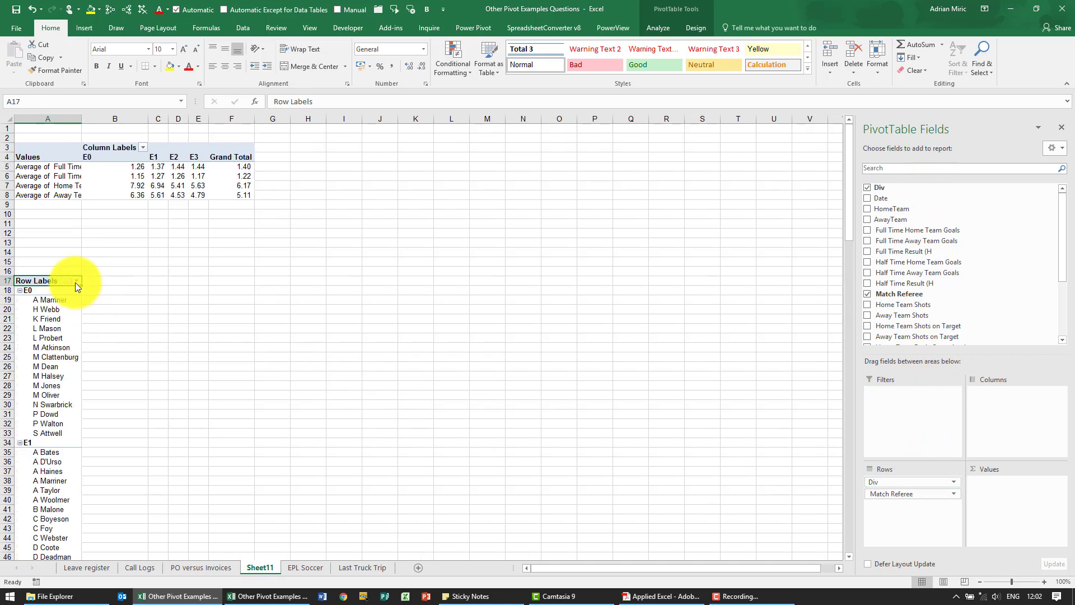
click(76, 281)
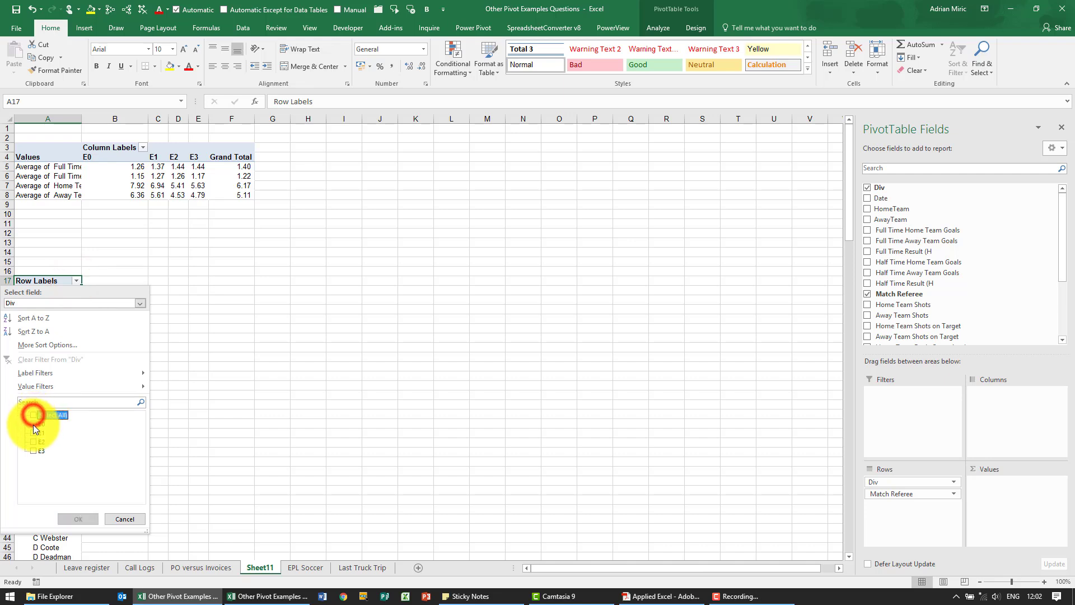
click(74, 519)
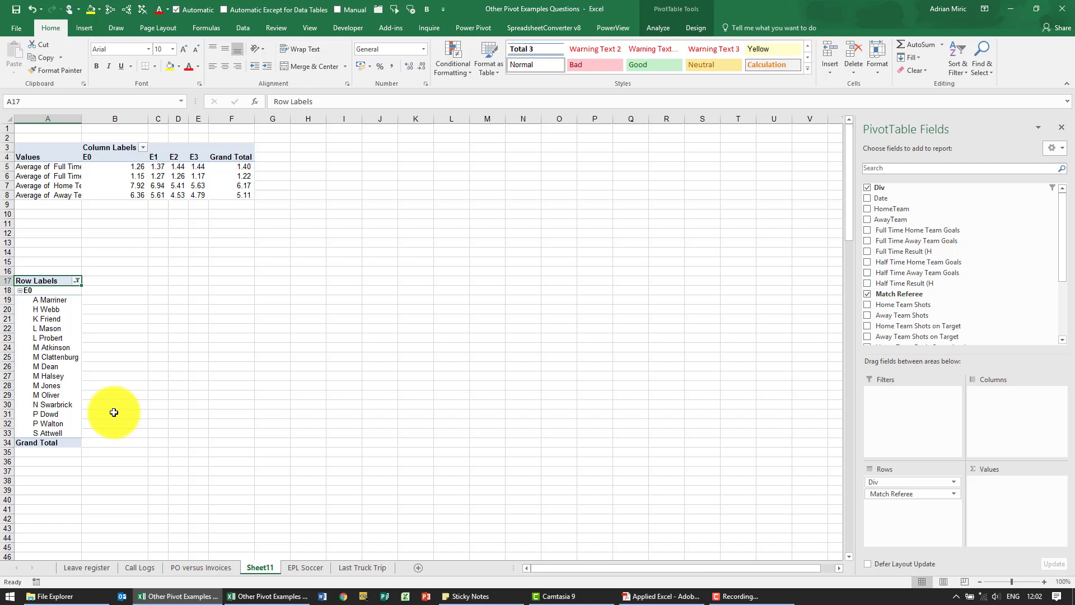
mouse_move(932, 326)
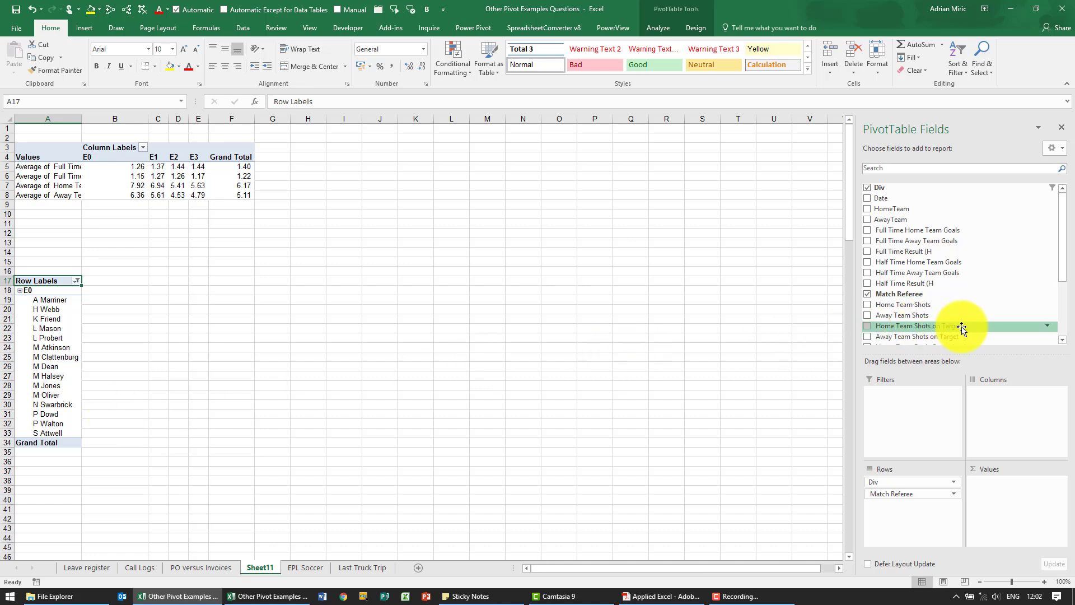
scroll(down, 3)
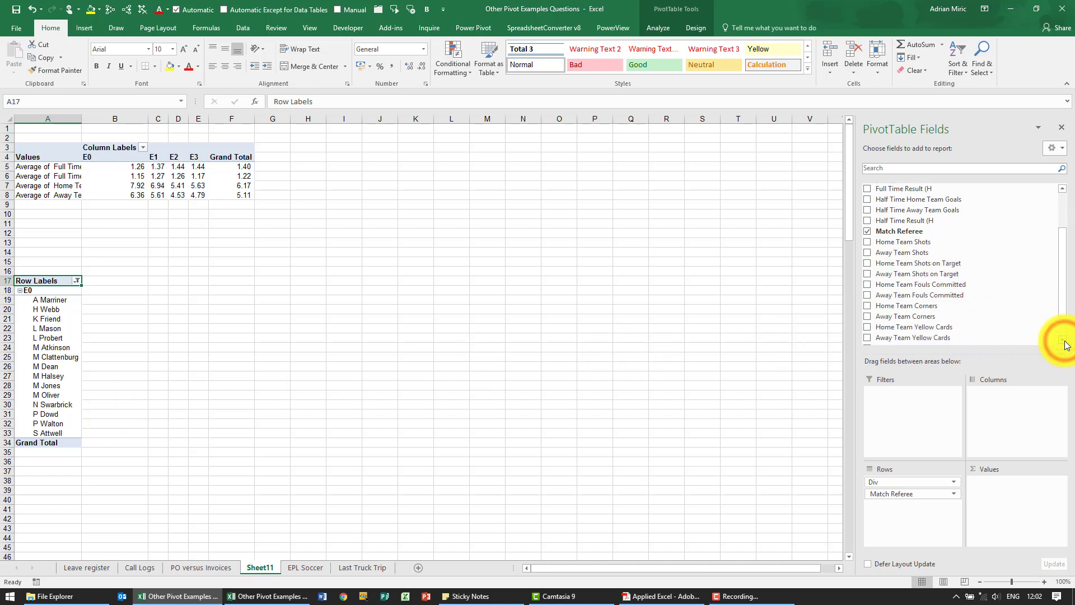
scroll(down, 3)
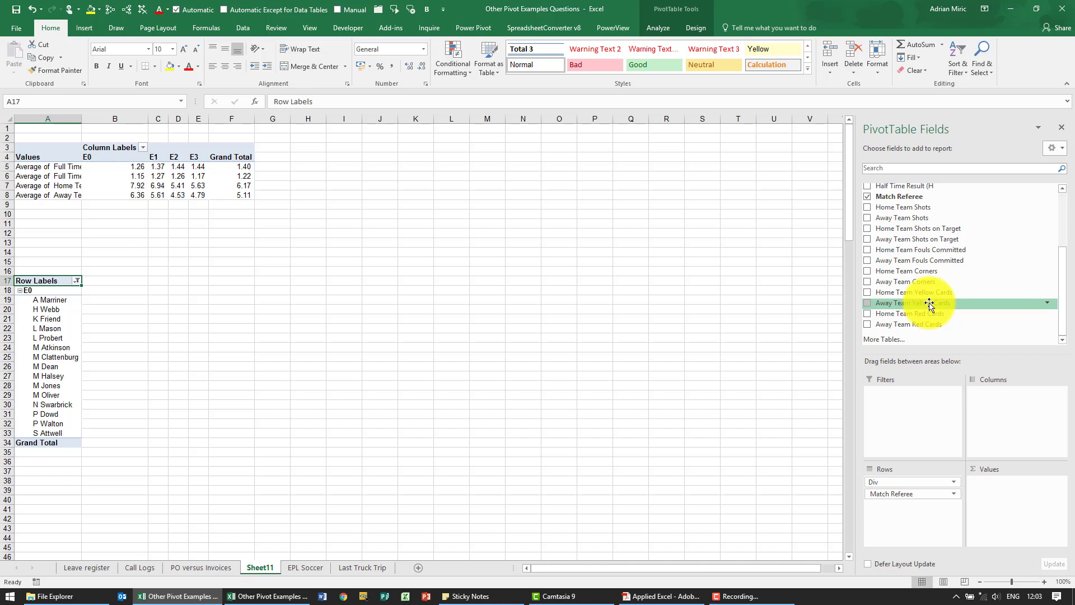
mouse_move(932, 302)
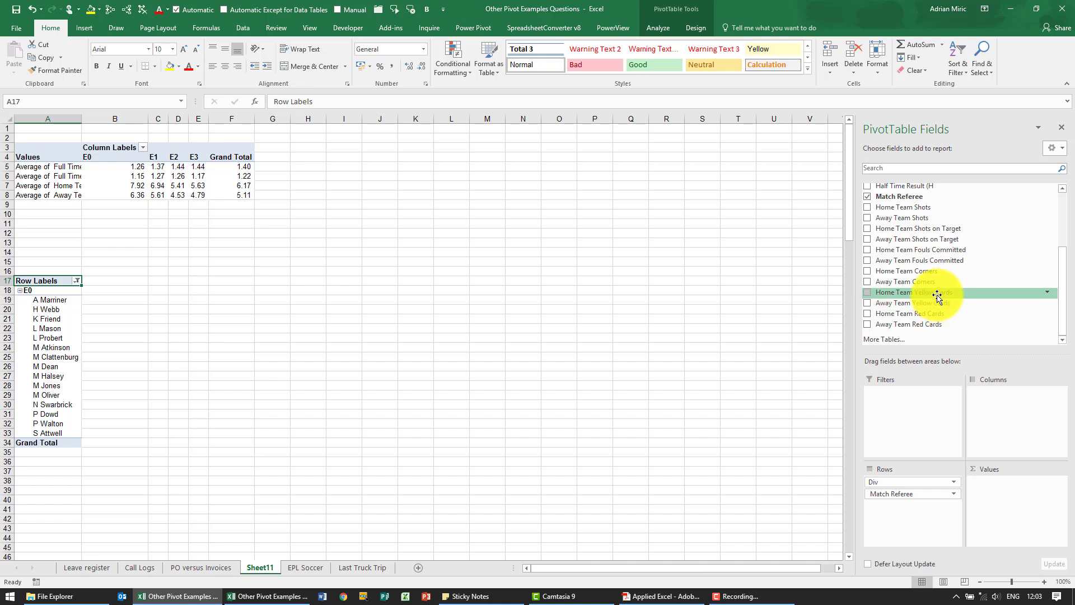
mouse_move(71, 318)
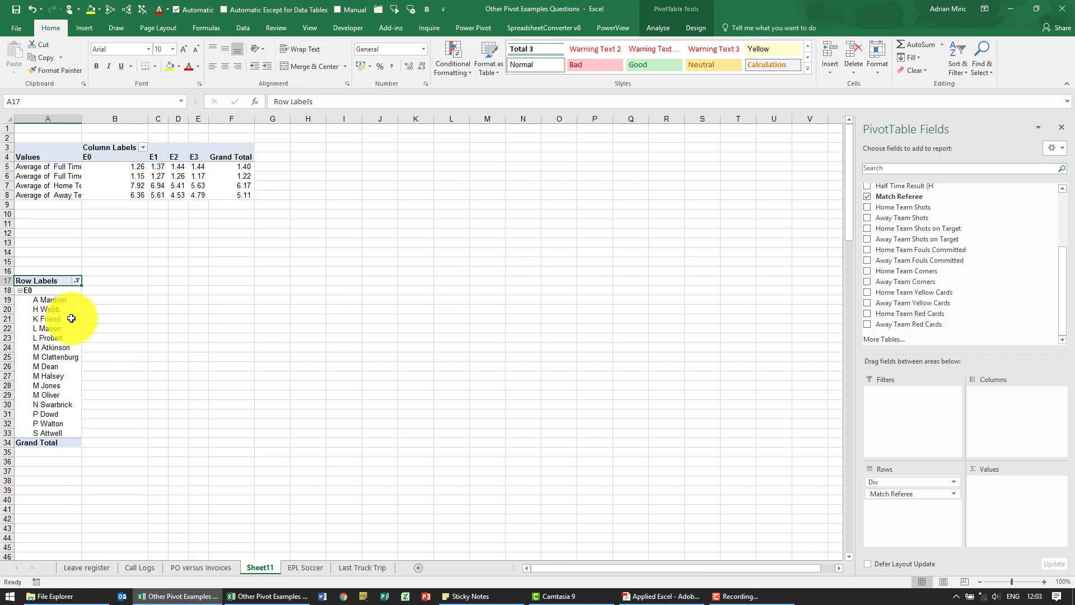
Step: Create calculated field 'Yellow Cards' as home plus away yellow cards
click(47, 318)
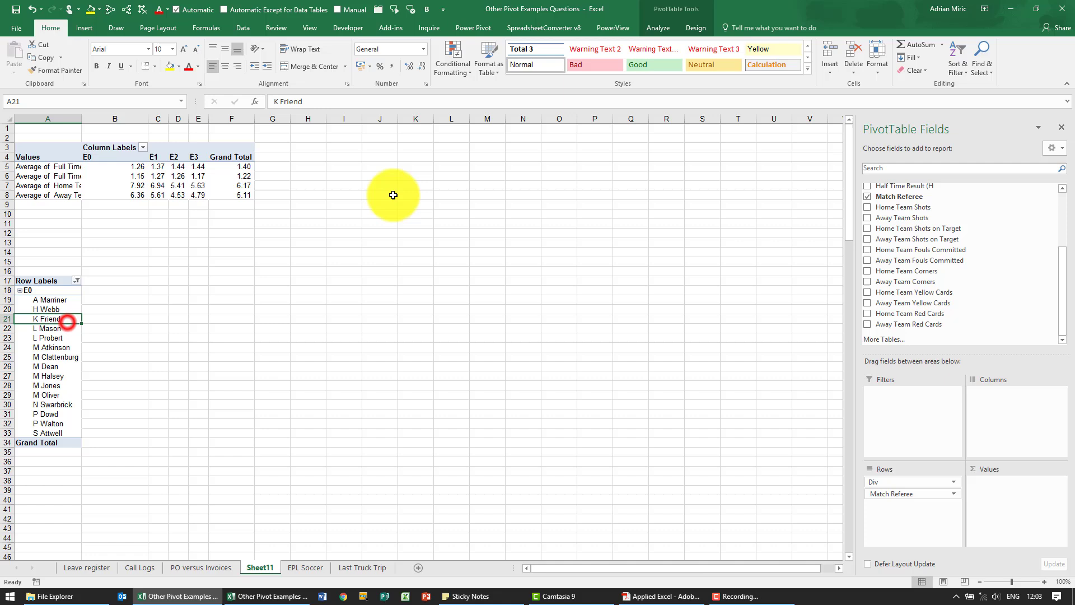
click(657, 28)
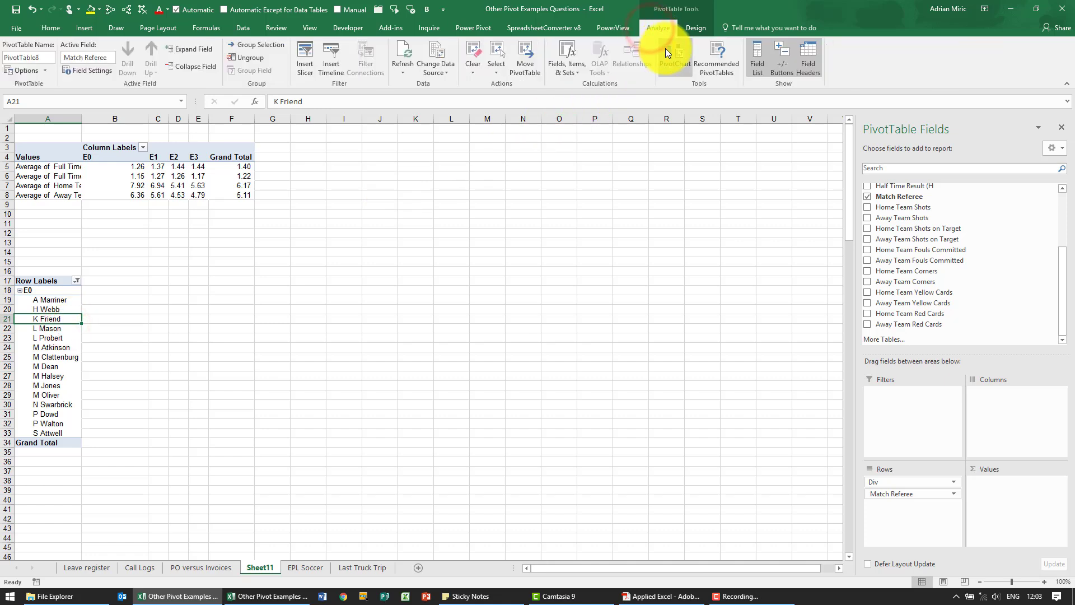
click(565, 57)
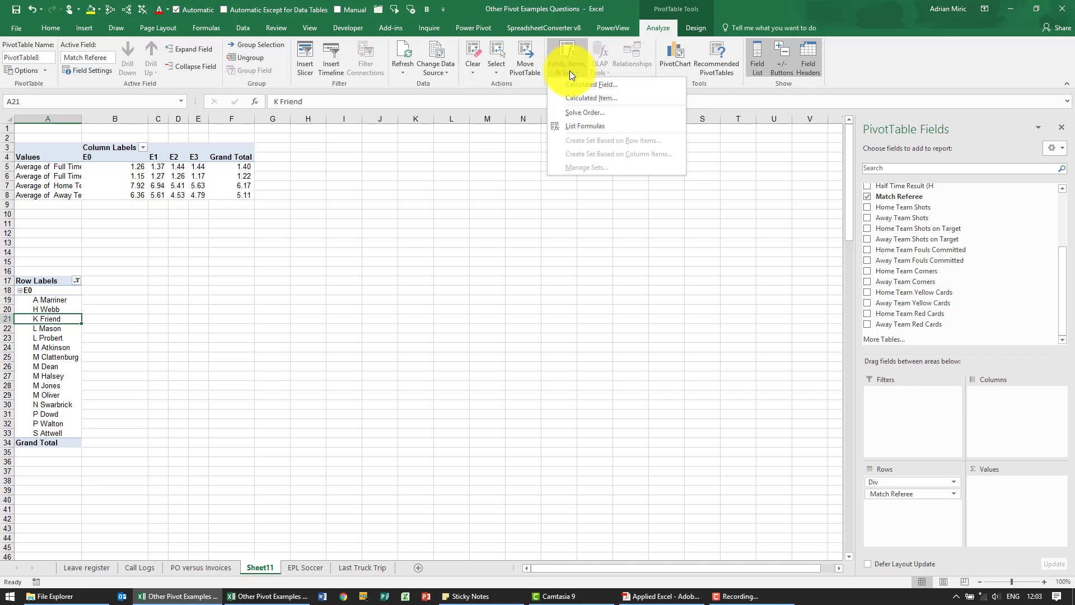
click(591, 85)
text(Yellow Cards)
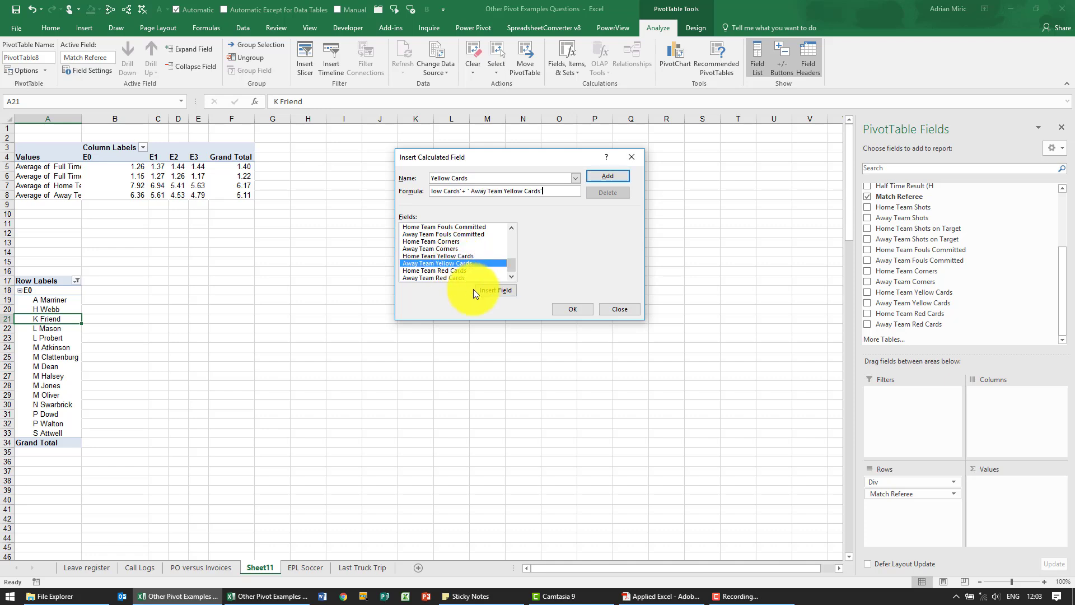
click(572, 308)
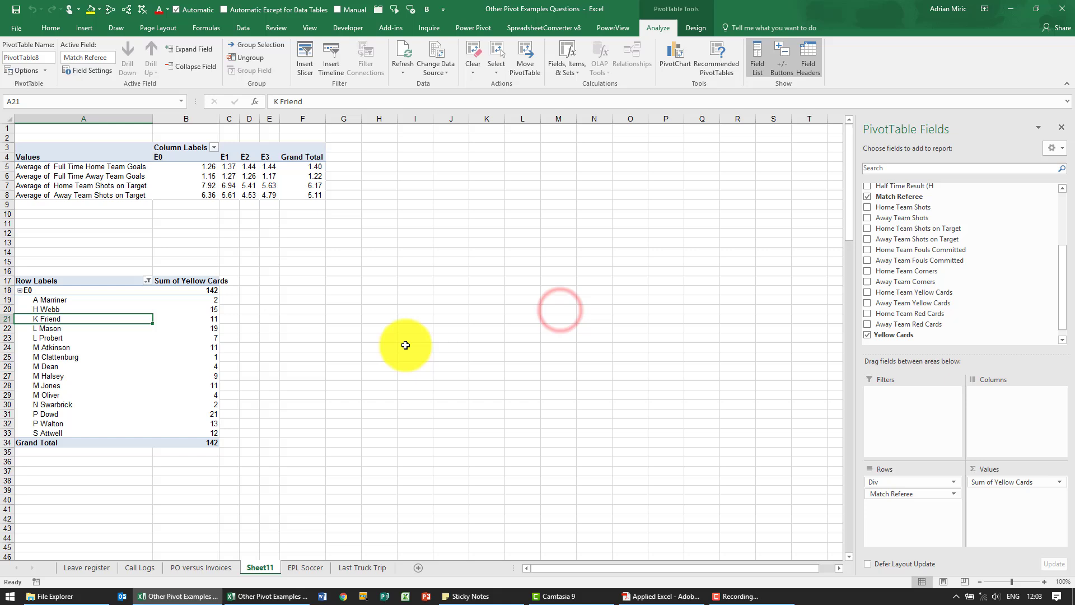
mouse_move(186, 369)
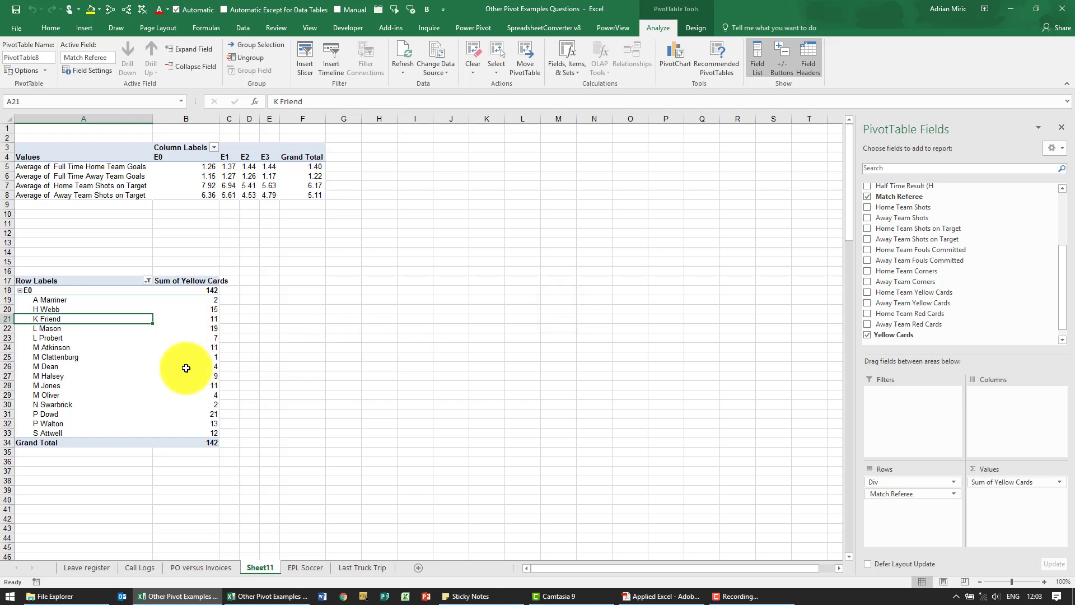
mouse_move(565, 57)
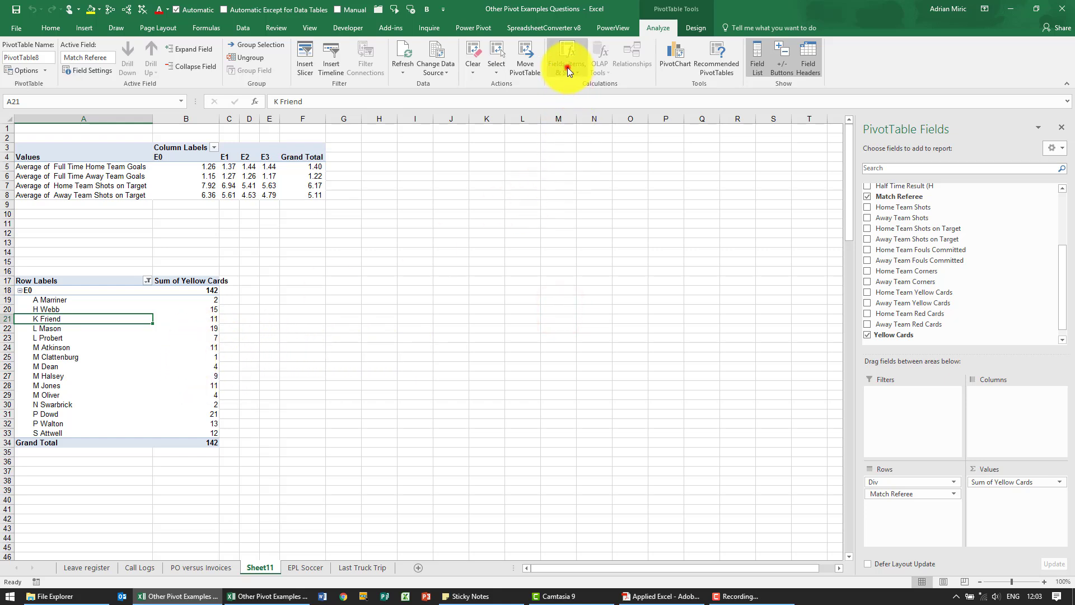
Step: Create calculated field 'Red Cards' = 'Home Team Red Cards' + 'Away Team Red Cards'
click(566, 57)
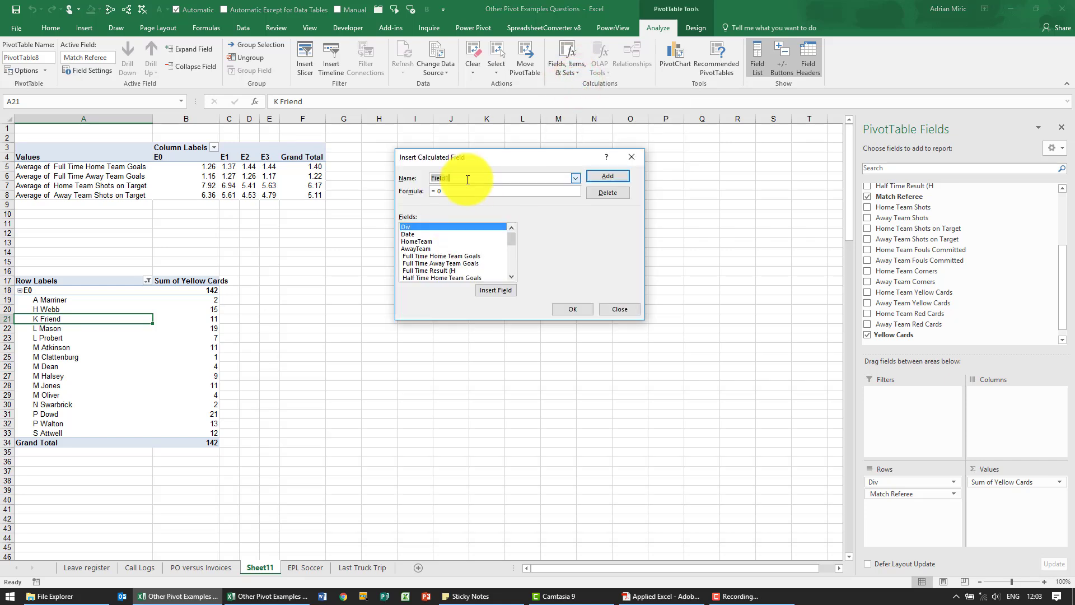
text(Red Cards)
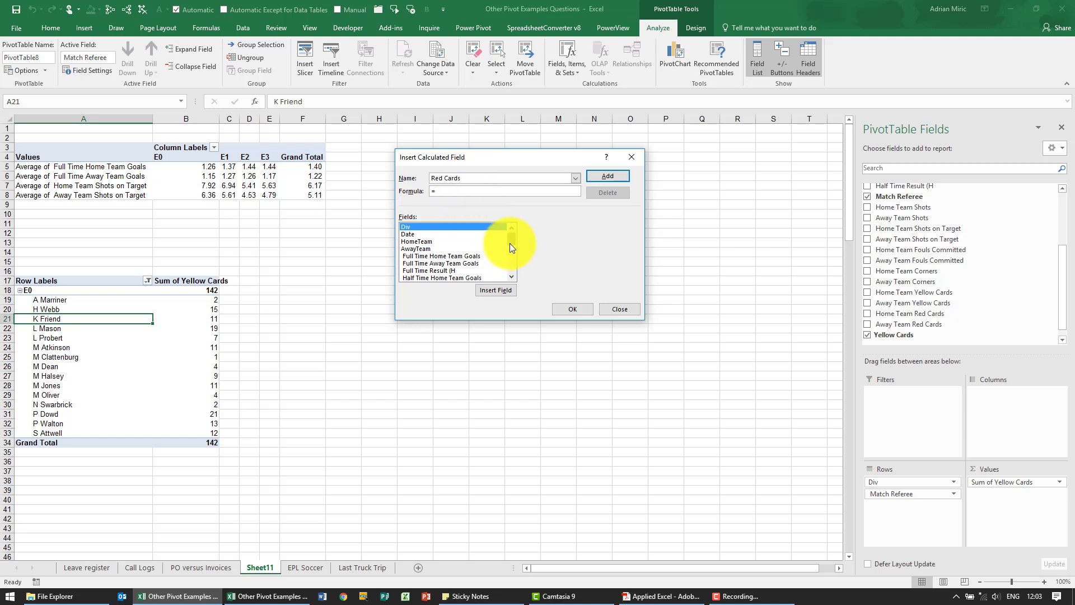
scroll(down, 3)
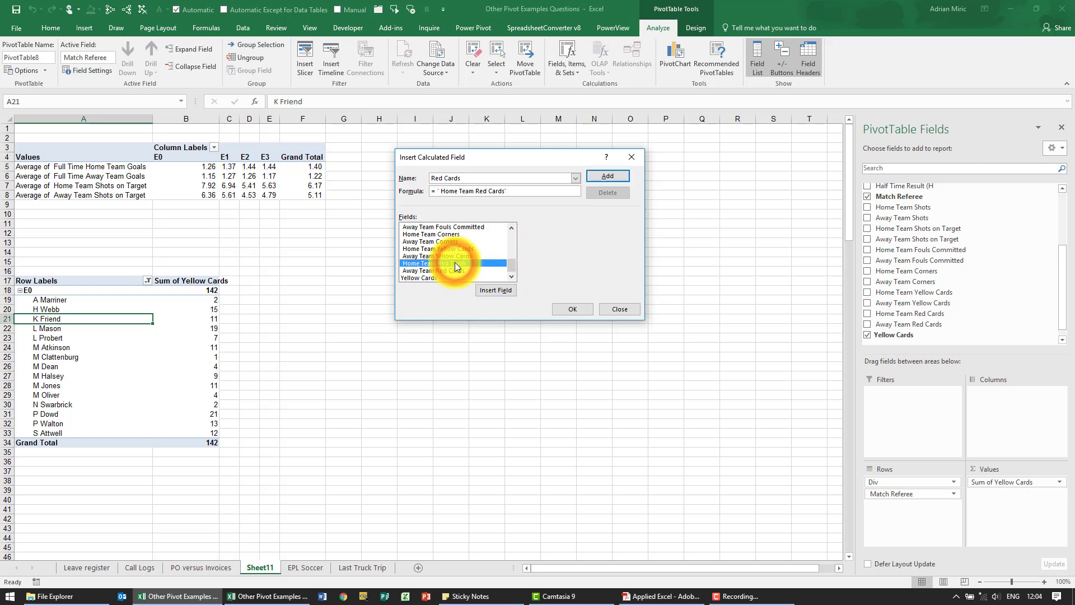
click(432, 270)
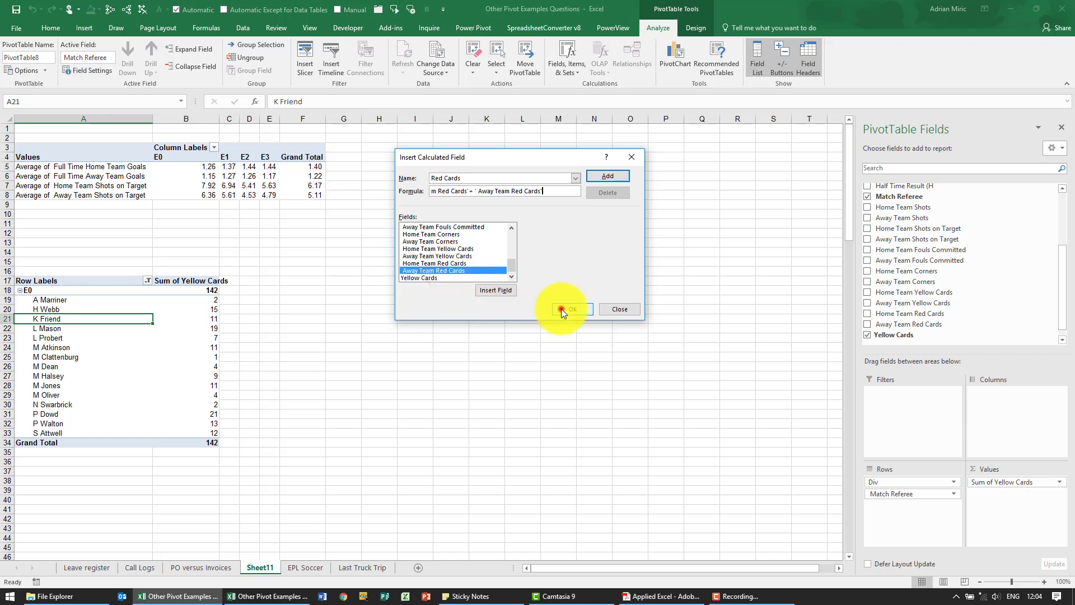
click(571, 309)
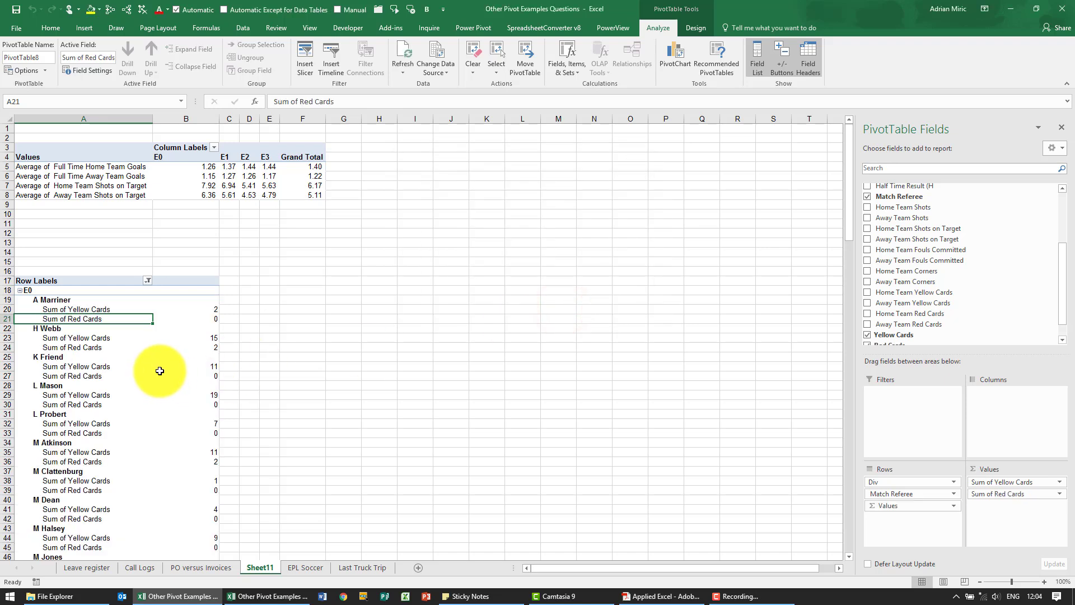
click(163, 357)
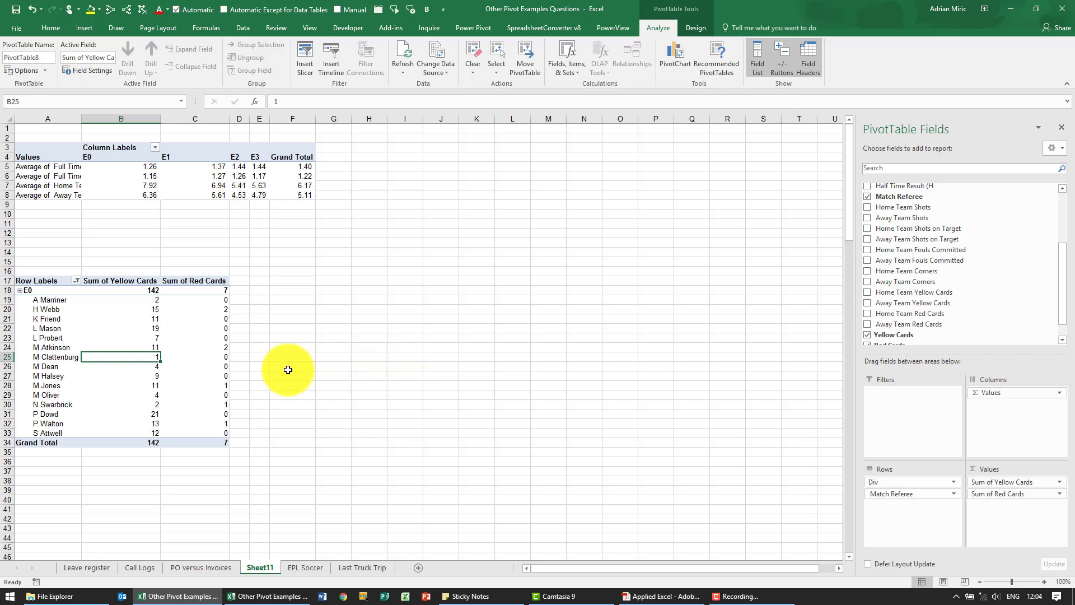
mouse_move(223, 357)
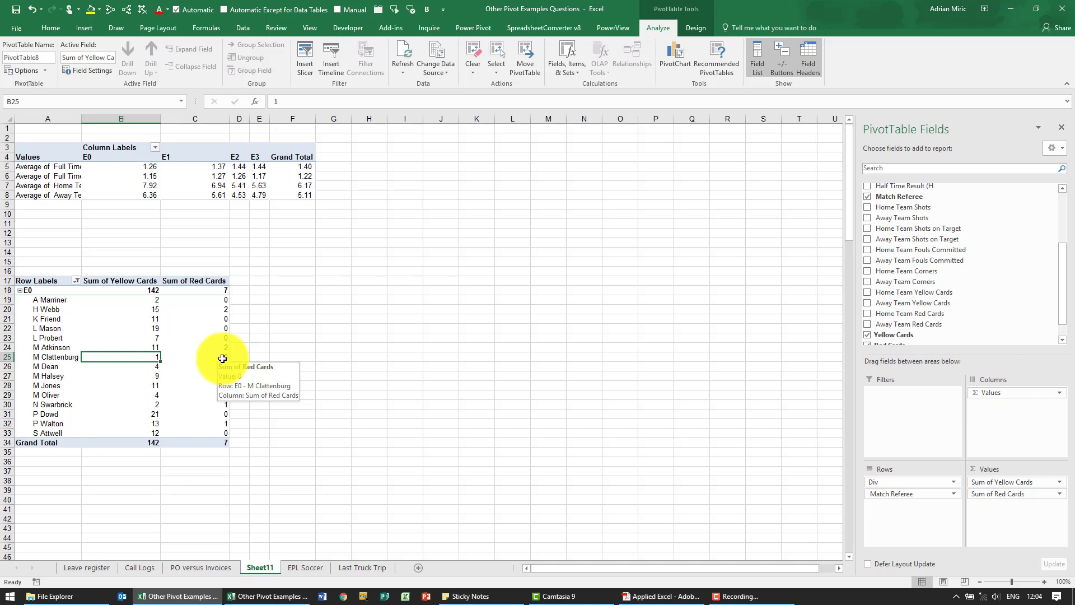
mouse_move(48, 318)
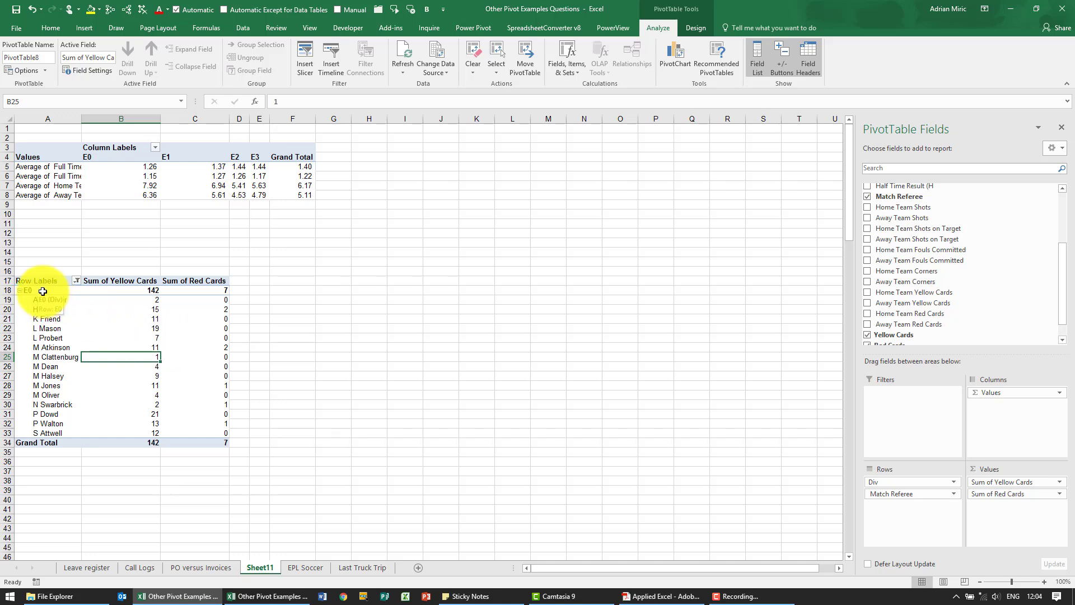
Step: Select the E0 division cell and open the Design report layout options for Tabular Form
click(26, 290)
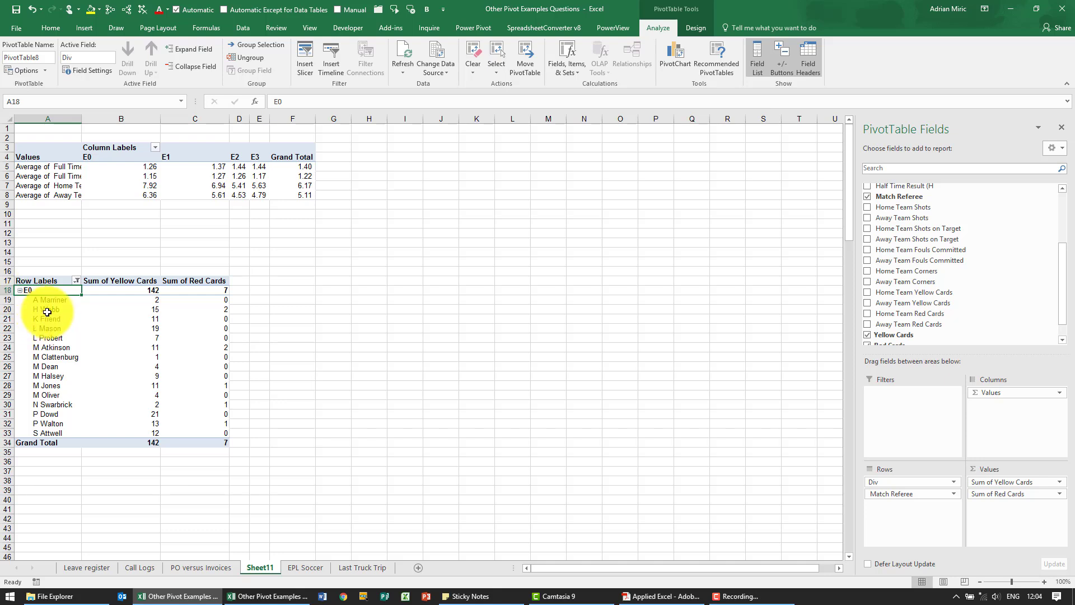
click(47, 309)
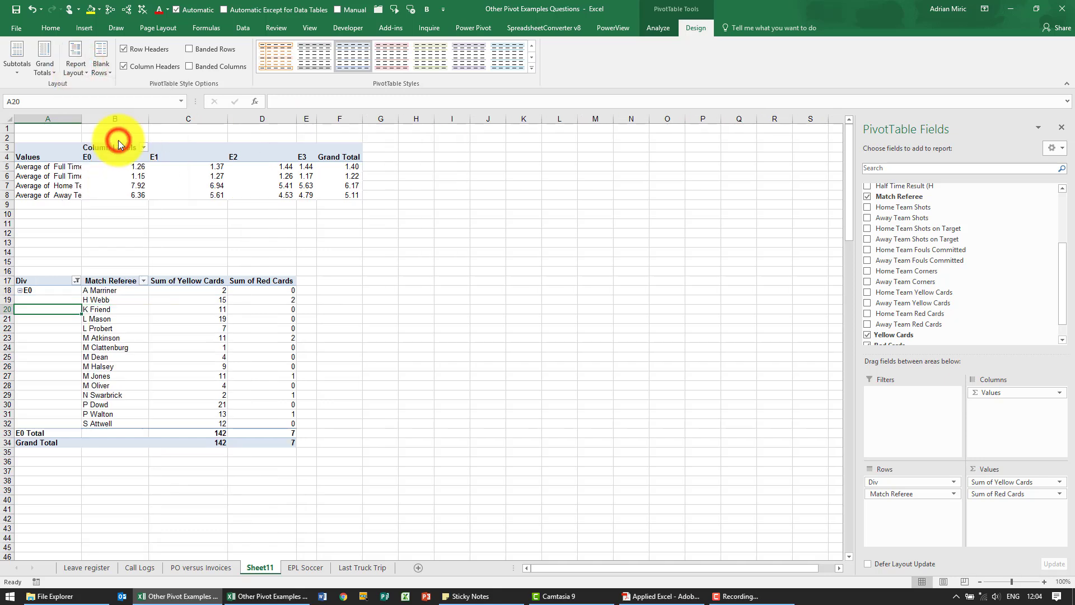
mouse_move(137, 288)
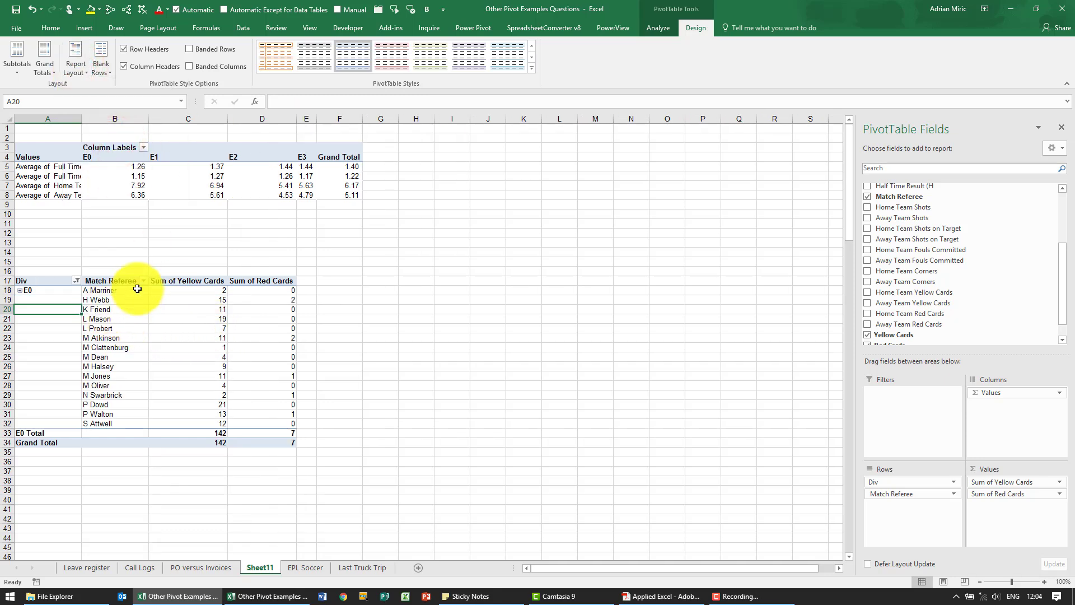
mouse_move(144, 281)
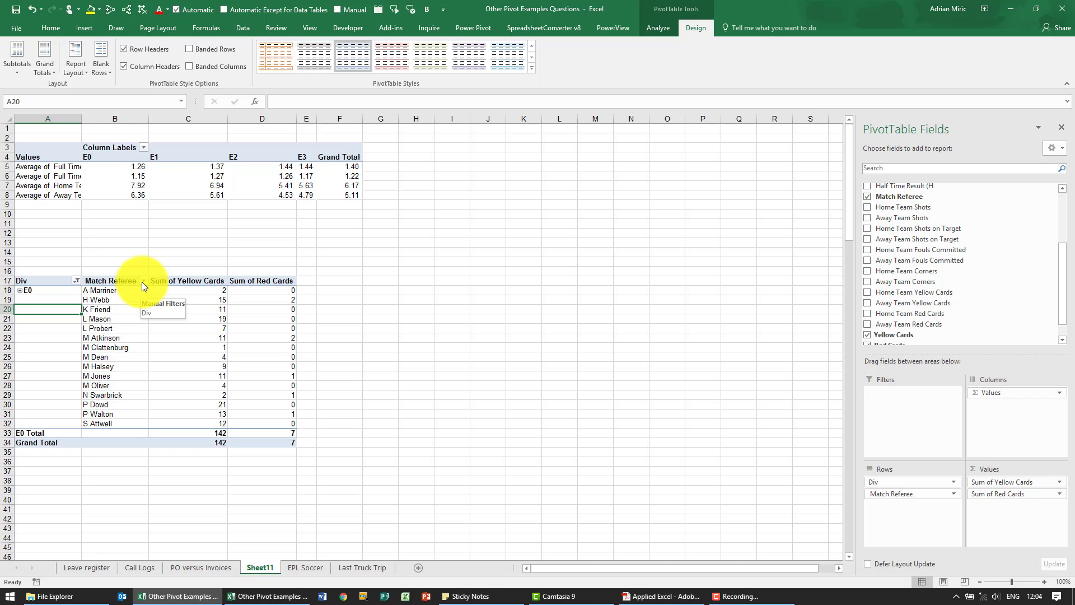
Step: Sort Match Referee descending by Sum of Red Cards and select H Webb's yellow-card total
click(143, 281)
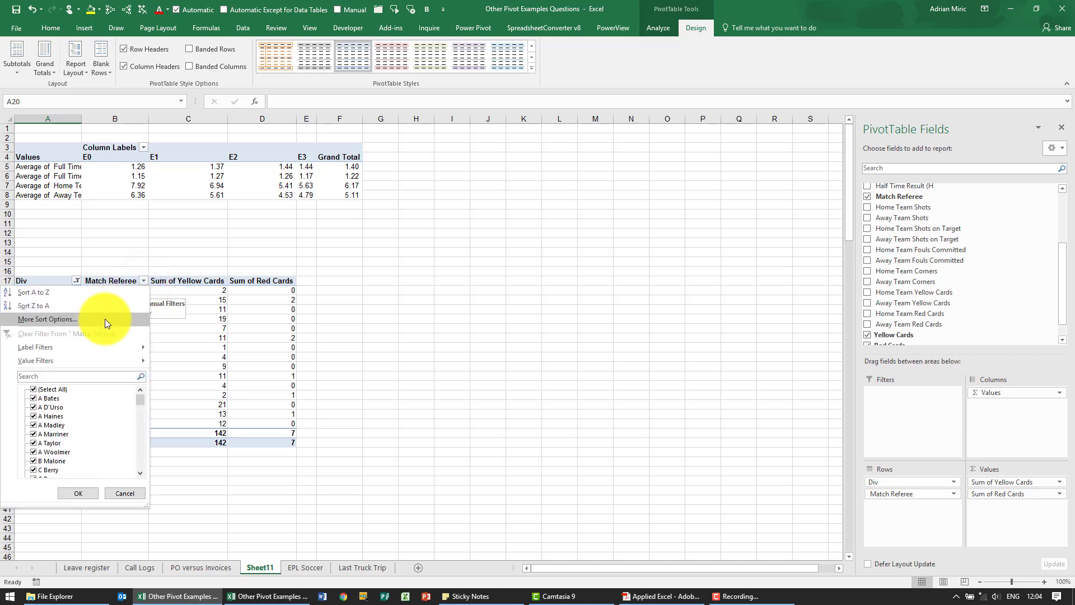
click(46, 319)
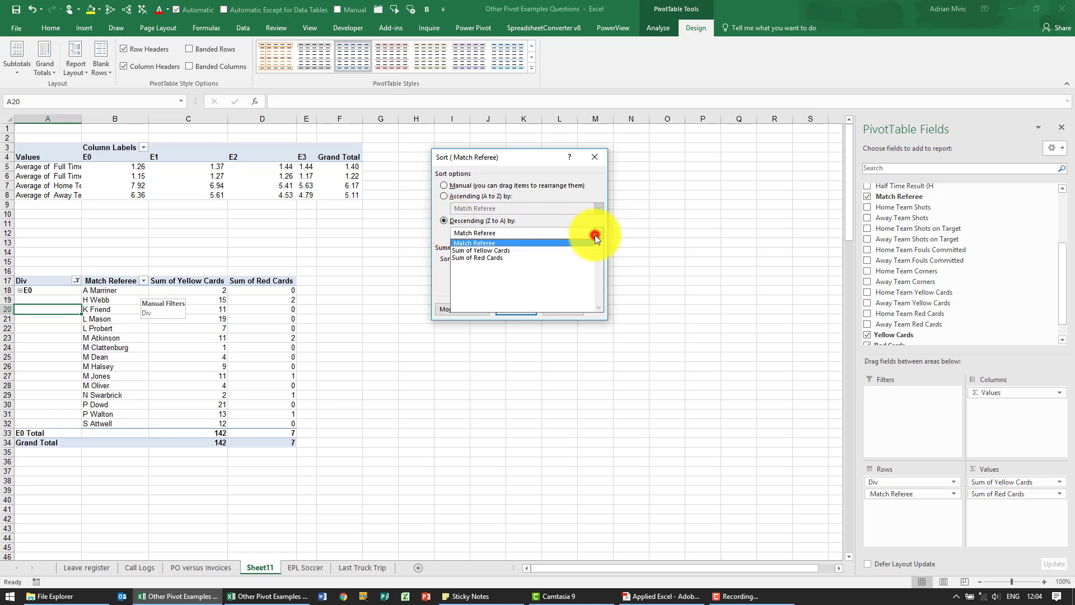
click(477, 257)
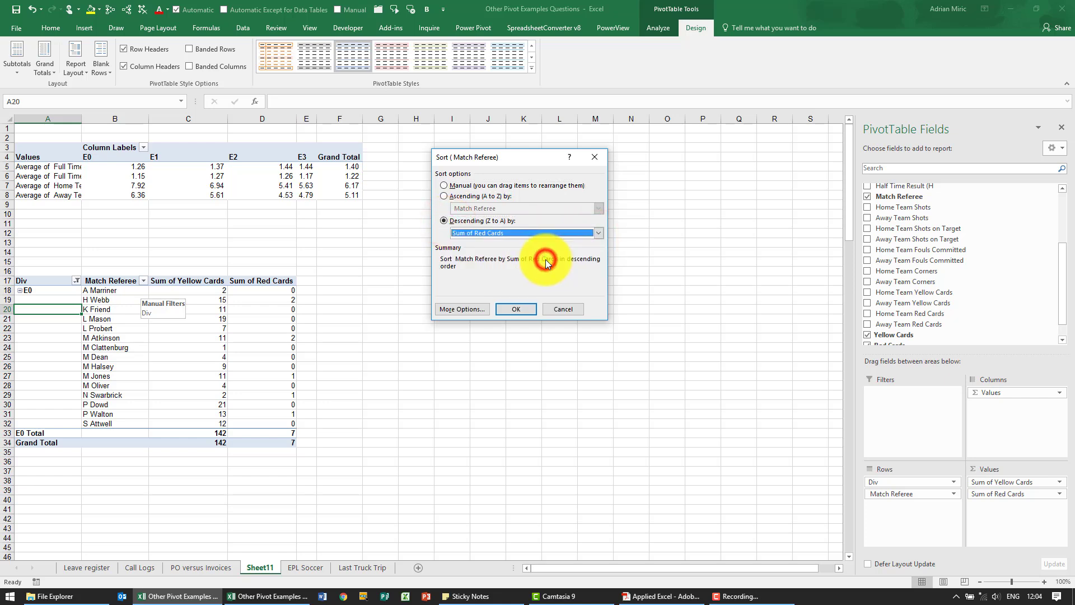
click(515, 308)
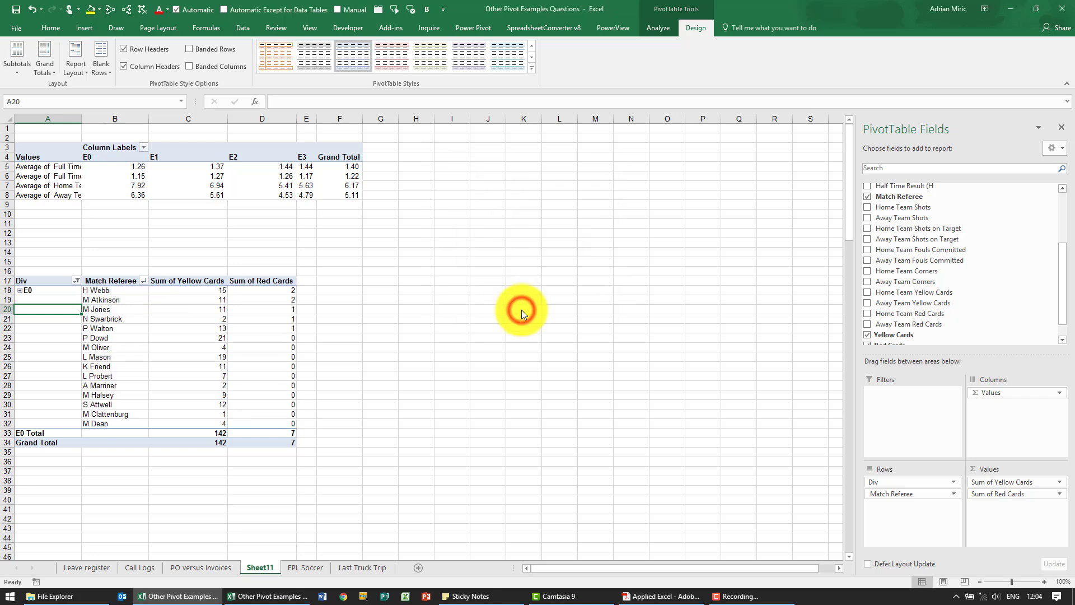
mouse_move(409, 332)
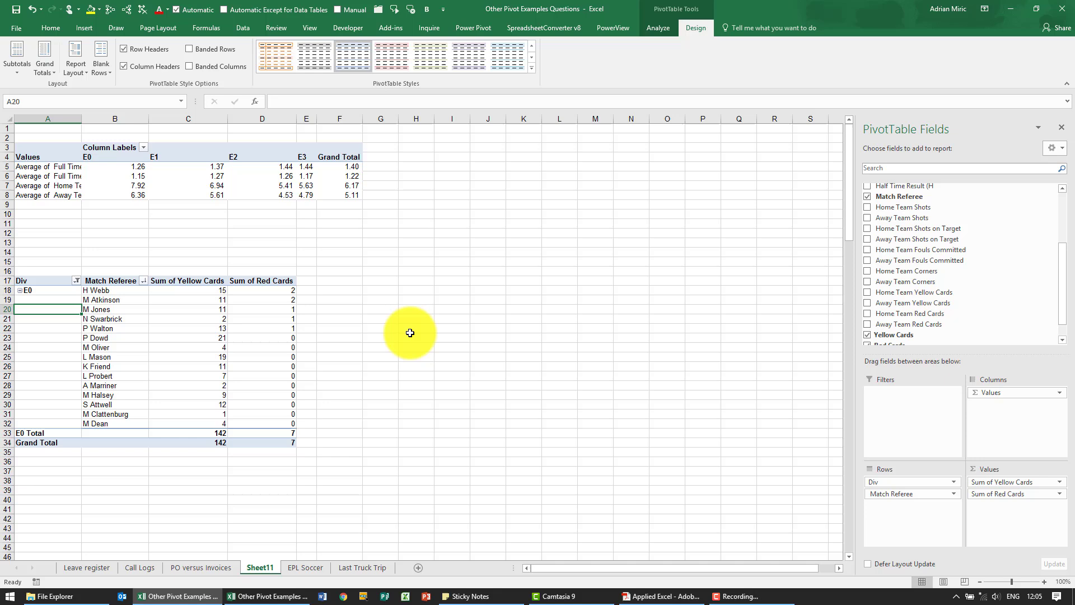
mouse_move(398, 336)
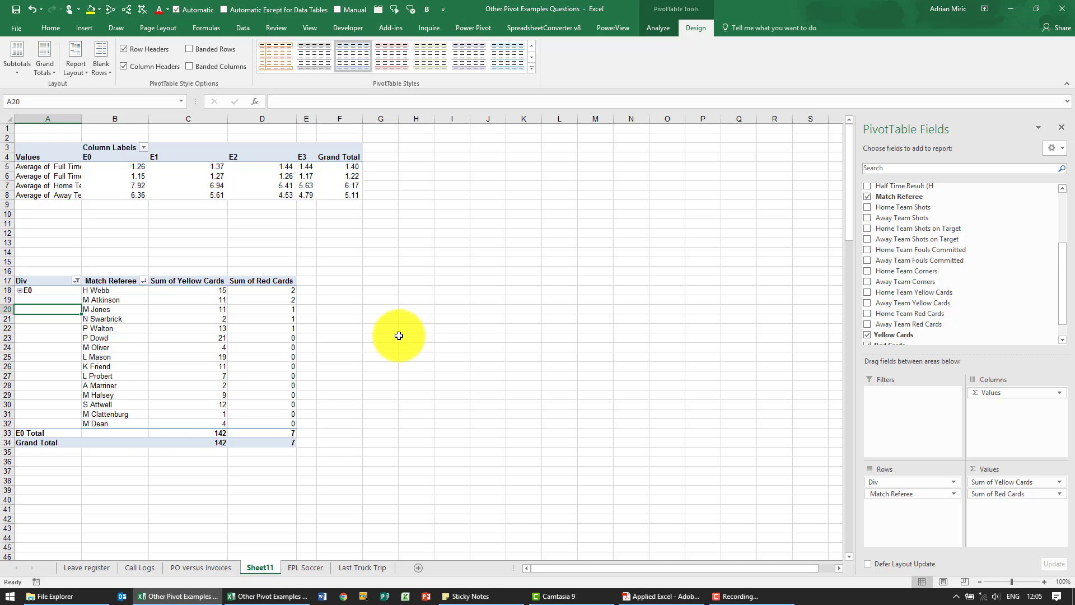
mouse_move(206, 324)
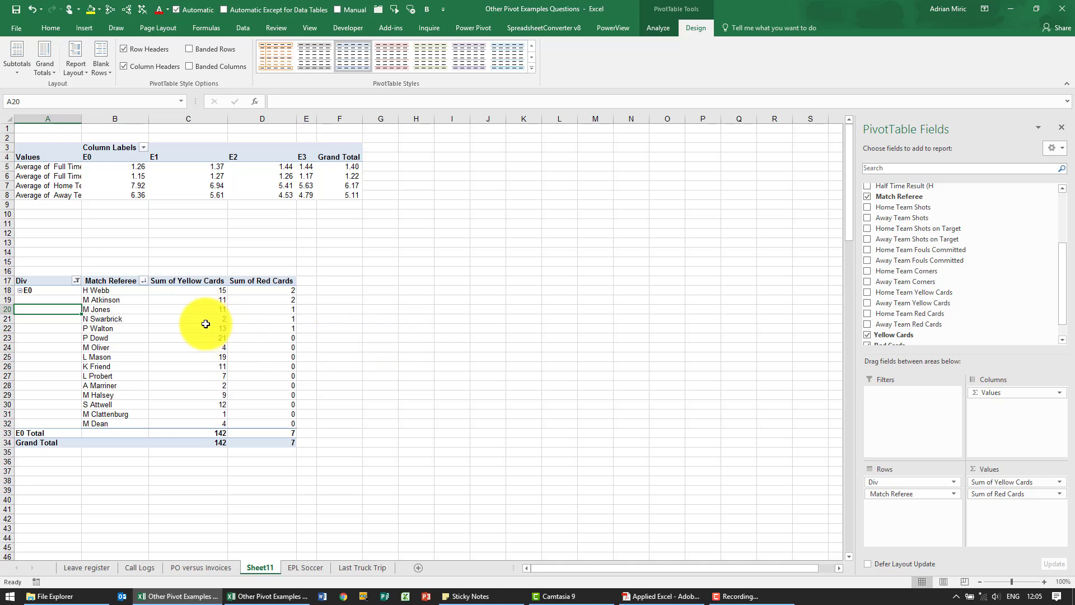
mouse_move(206, 322)
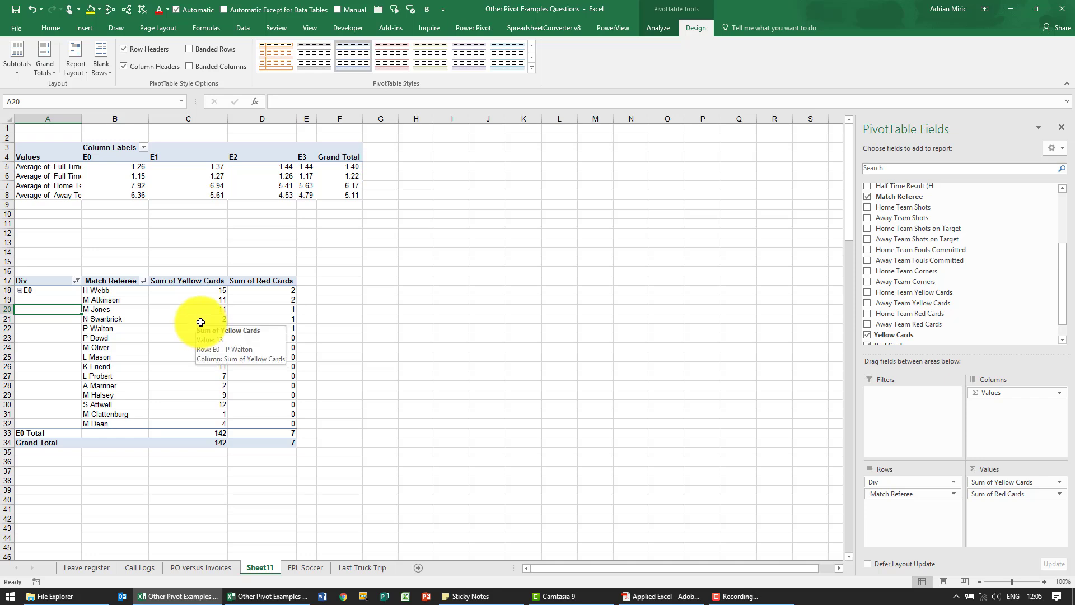
click(188, 318)
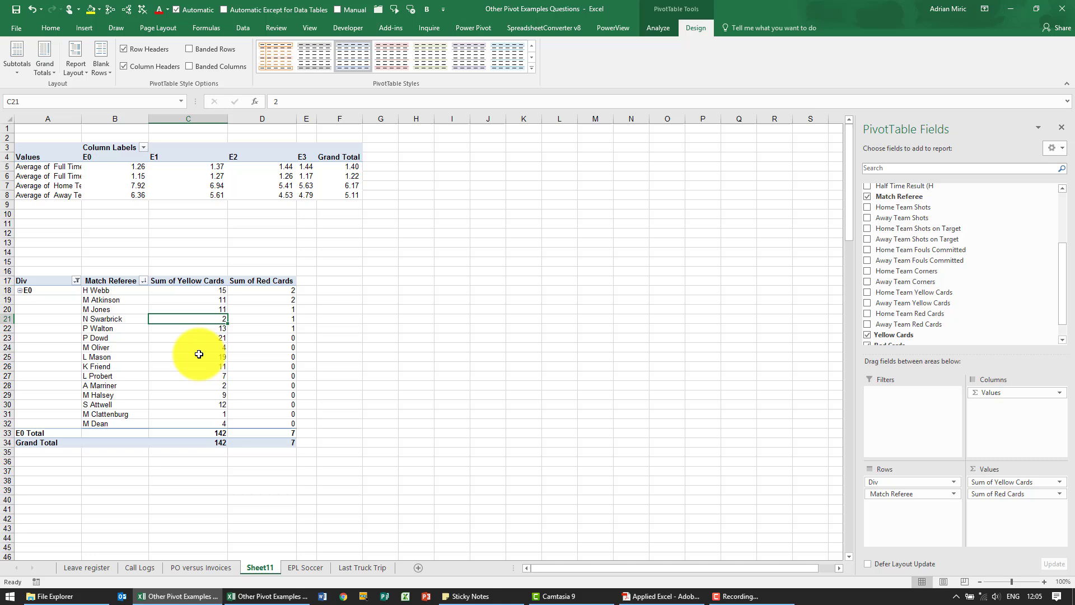
mouse_move(200, 295)
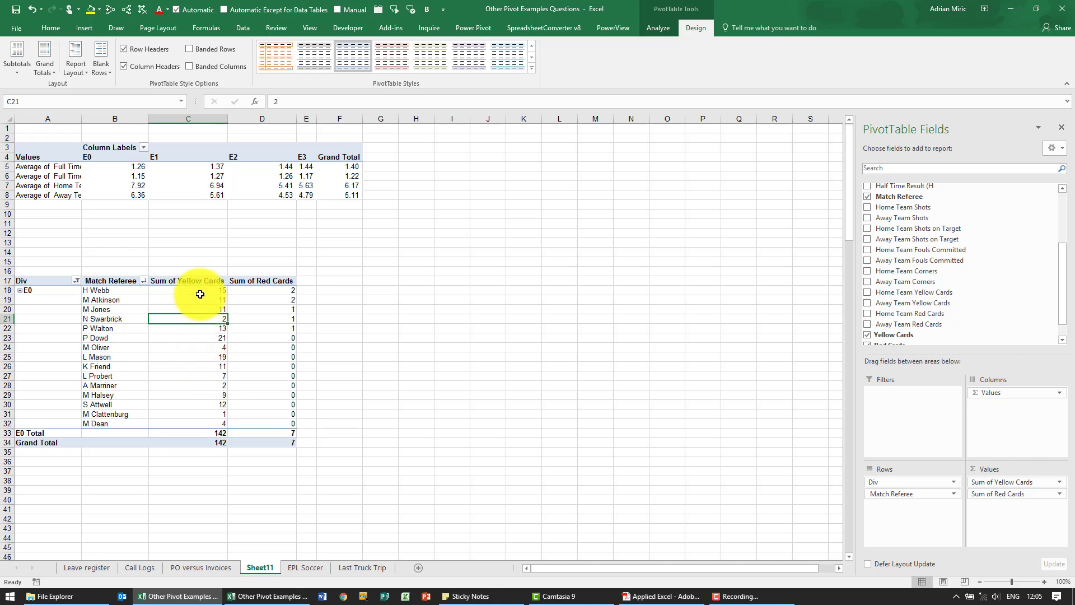
click(201, 290)
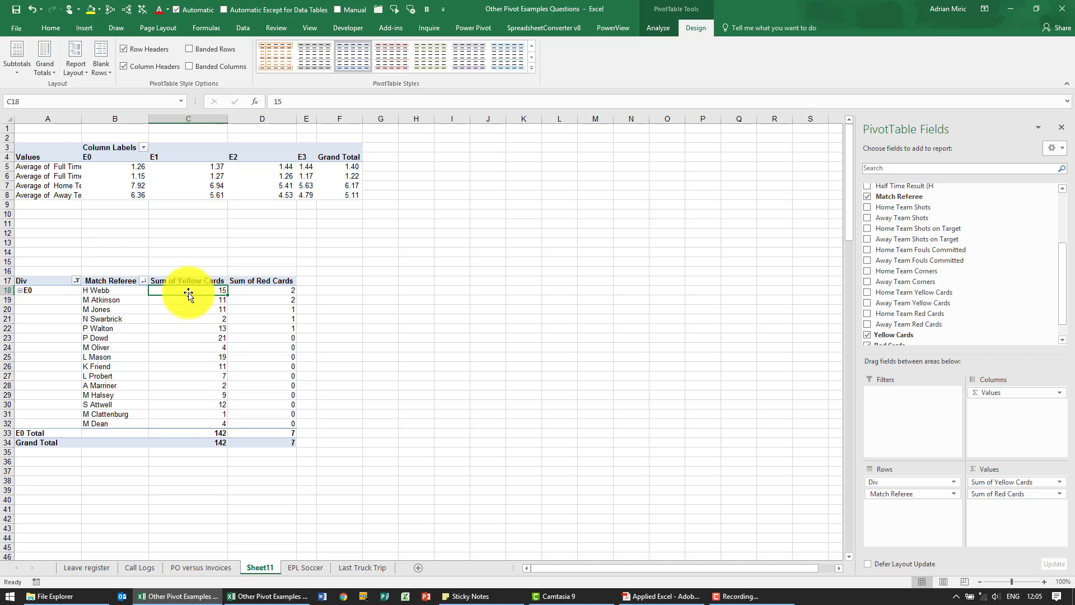
Step: Add a yellow data bar rule to all referees' Sum of Yellow Cards values
click(50, 27)
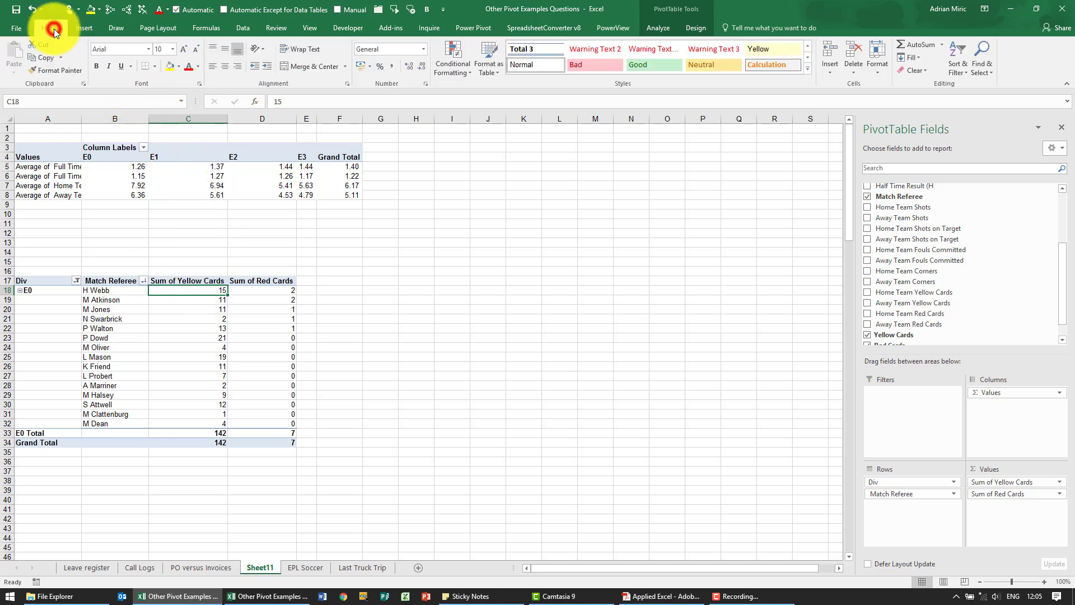
click(452, 58)
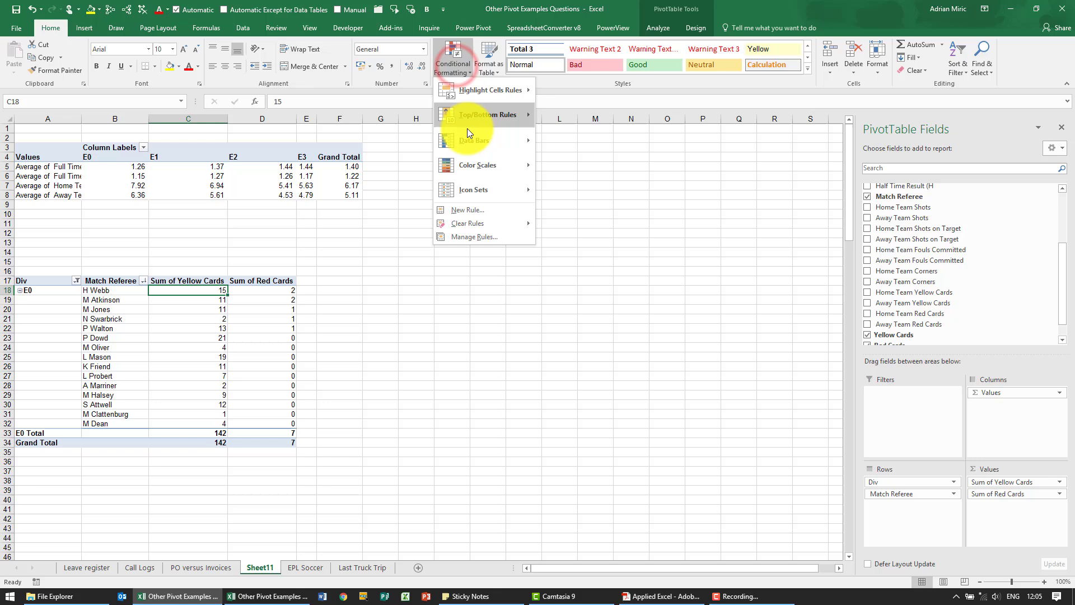
click(467, 210)
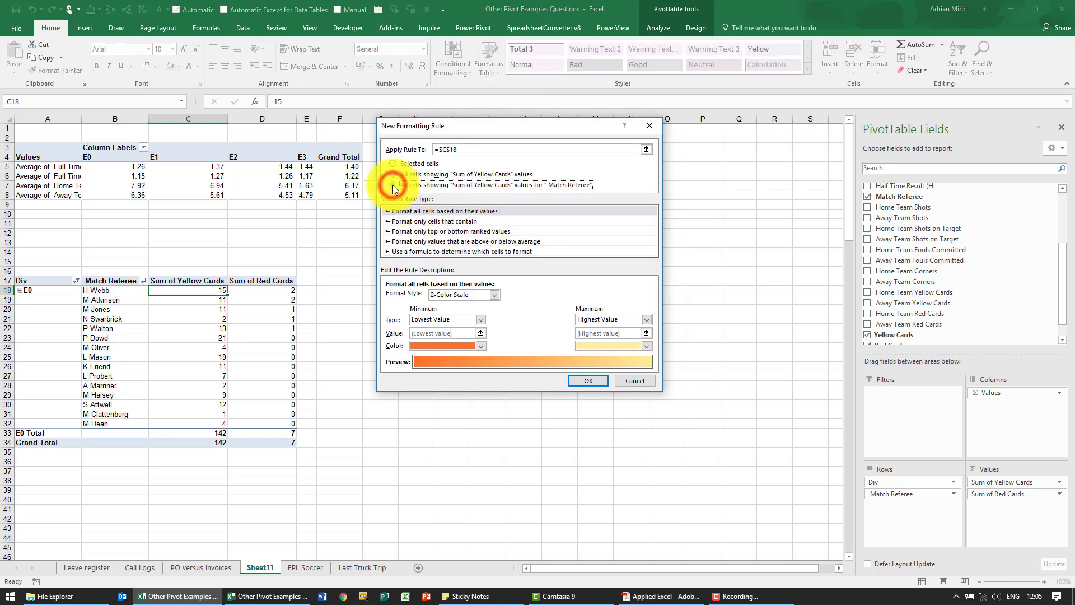
click(493, 294)
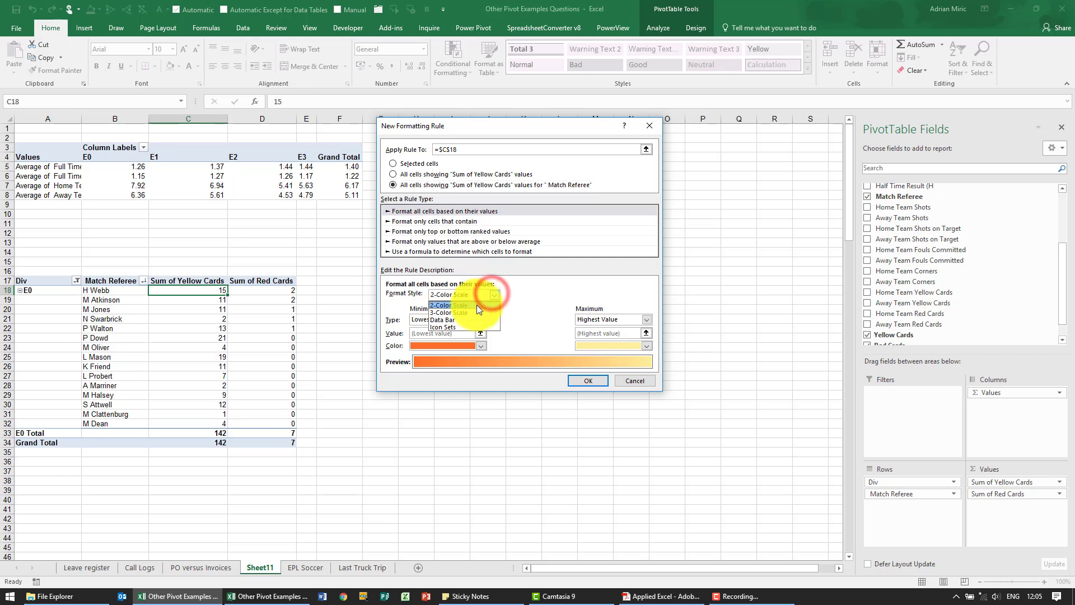
click(444, 323)
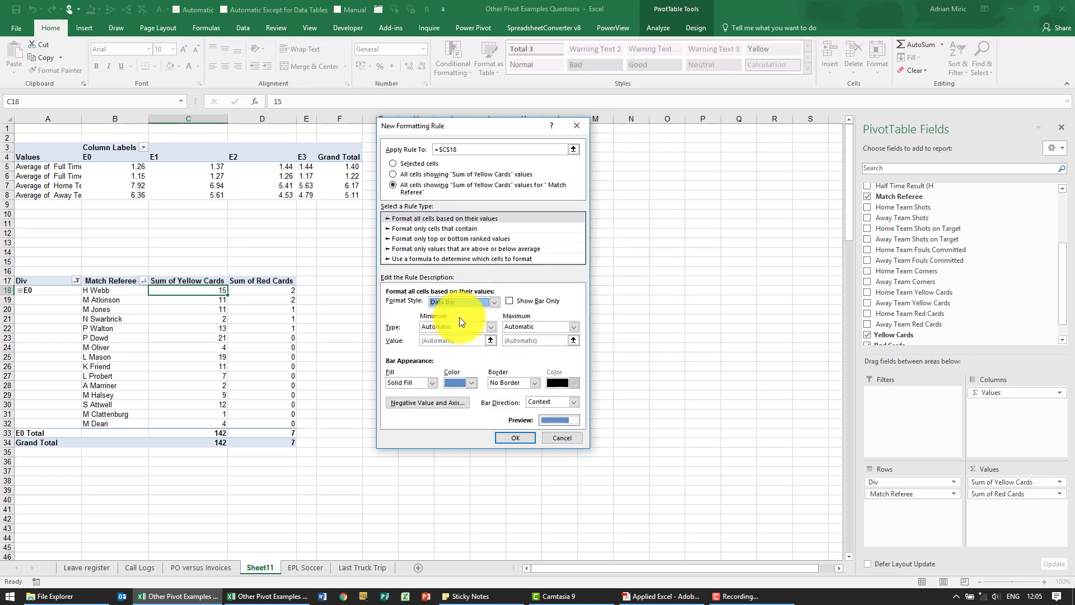
mouse_move(460, 383)
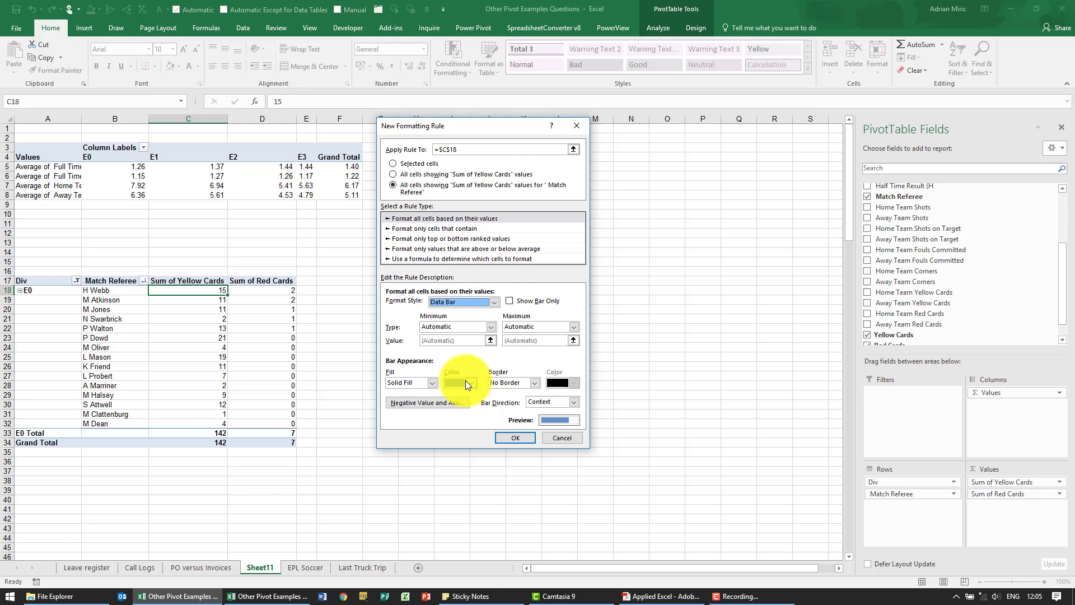
click(470, 382)
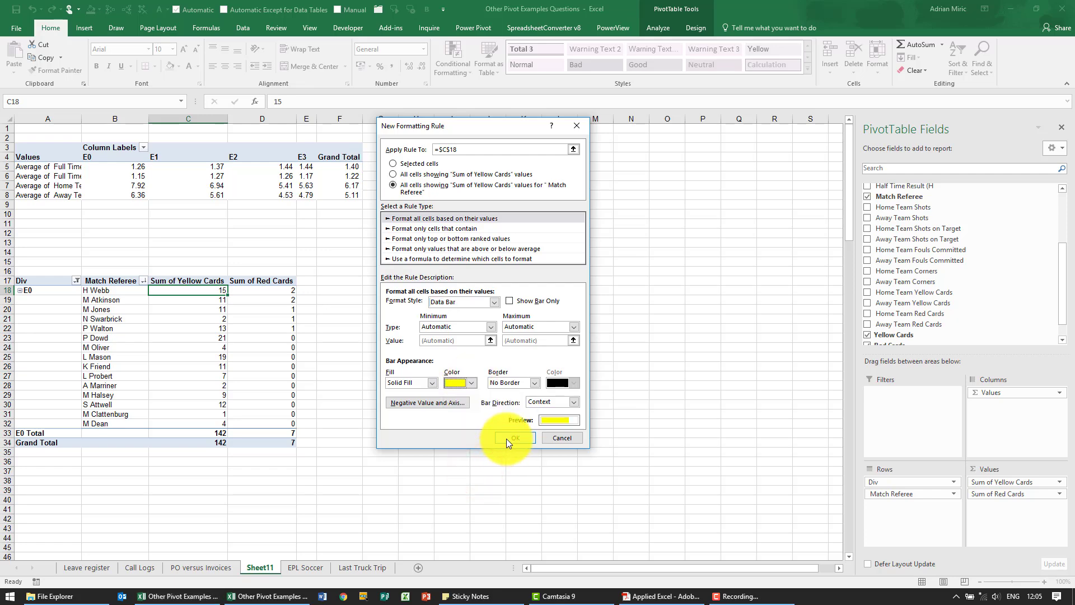
click(512, 437)
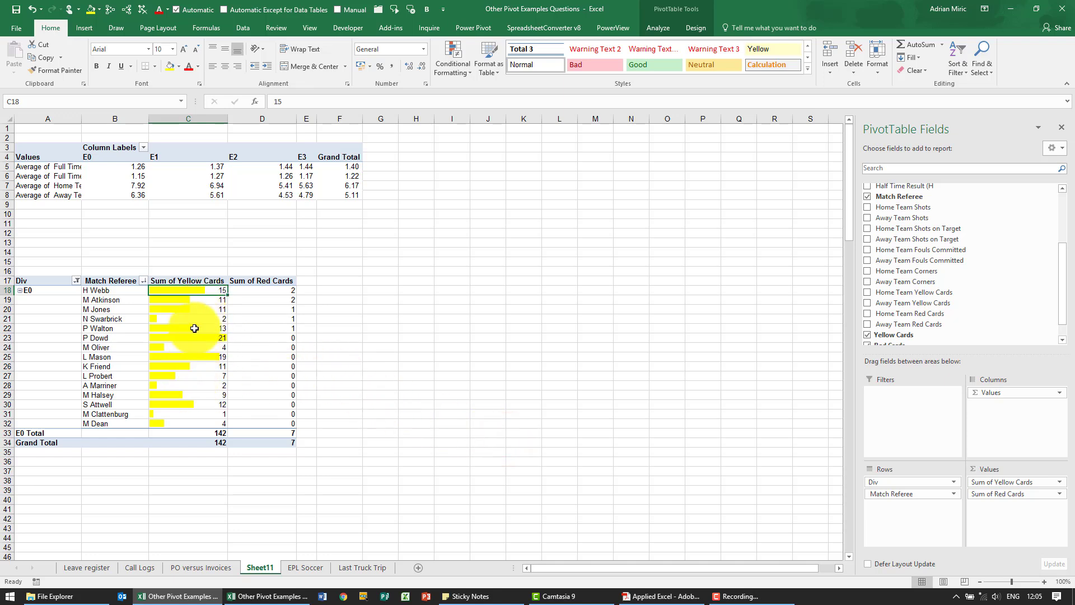
mouse_move(261, 293)
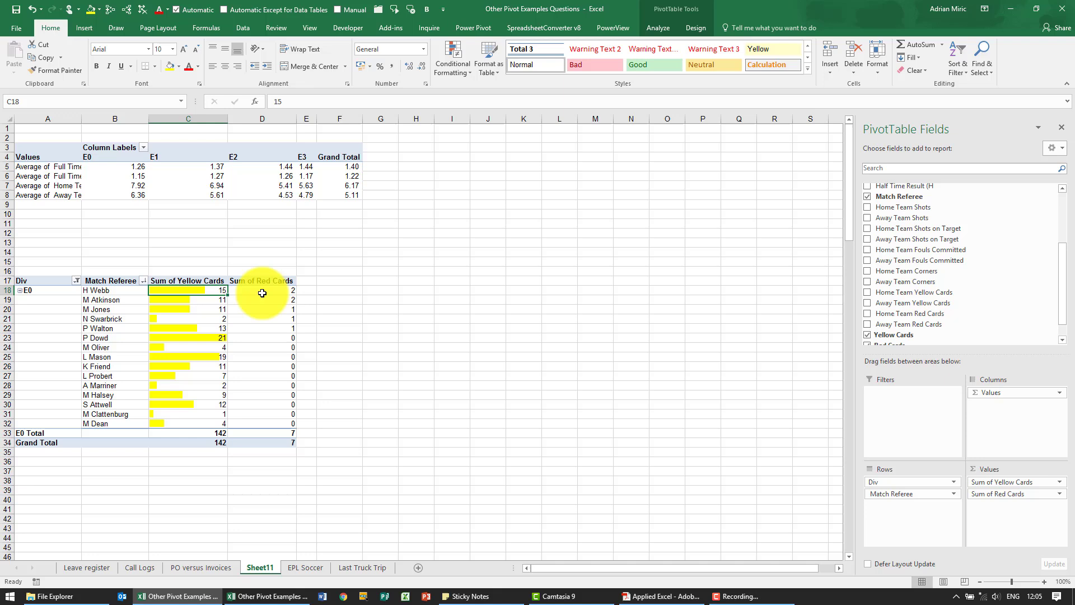
Step: Add a red data bar rule to all referees' Sum of Red Cards values
click(451, 58)
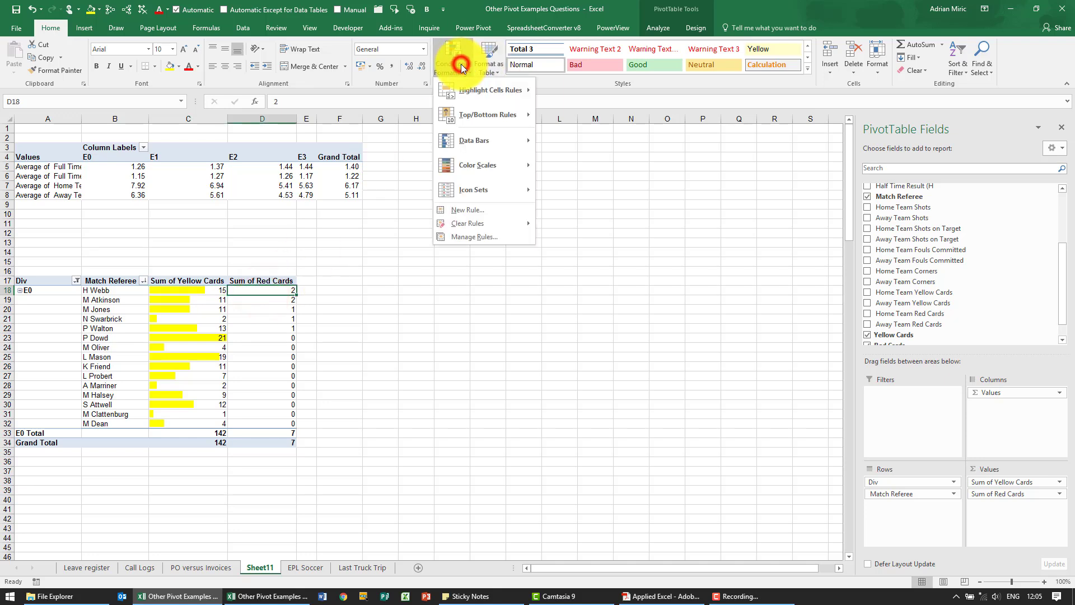
click(468, 210)
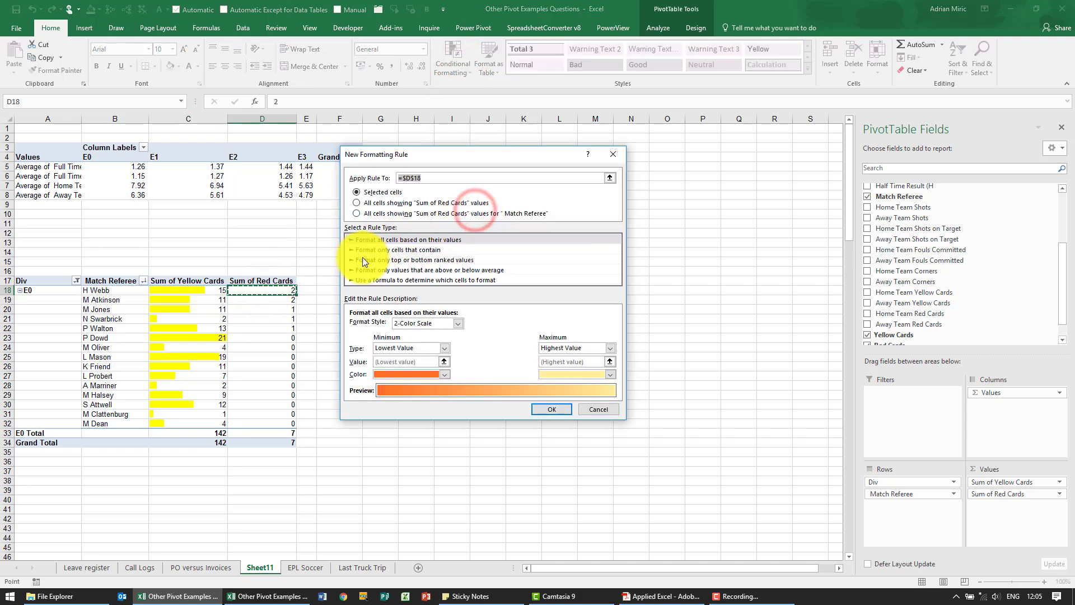
click(357, 213)
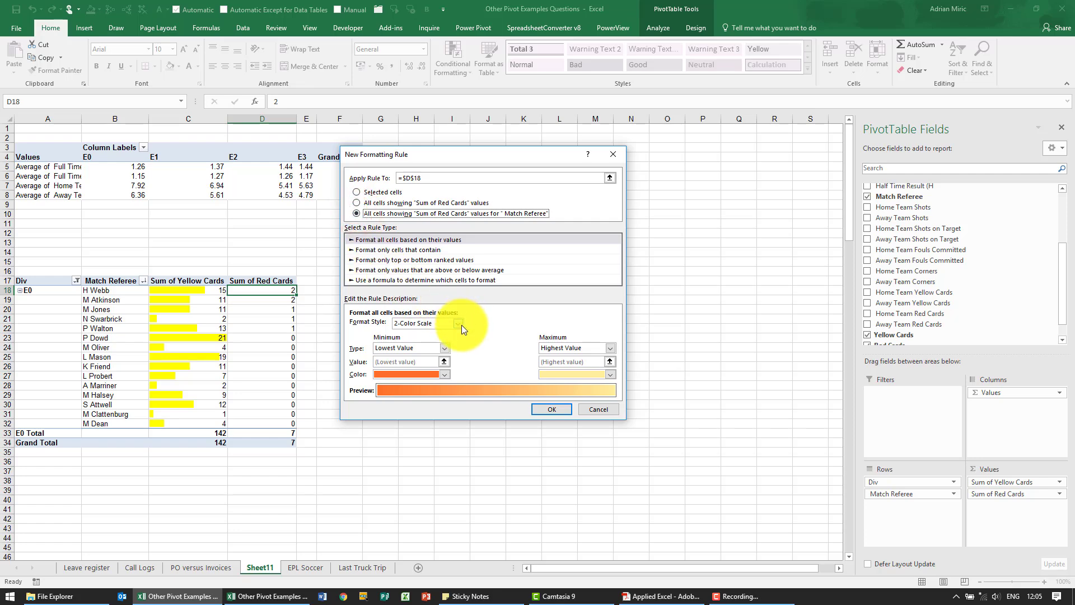
click(425, 323)
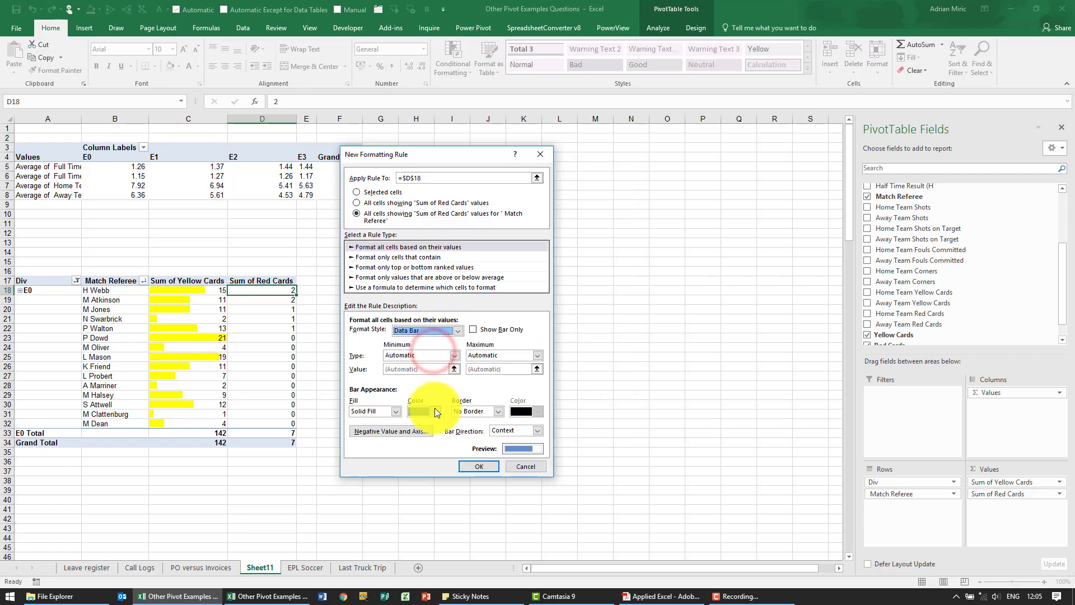
click(435, 412)
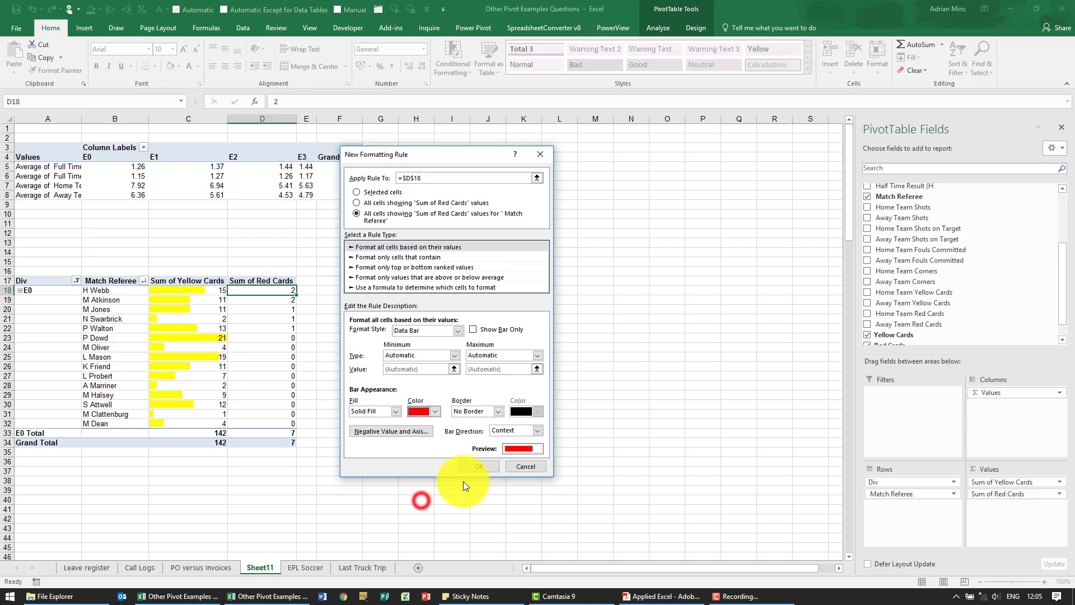
click(478, 466)
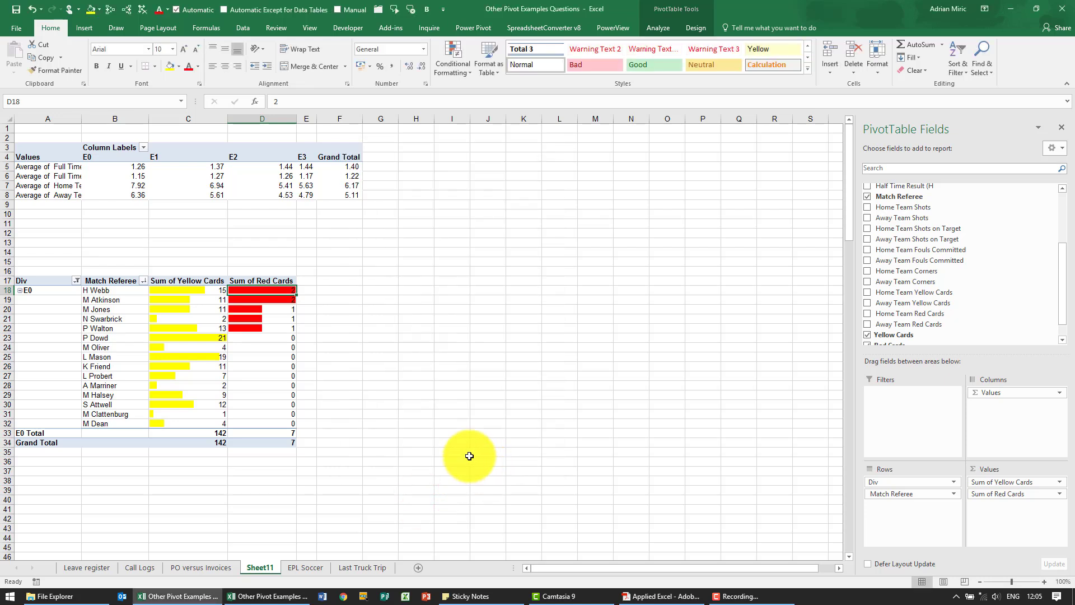